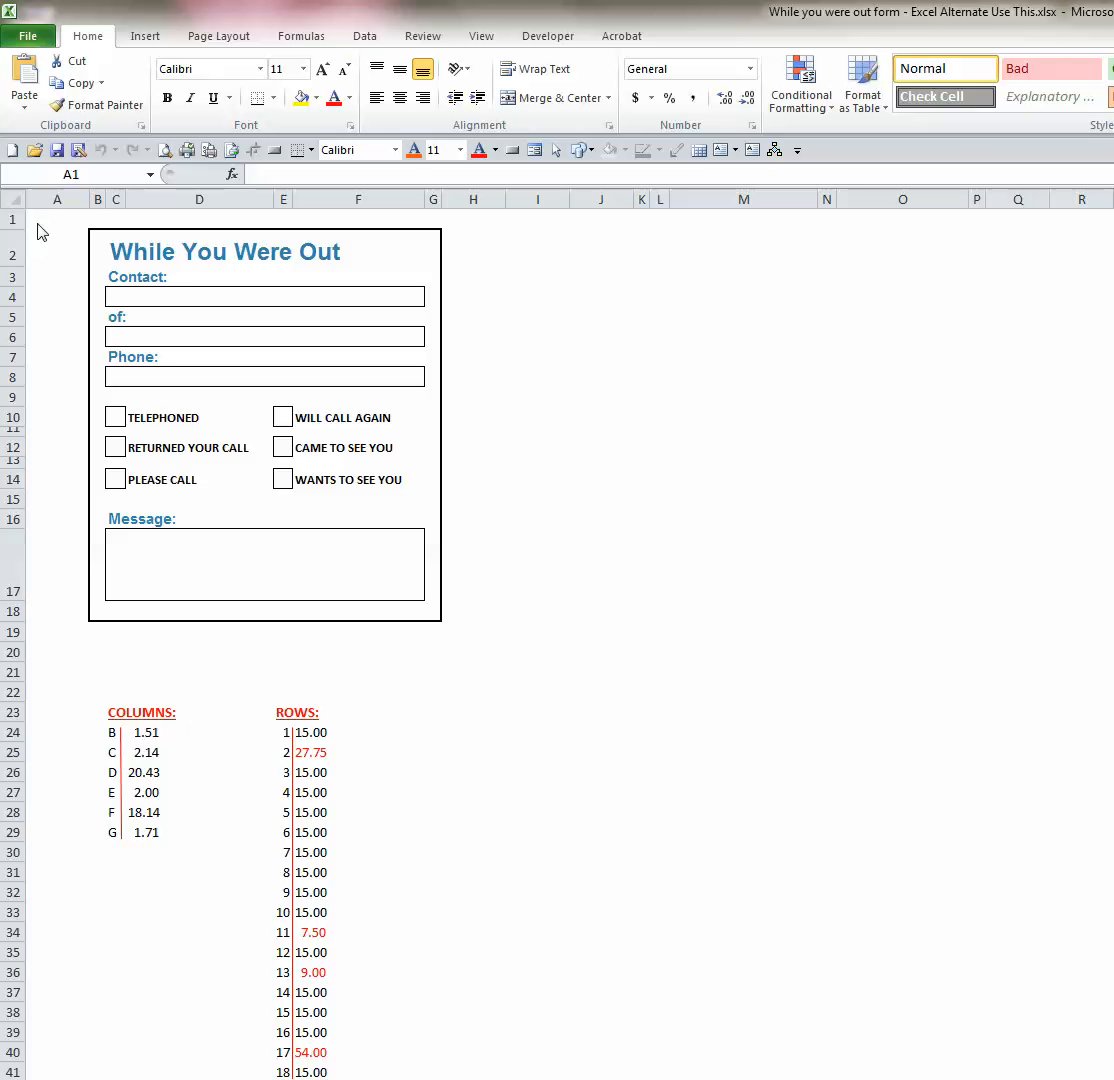
# Adjust column A's width by dragging, trying wide and narrow before settling slightly wider
pyautogui.click(56, 220)
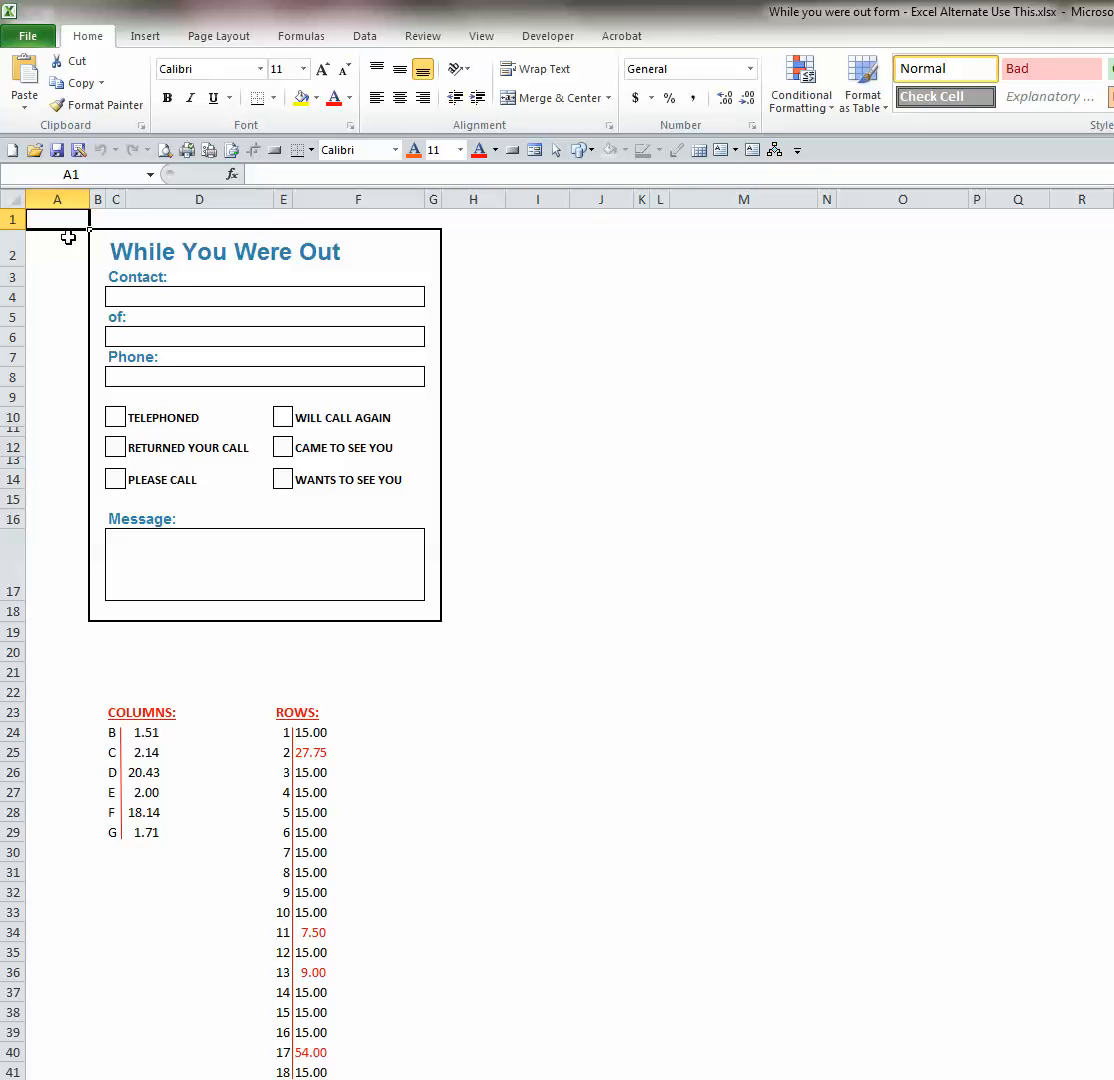
pyautogui.moveTo(80, 240)
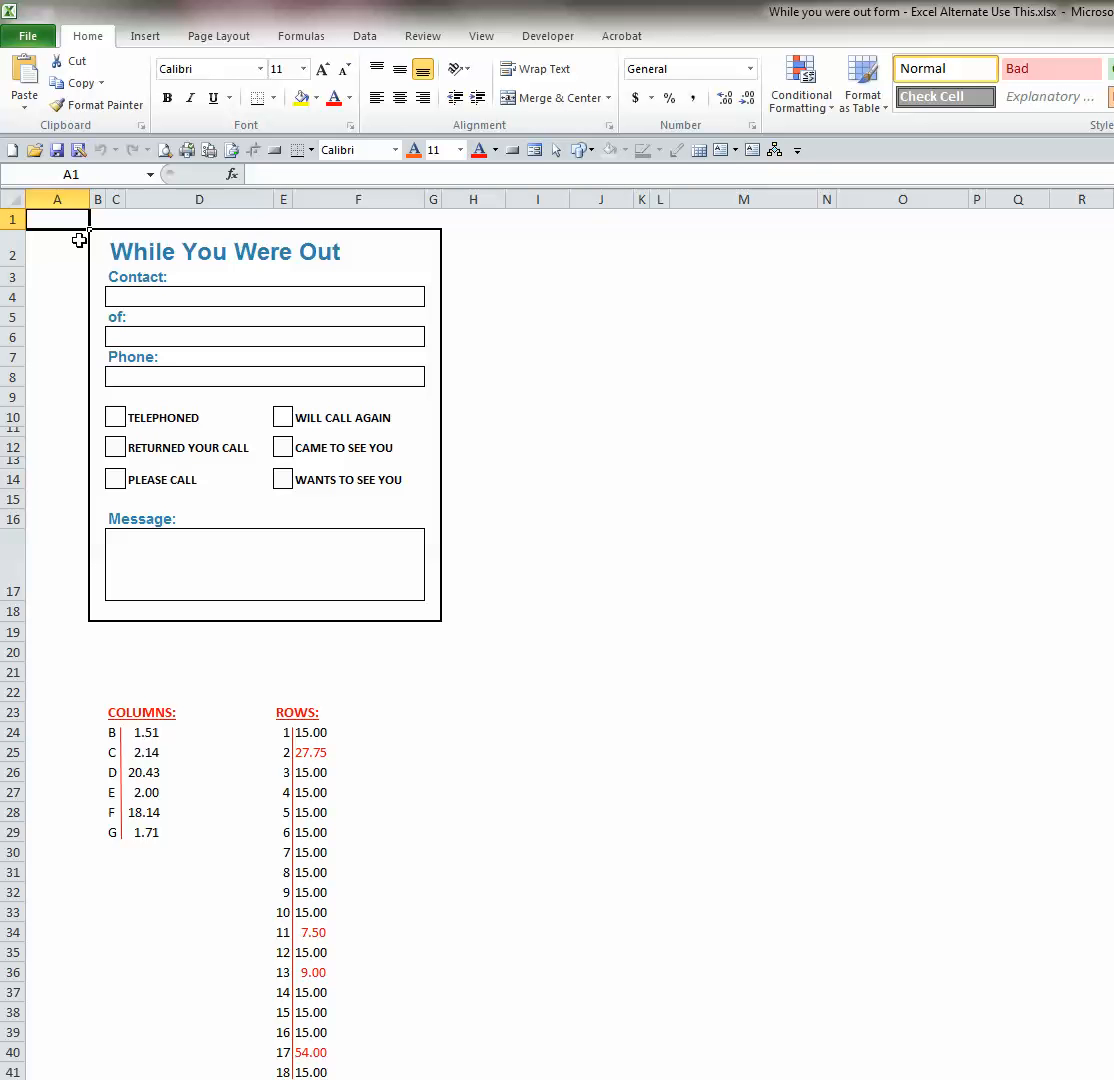
pyautogui.moveTo(416, 244)
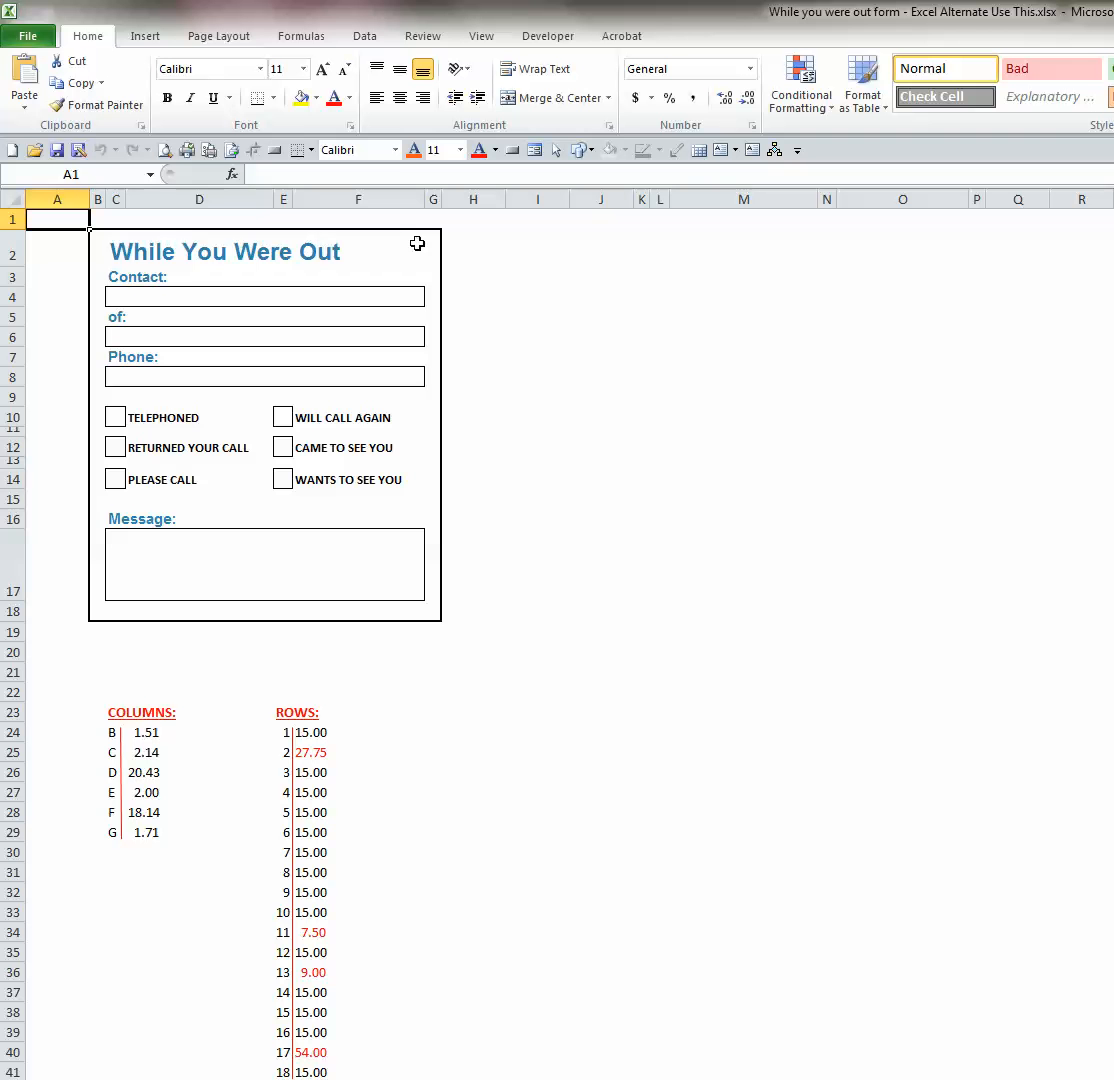
pyautogui.moveTo(136, 220)
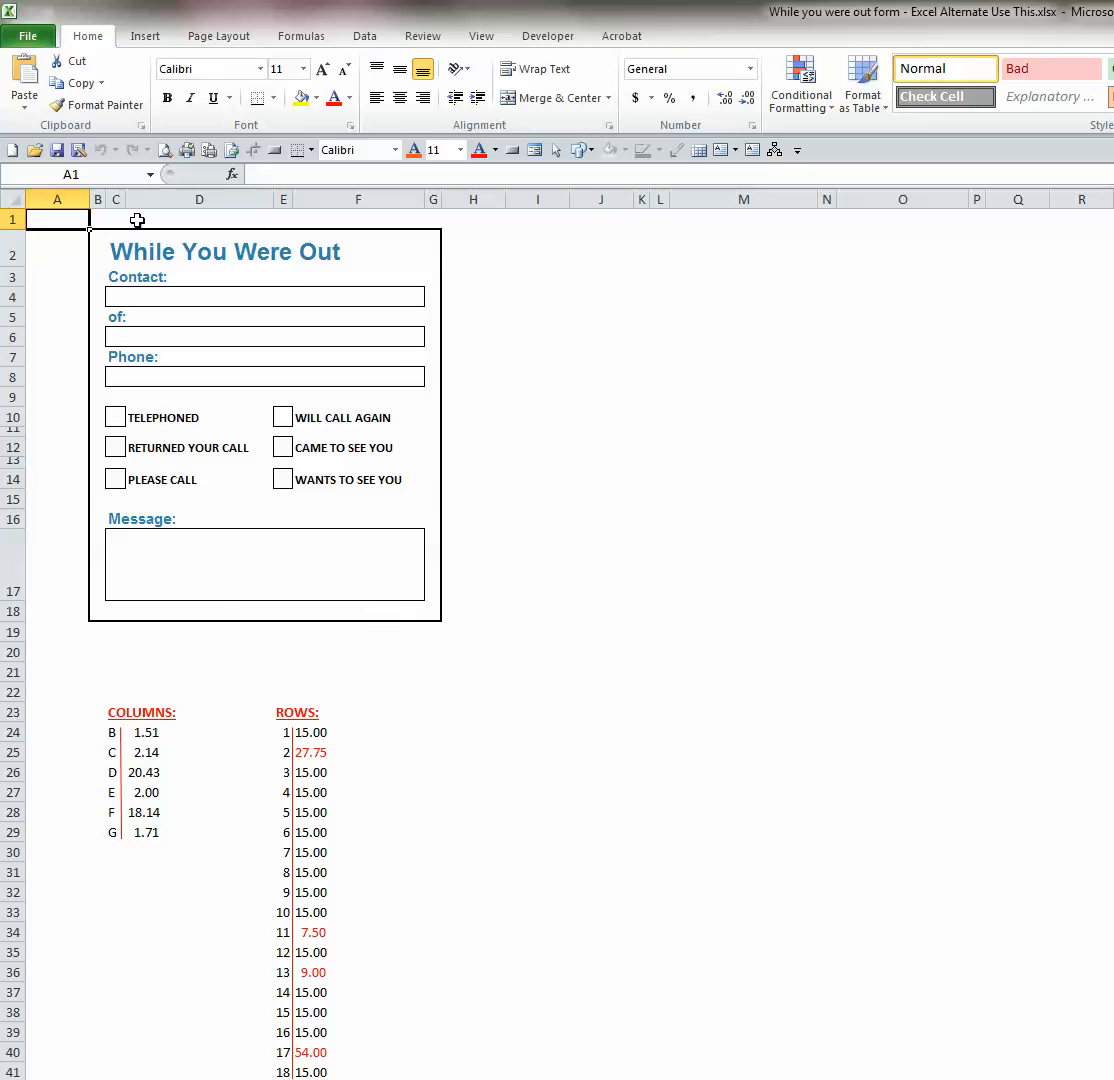
pyautogui.moveTo(646, 236)
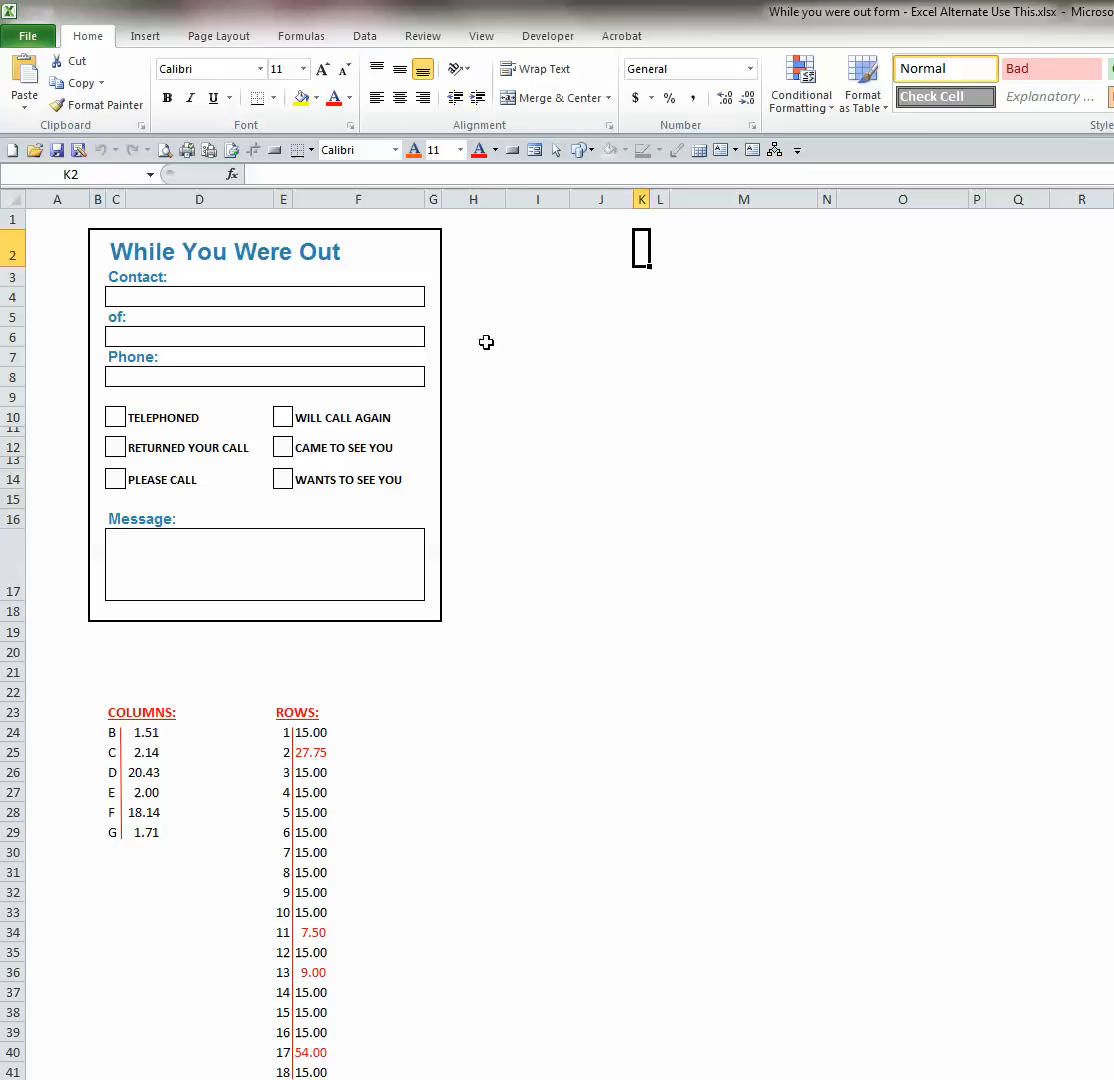
pyautogui.moveTo(160, 252)
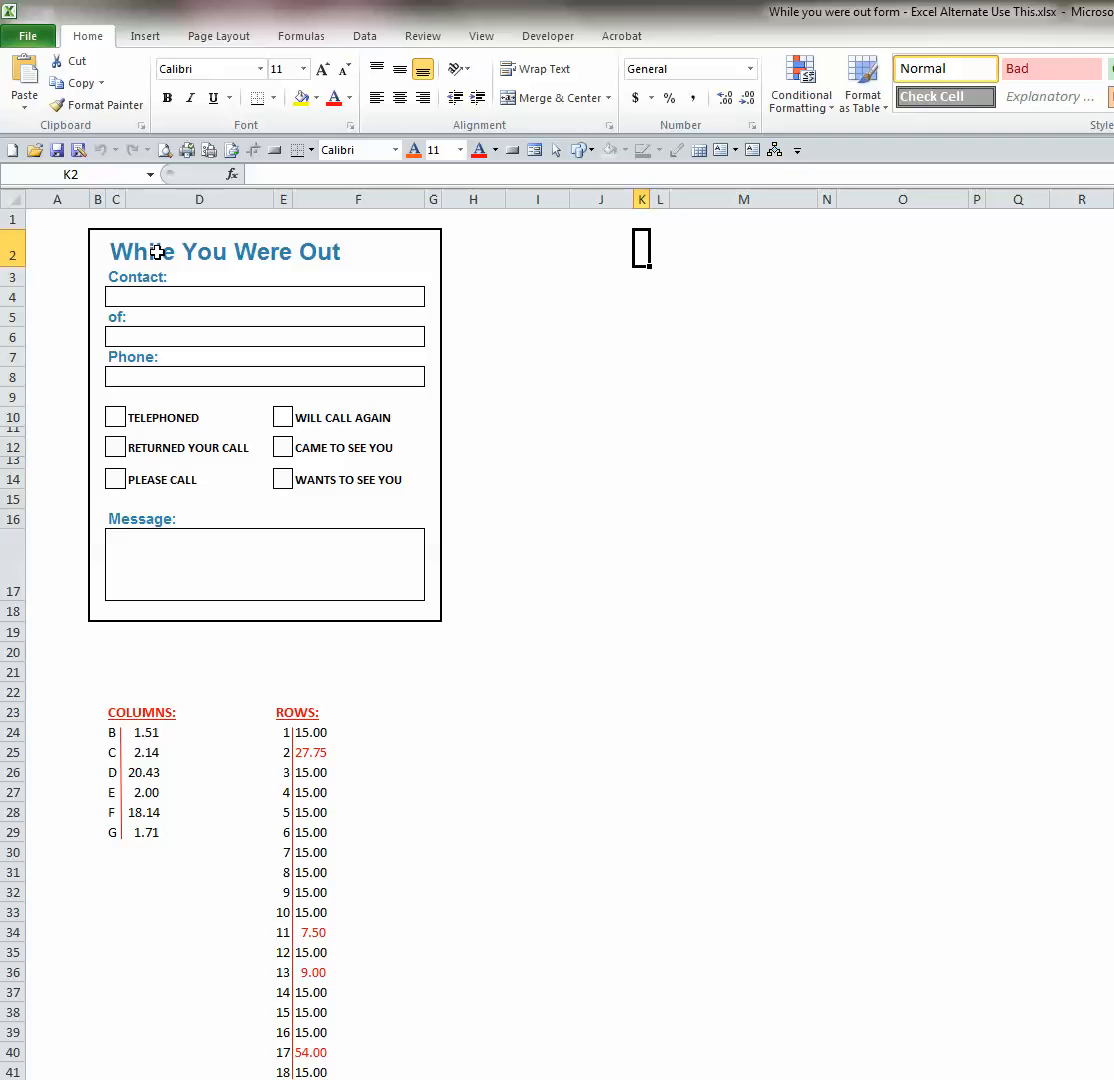
pyautogui.moveTo(56, 224)
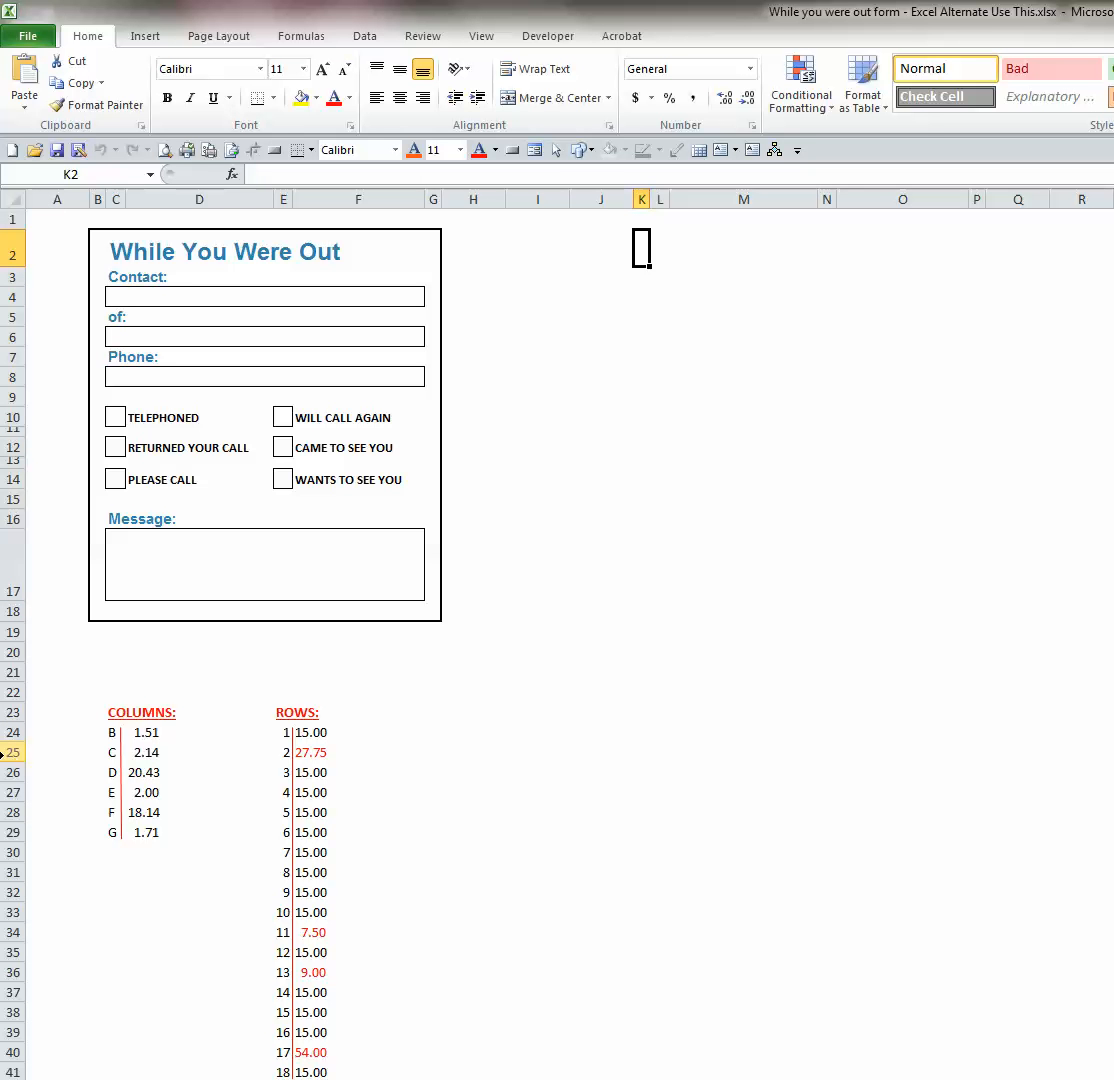
pyautogui.moveTo(116, 712)
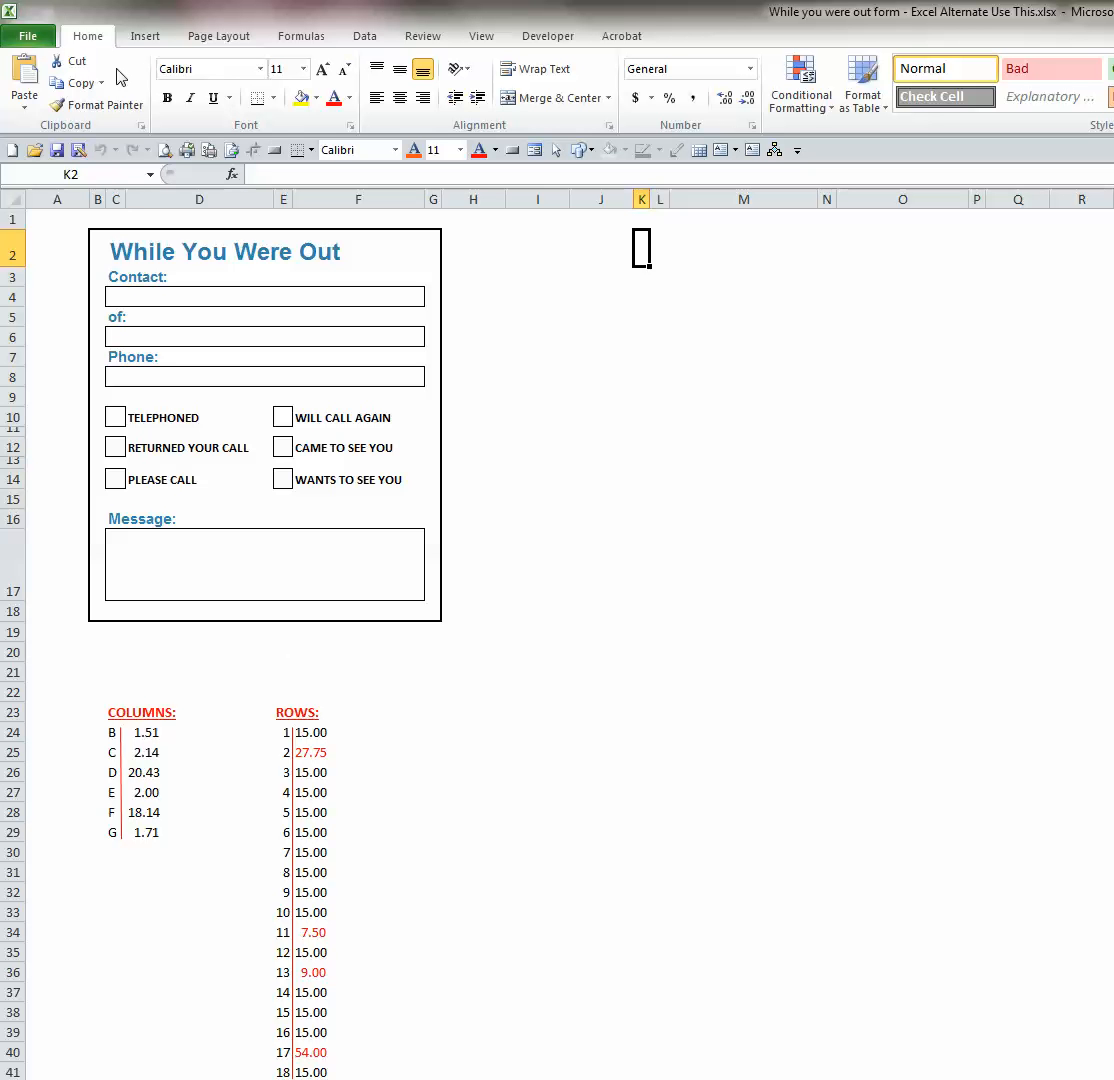
pyautogui.moveTo(414, 582)
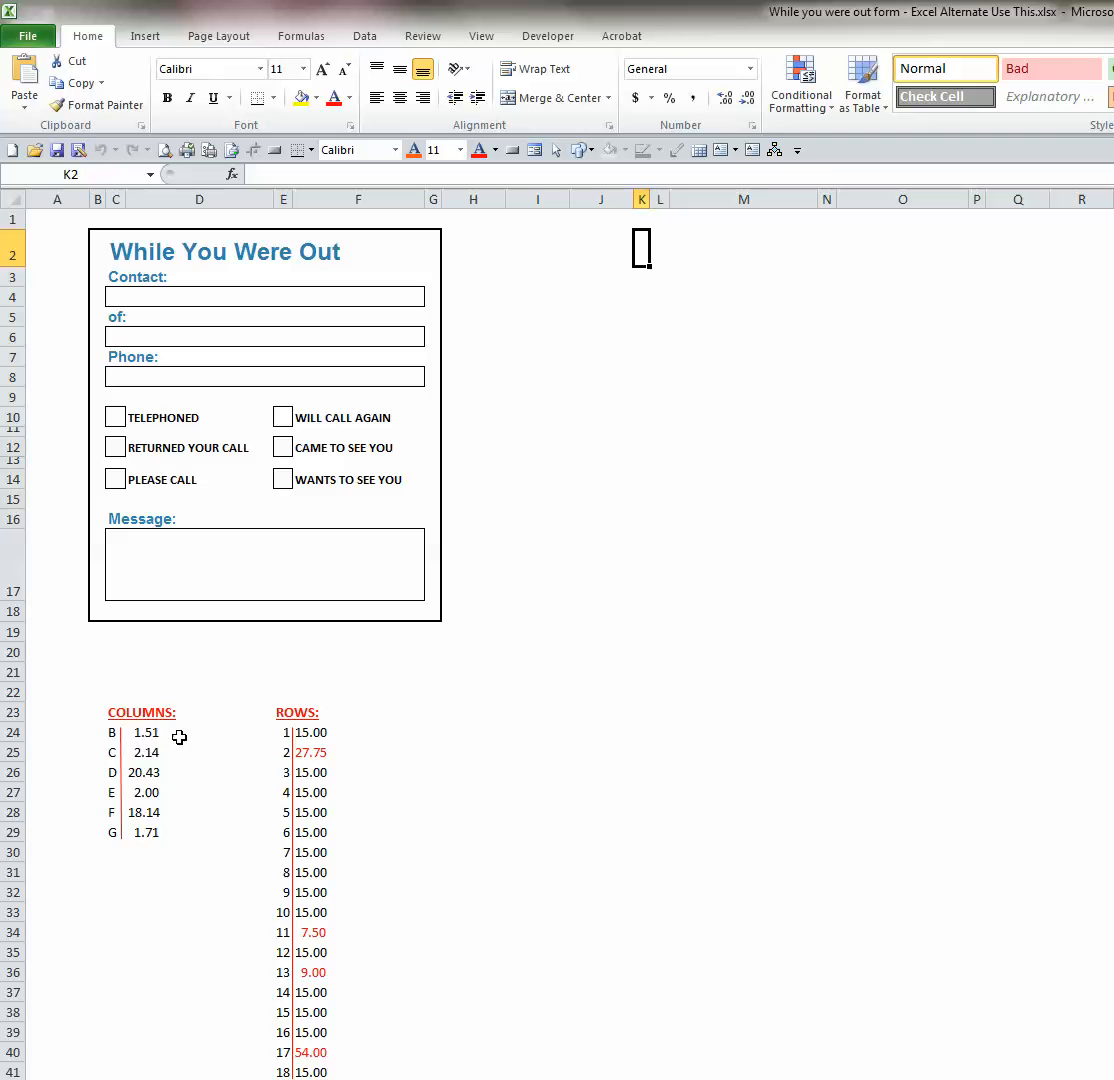
pyautogui.moveTo(172, 734)
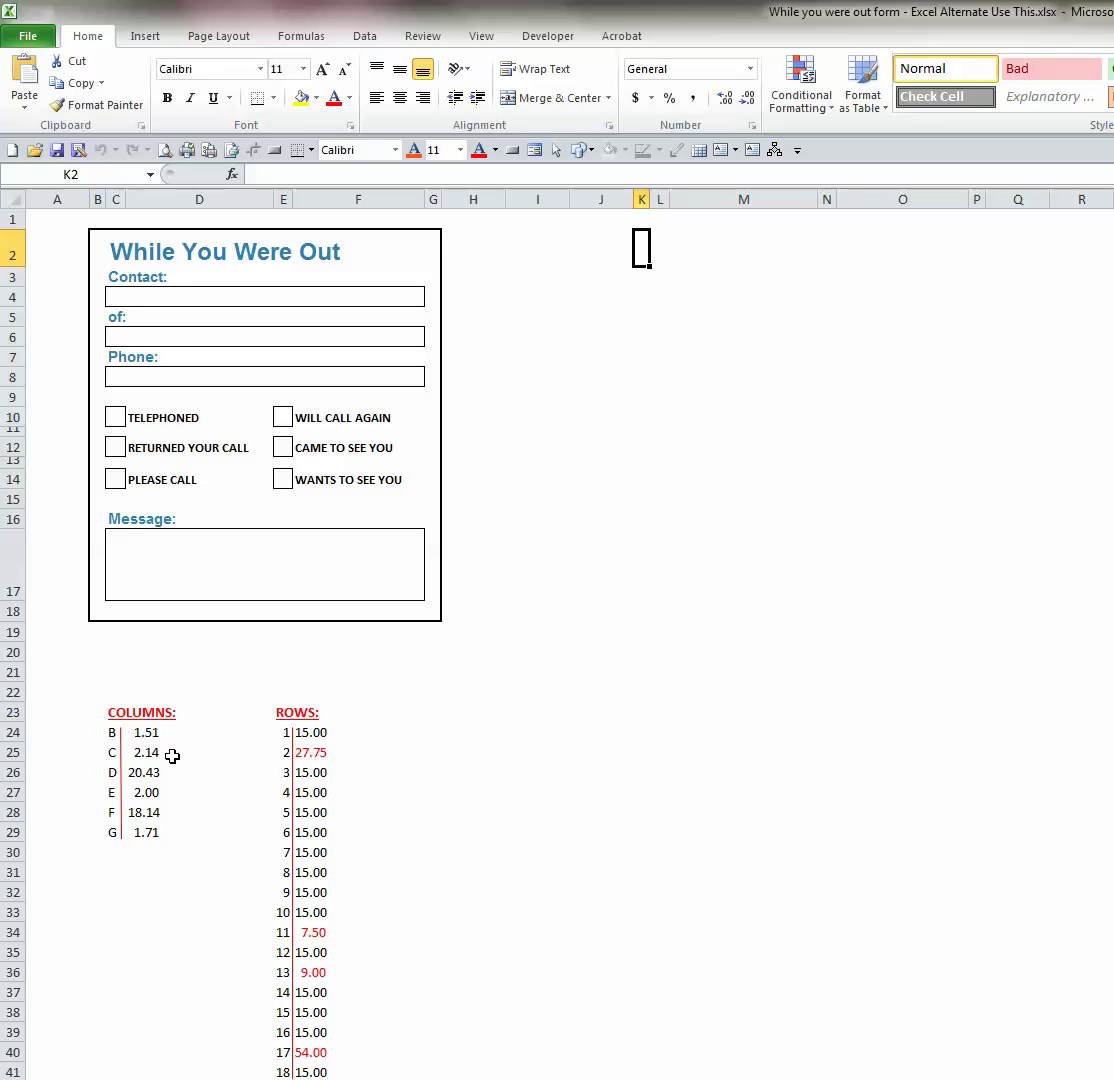
pyautogui.moveTo(172, 776)
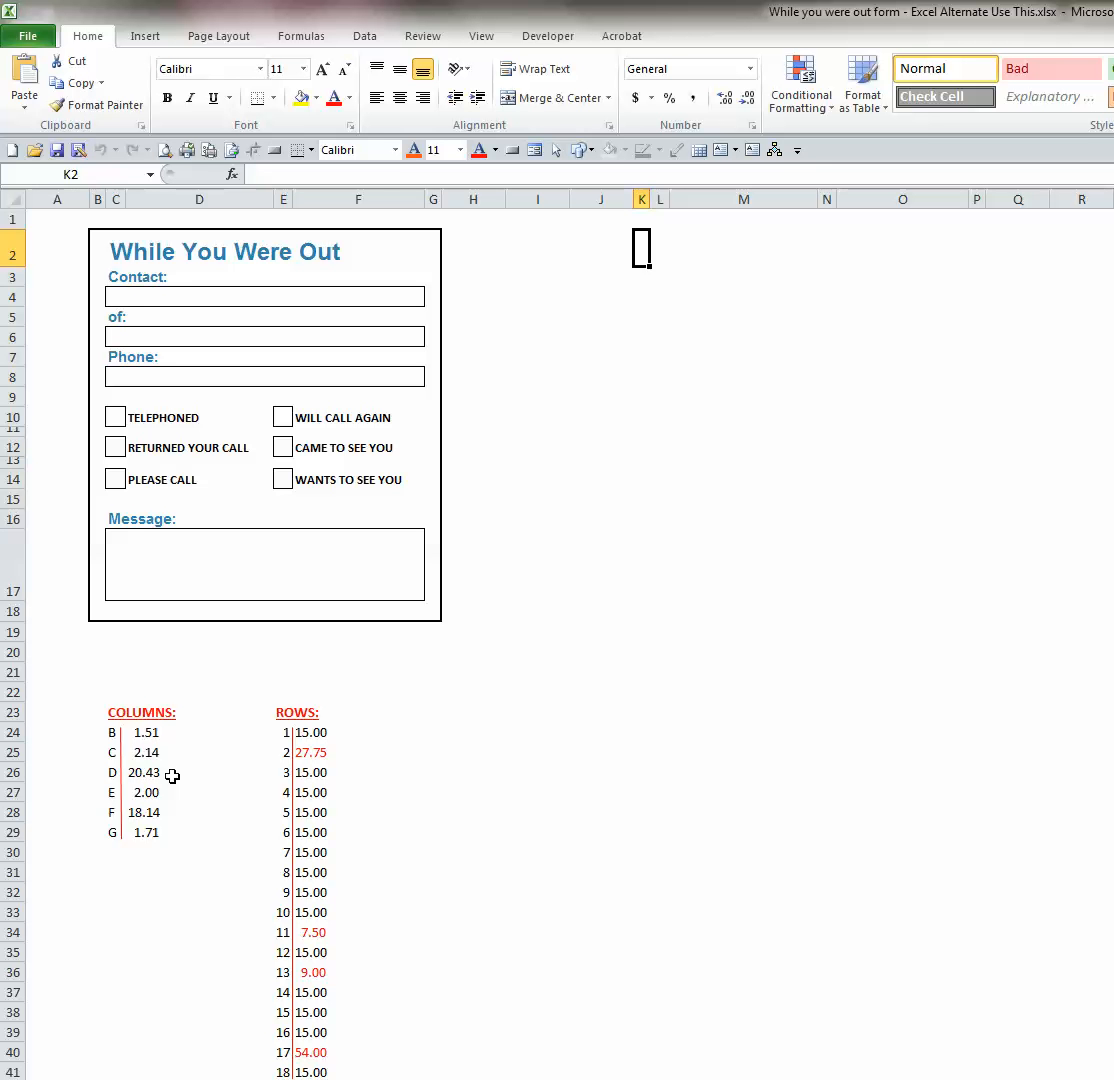
pyautogui.moveTo(172, 794)
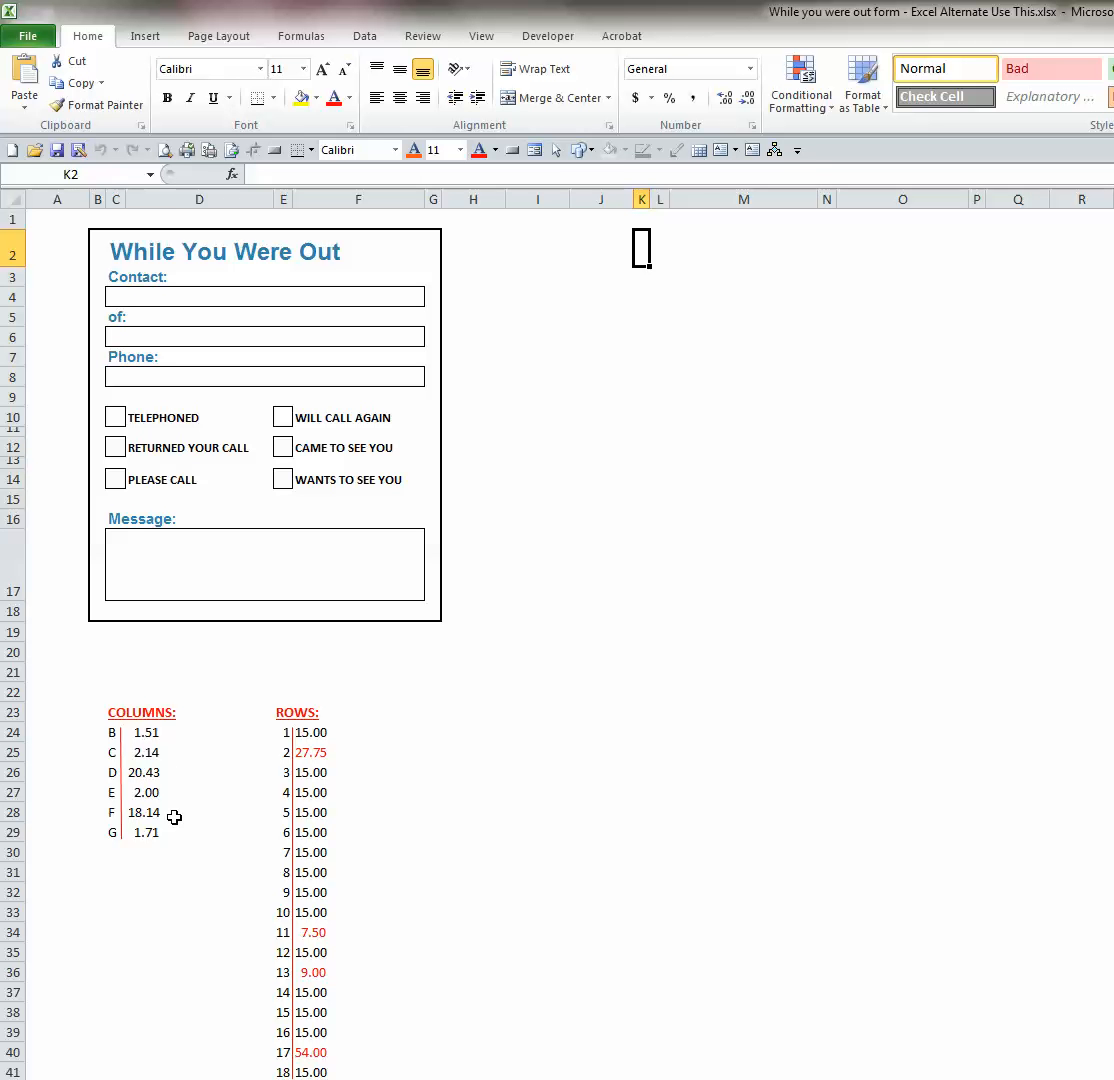
pyautogui.moveTo(172, 840)
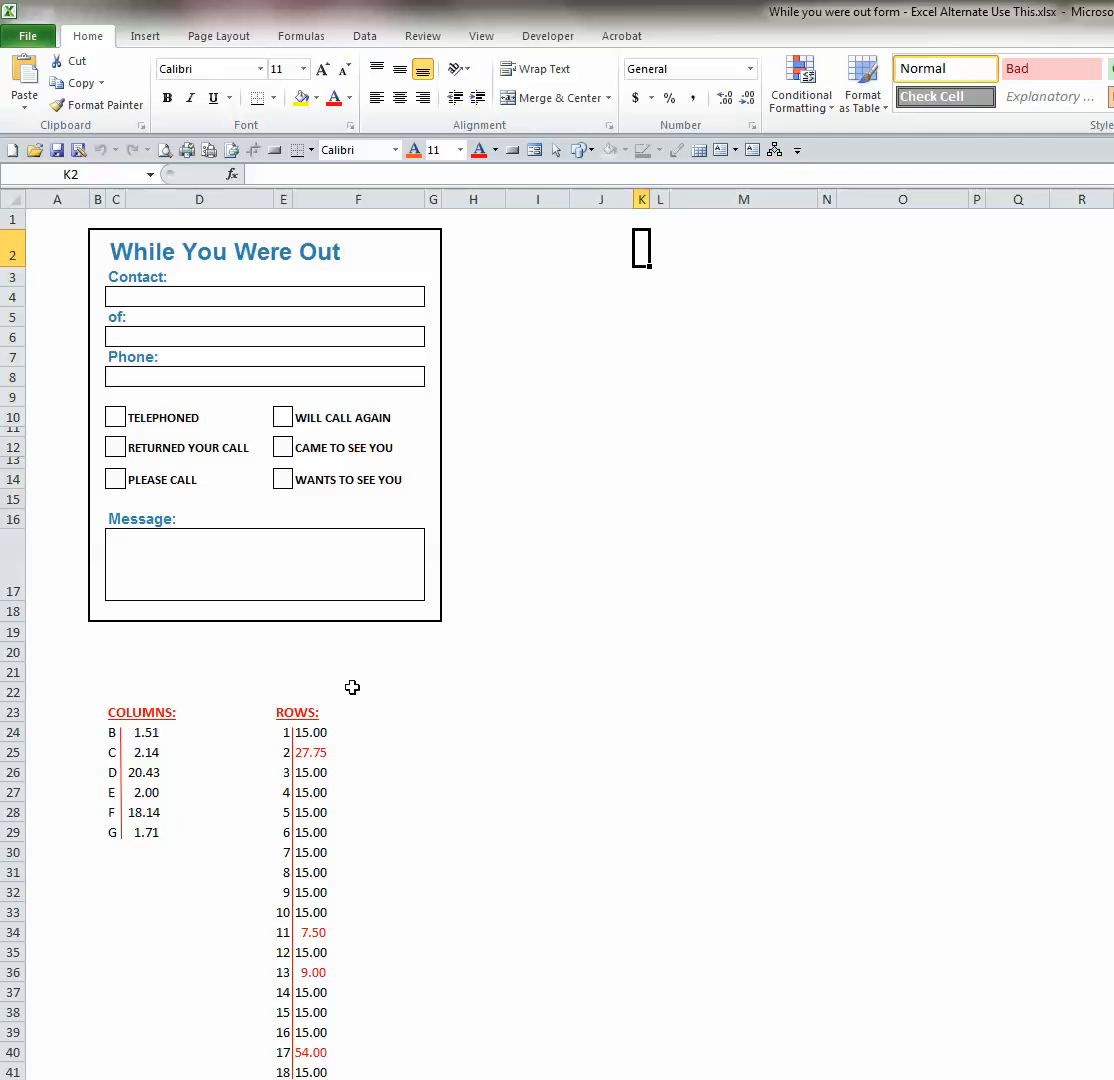
pyautogui.moveTo(28, 402)
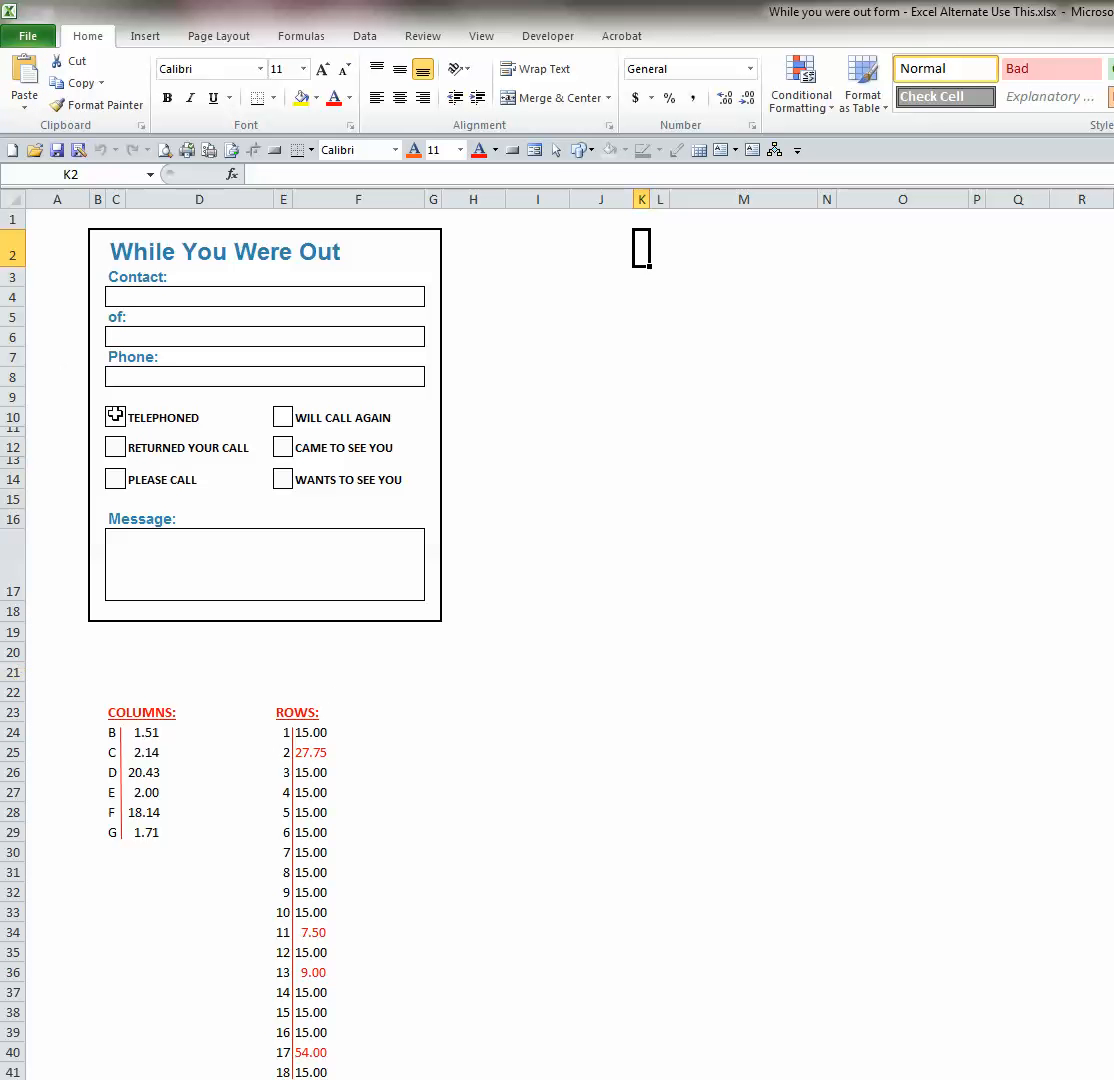
pyautogui.click(114, 416)
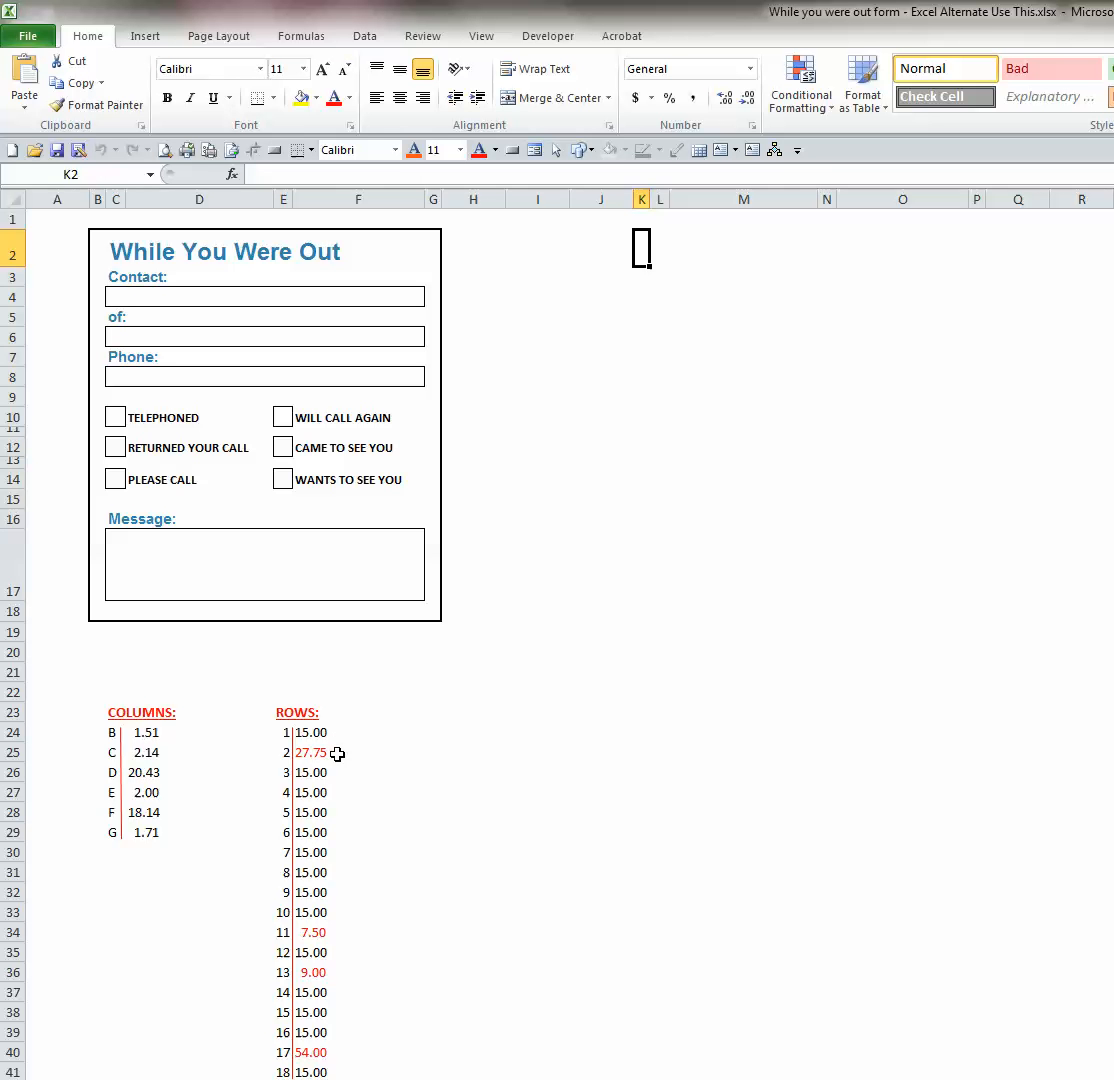
pyautogui.moveTo(336, 934)
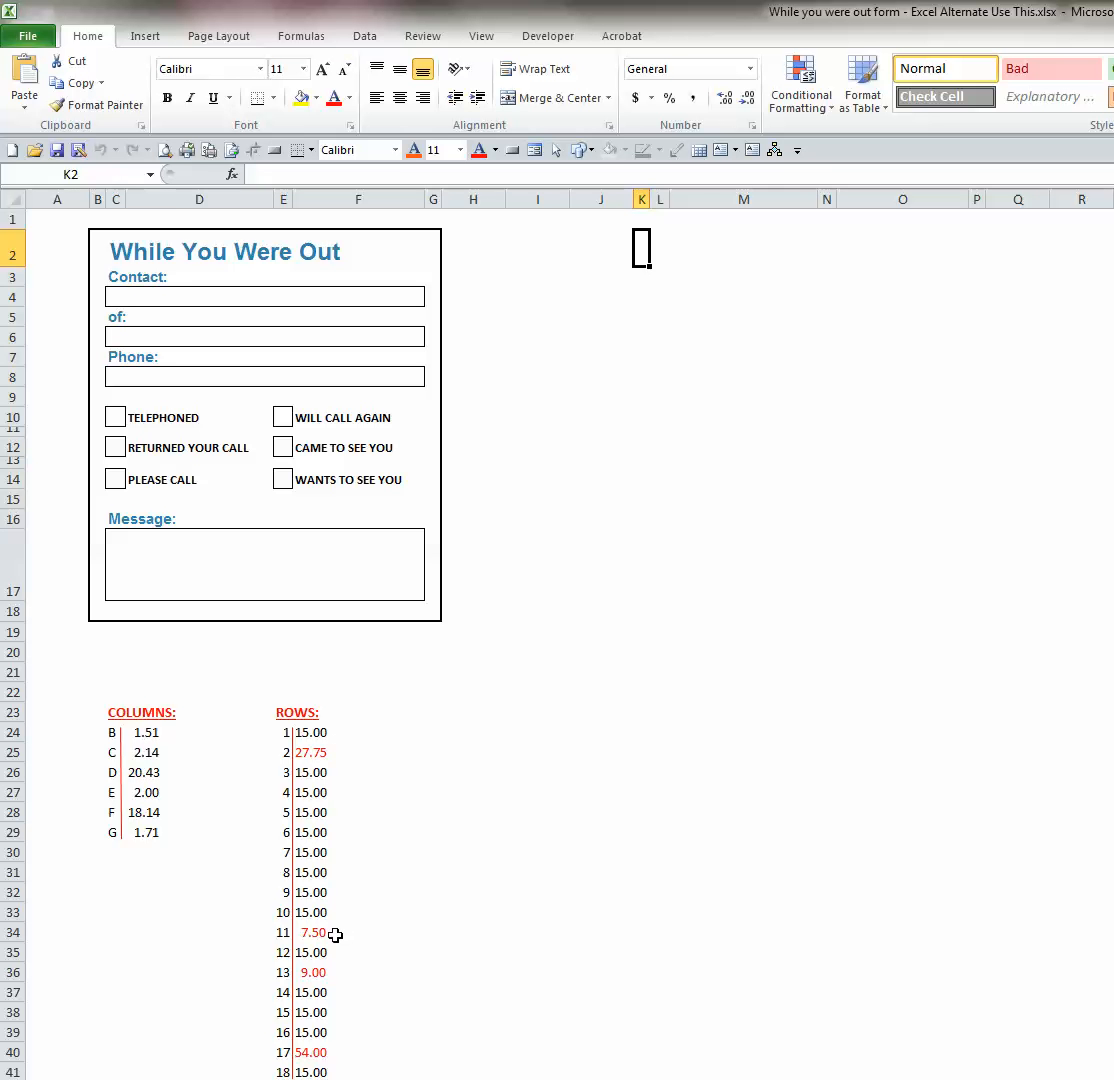
pyautogui.moveTo(338, 972)
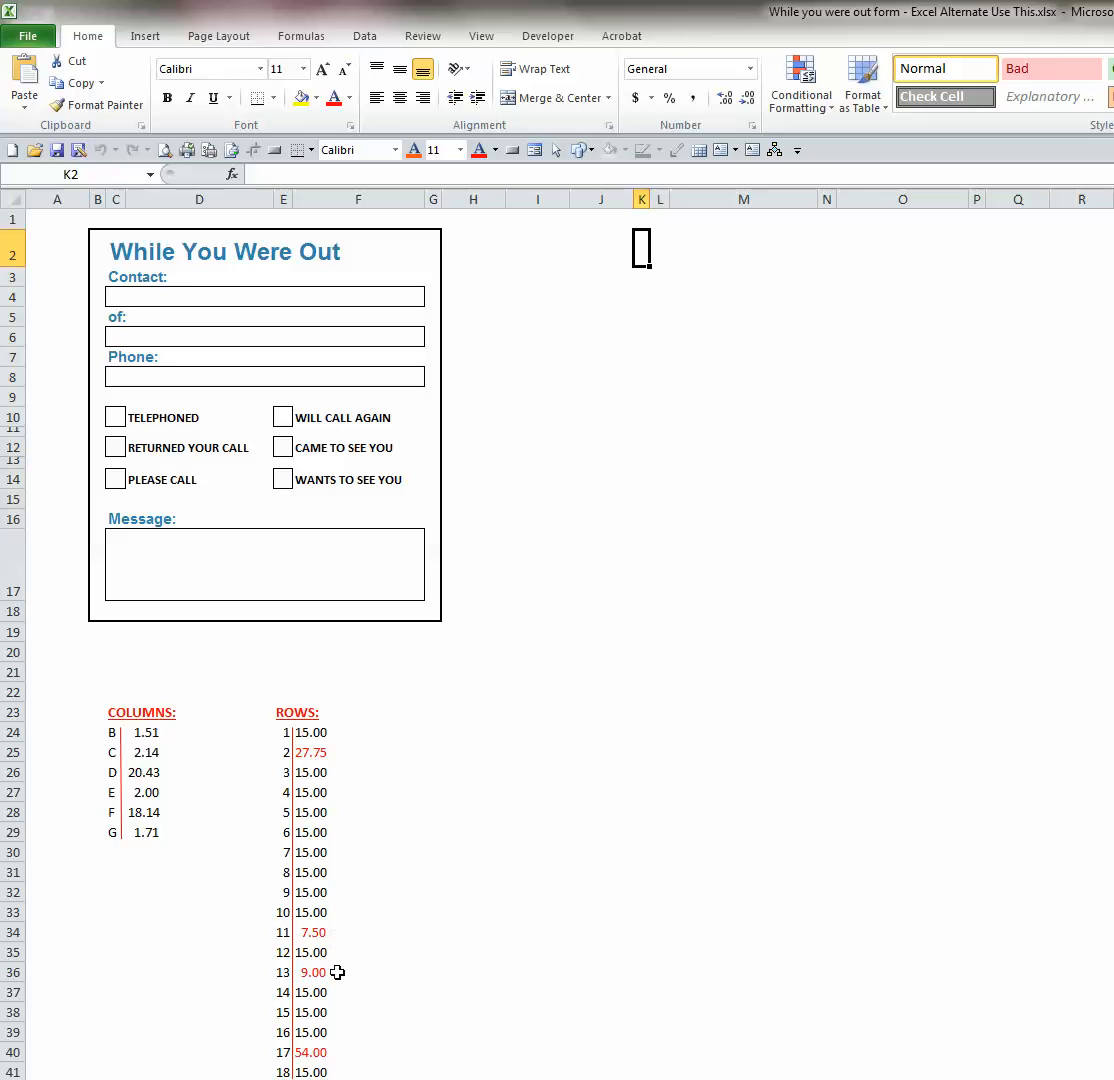
pyautogui.moveTo(348, 1052)
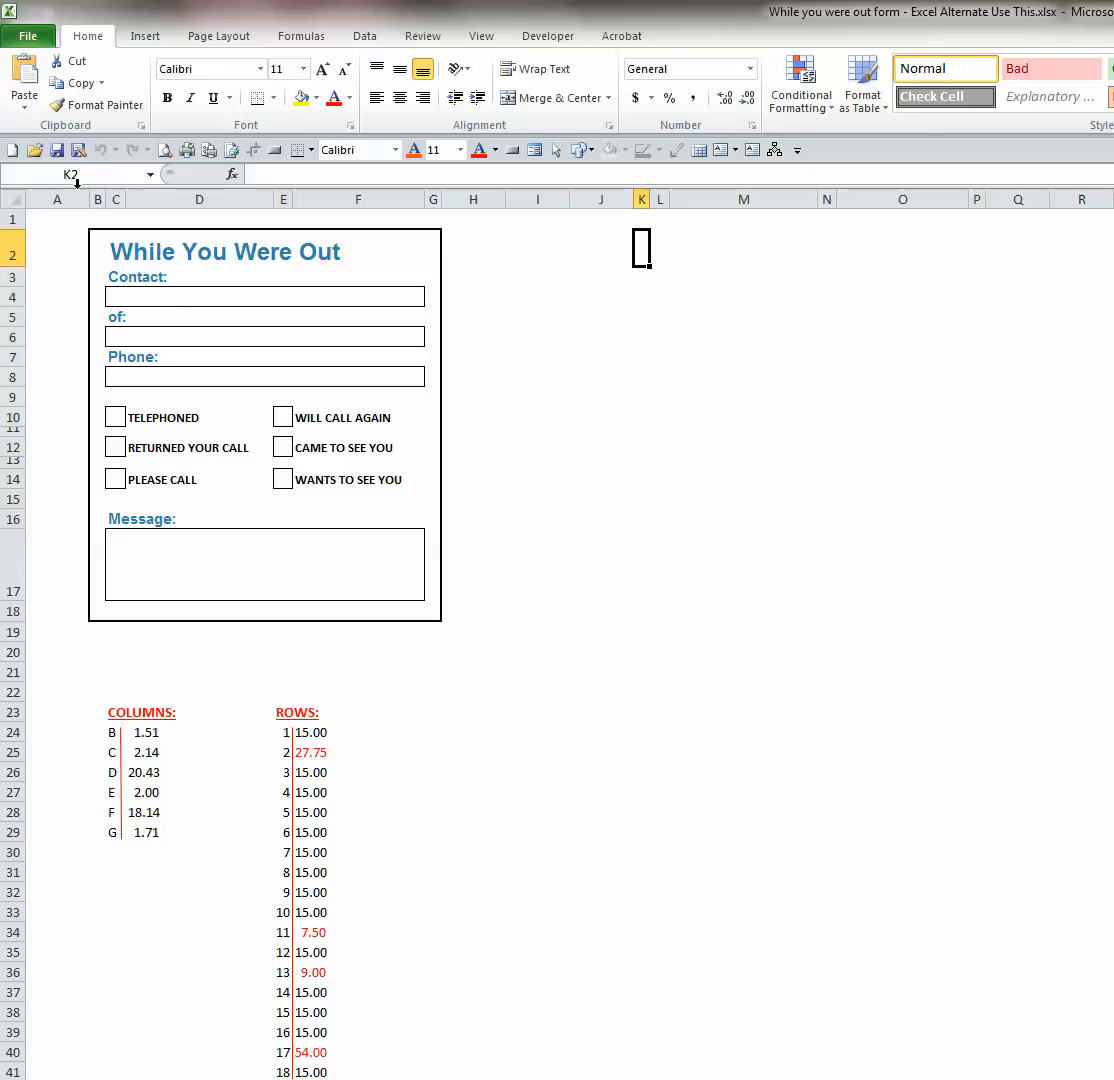
pyautogui.moveTo(92, 174)
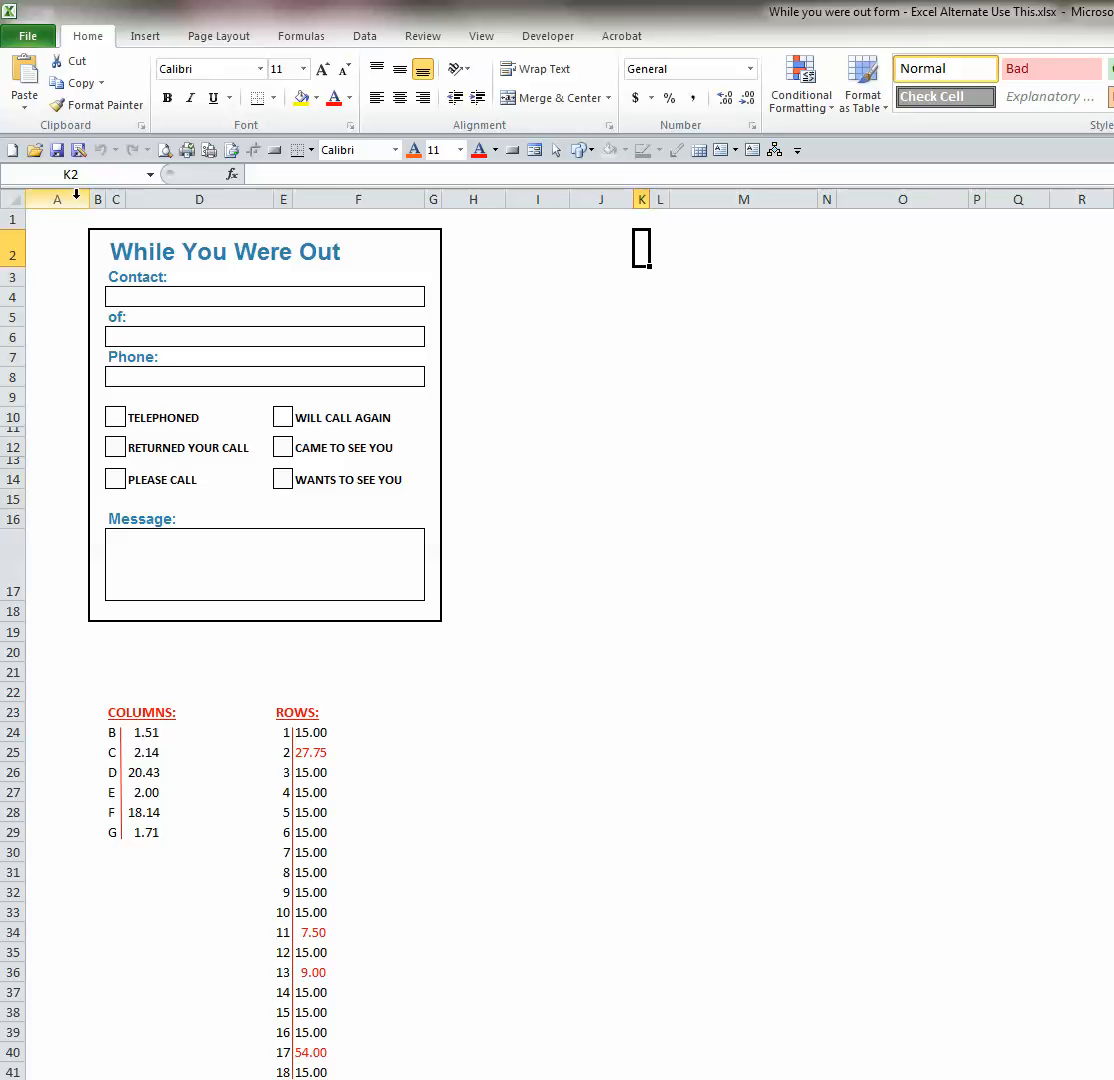
pyautogui.moveTo(84, 200)
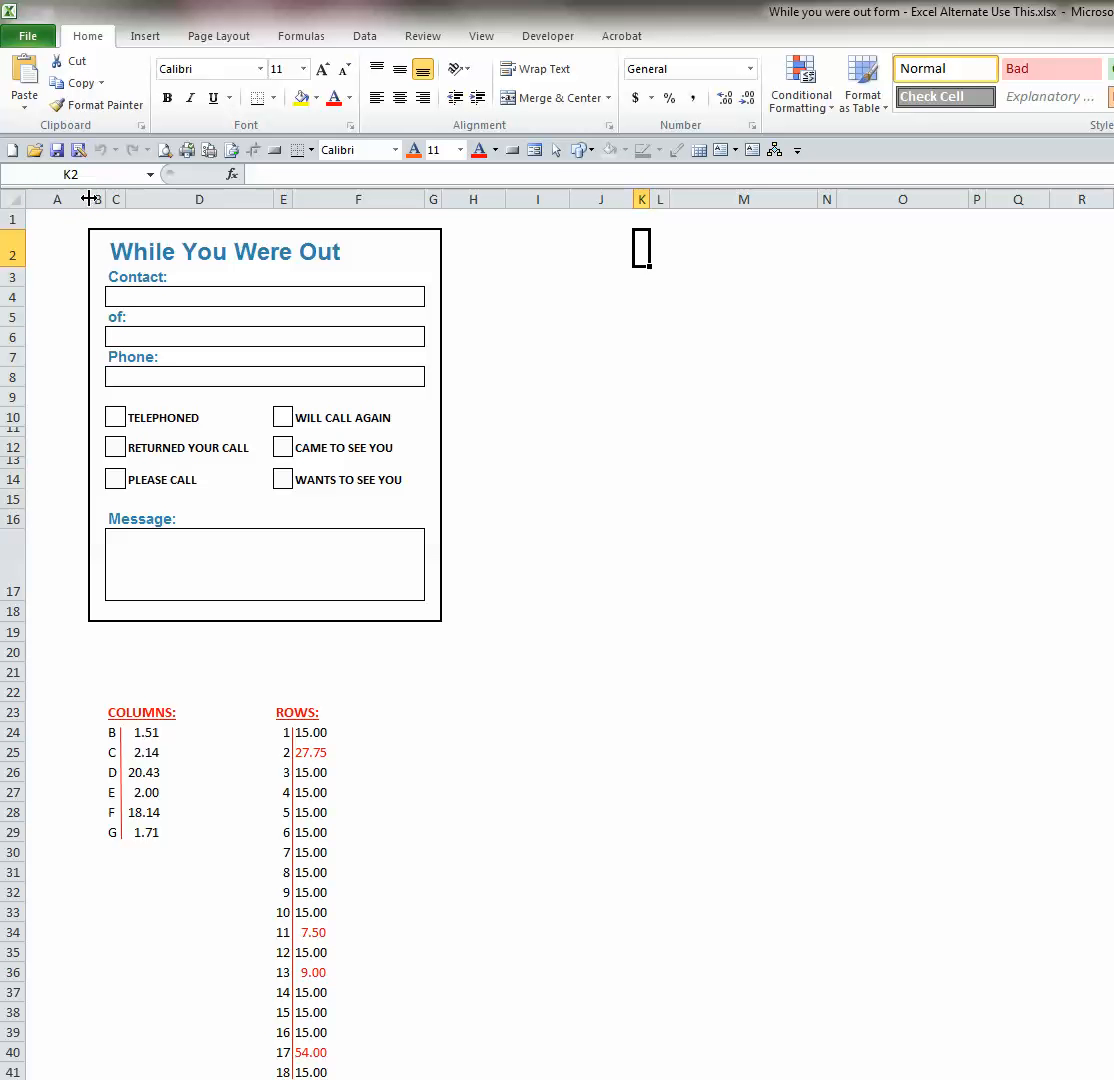
pyautogui.moveTo(92, 198); pyautogui.dragTo(92, 198)
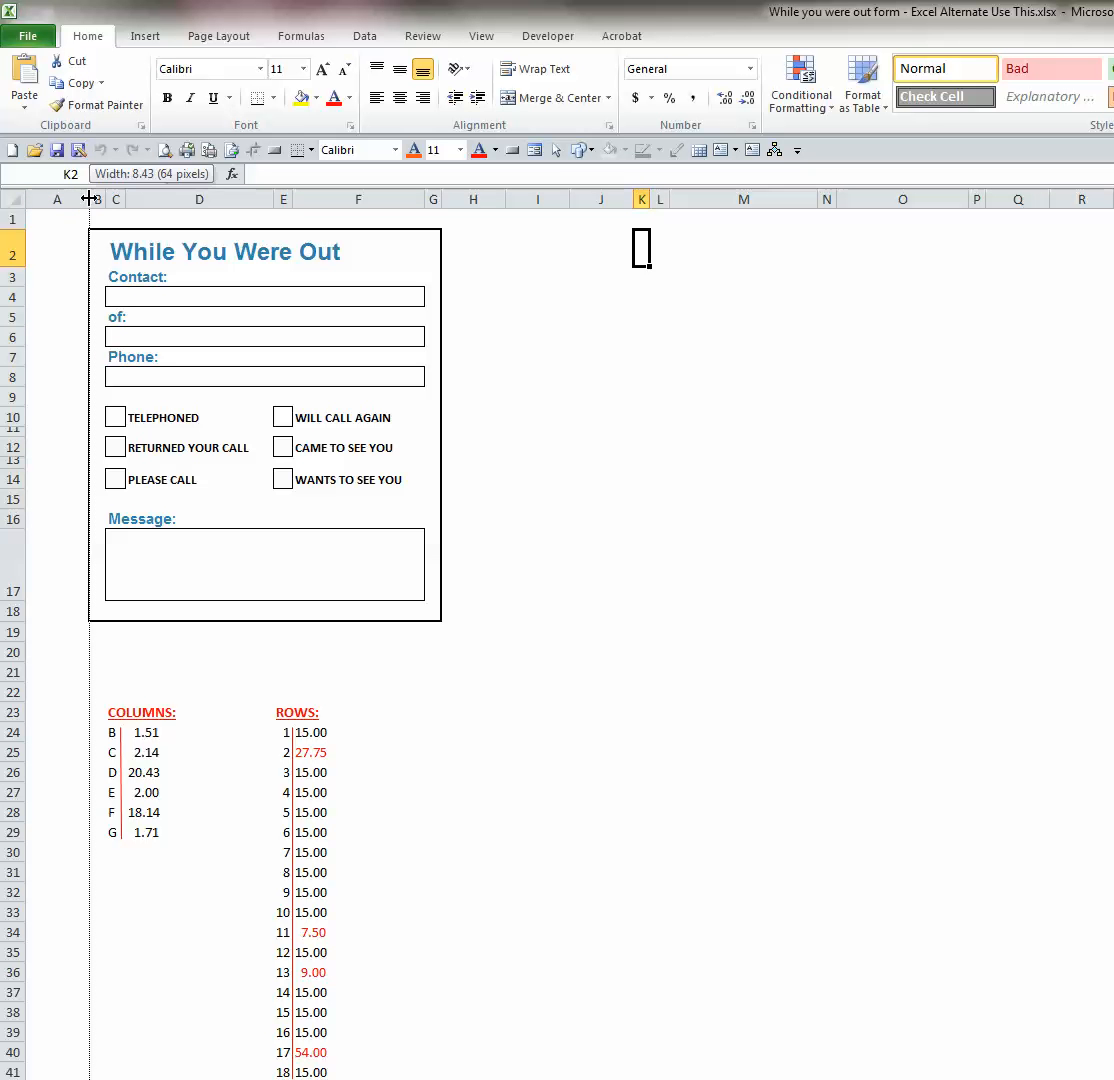
pyautogui.moveTo(102, 198); pyautogui.dragTo(118, 198)
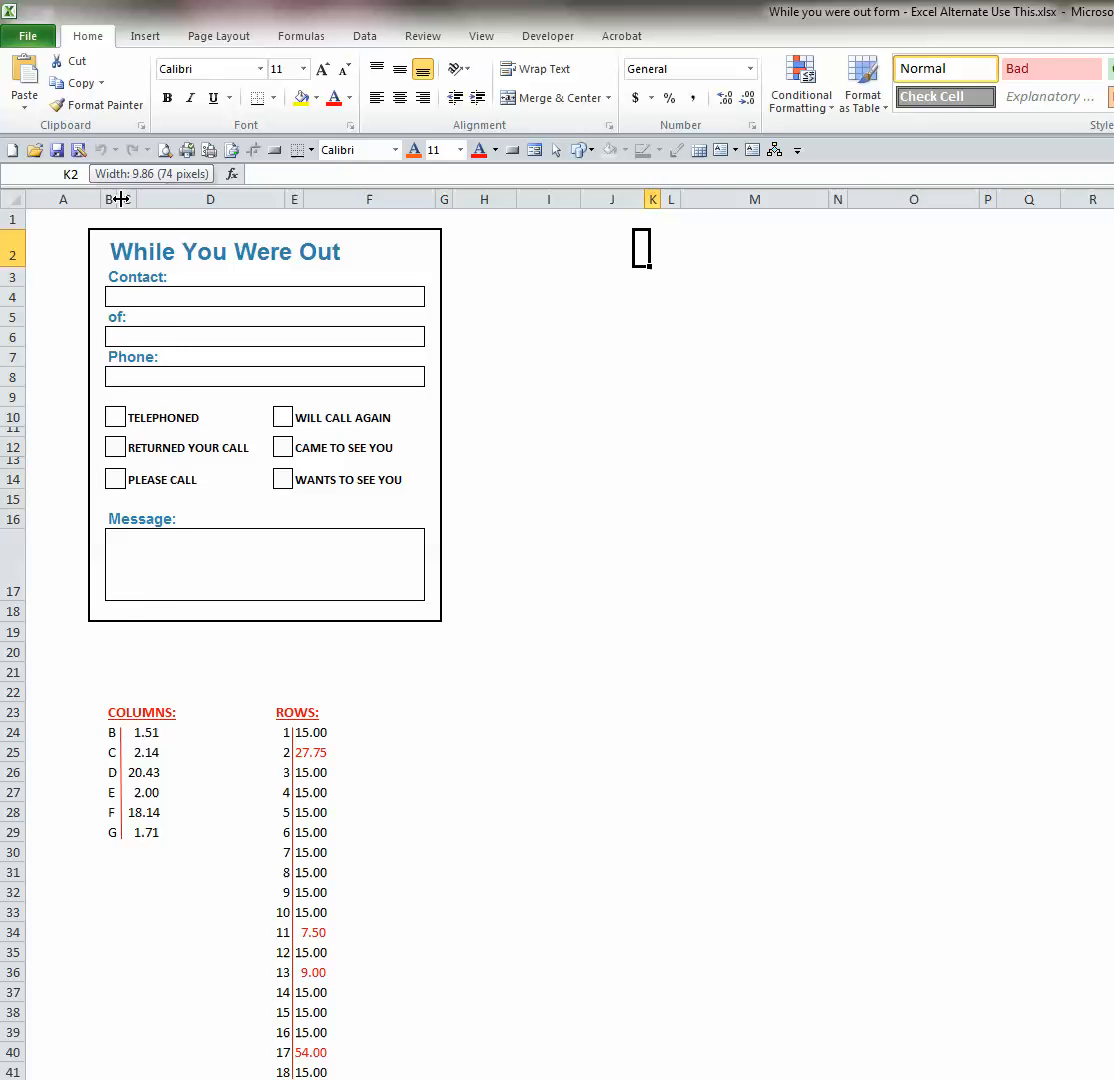
pyautogui.moveTo(130, 198); pyautogui.dragTo(296, 198)
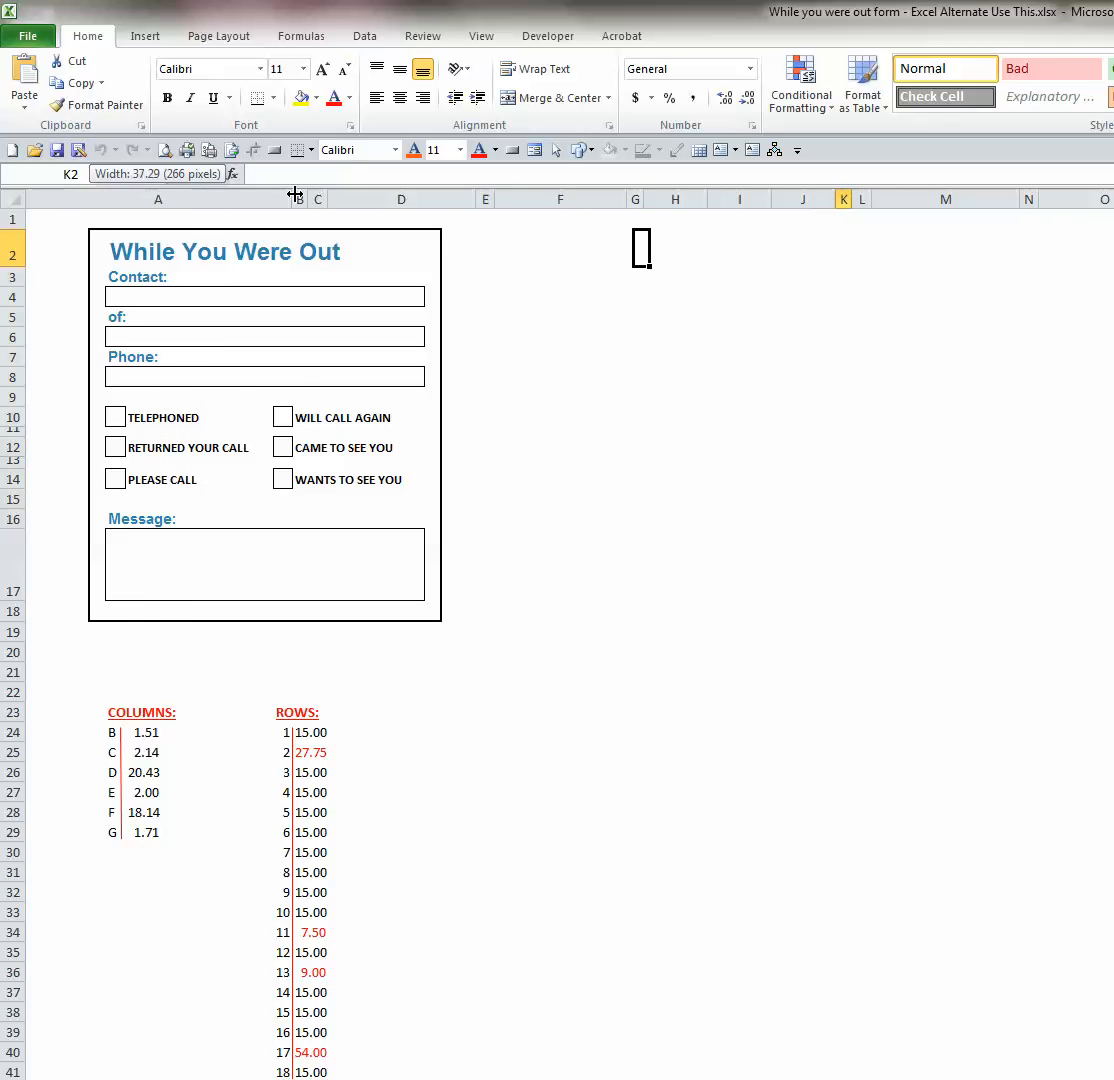
pyautogui.moveTo(296, 196); pyautogui.dragTo(78, 196)
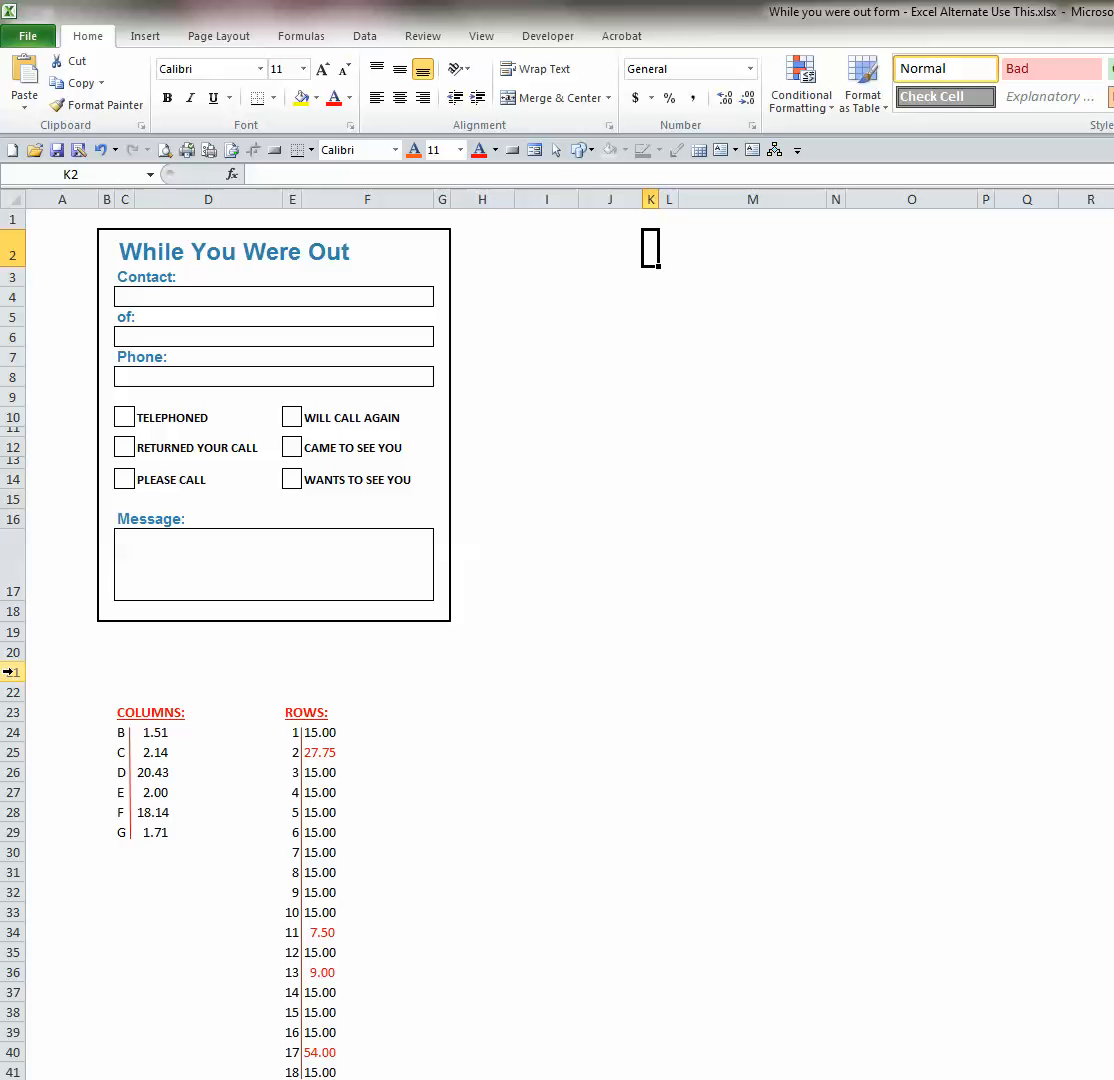
pyautogui.moveTo(14, 682)
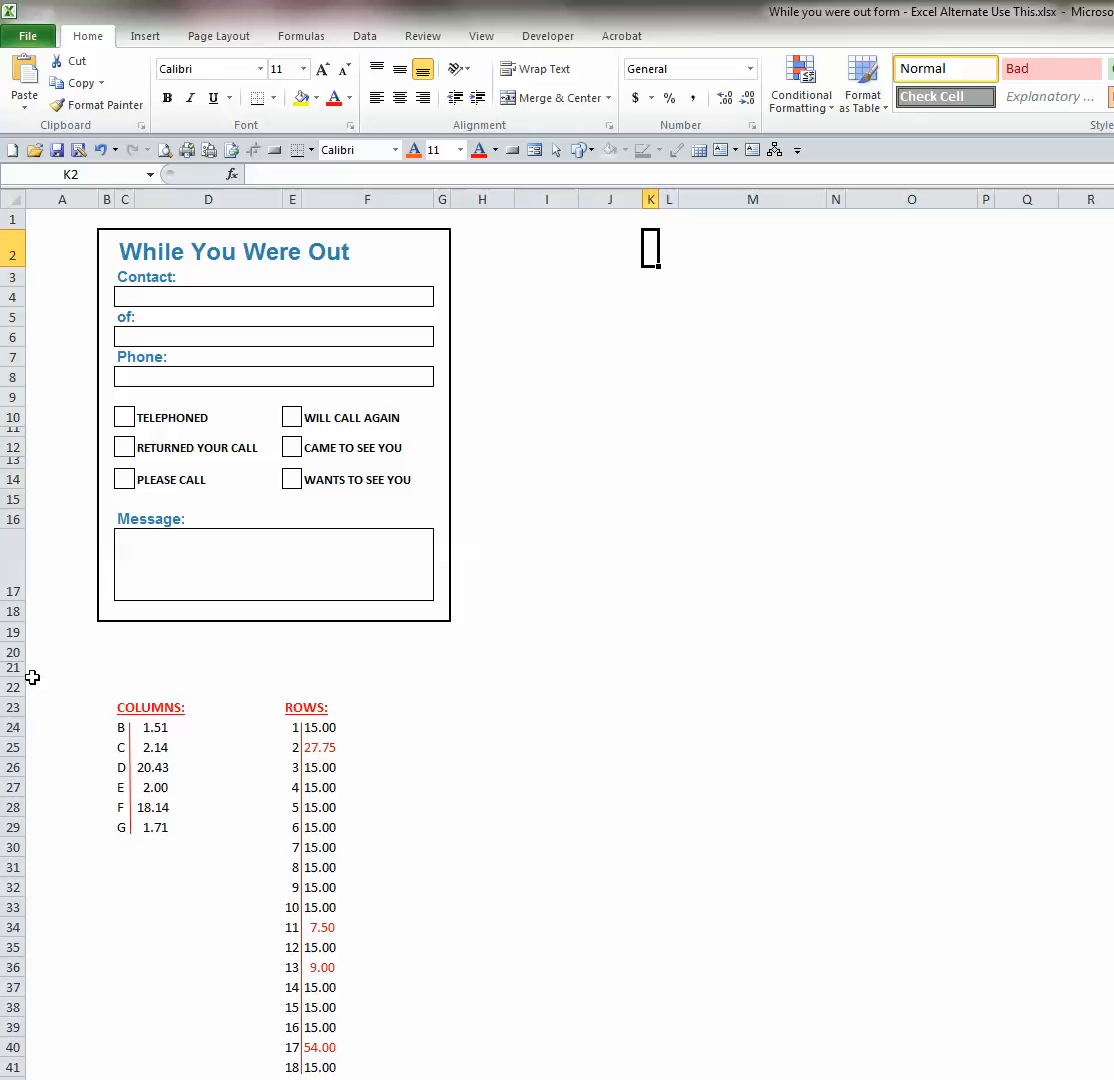
pyautogui.moveTo(566, 254)
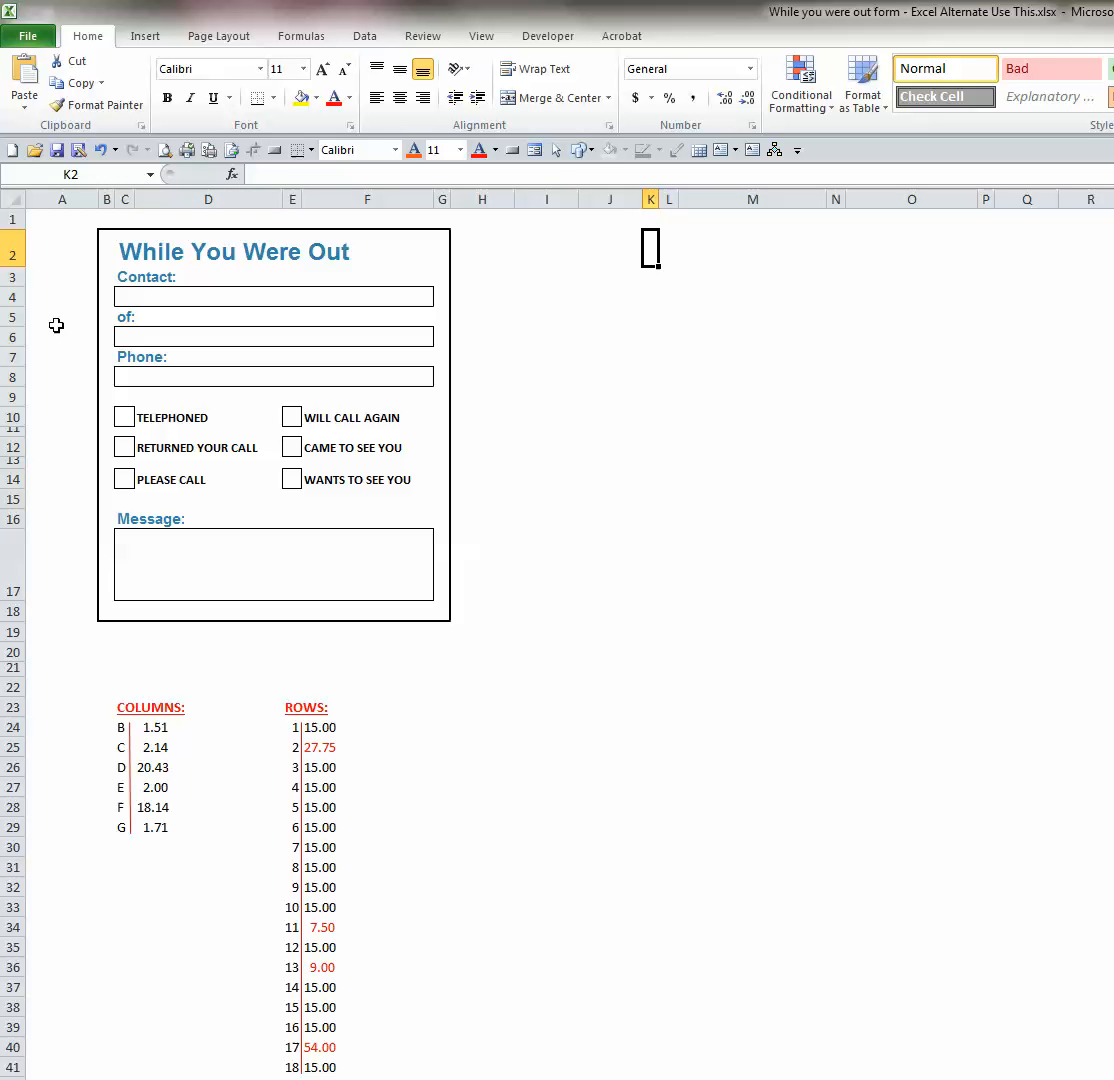
pyautogui.moveTo(496, 244)
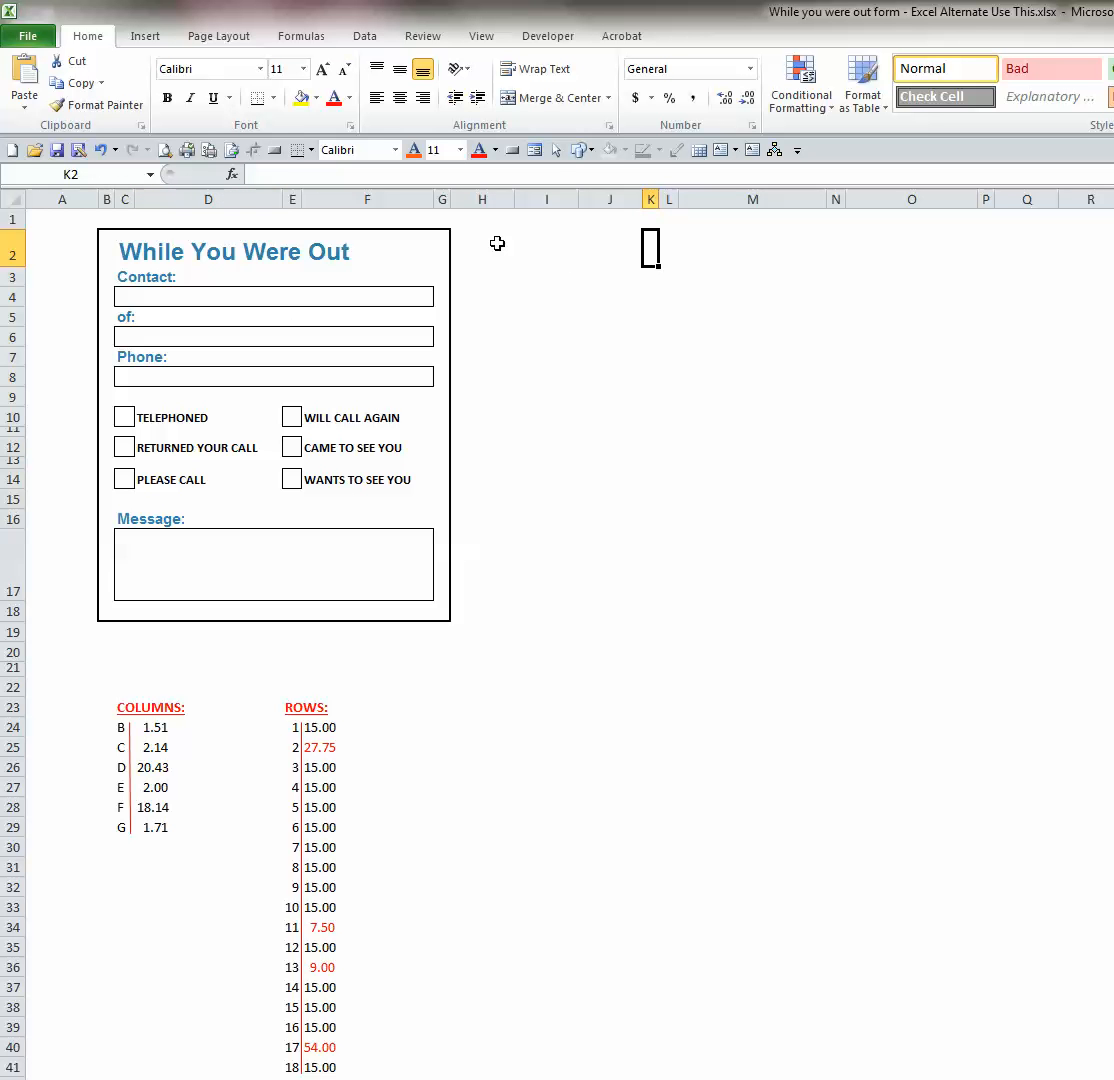
pyautogui.moveTo(488, 254)
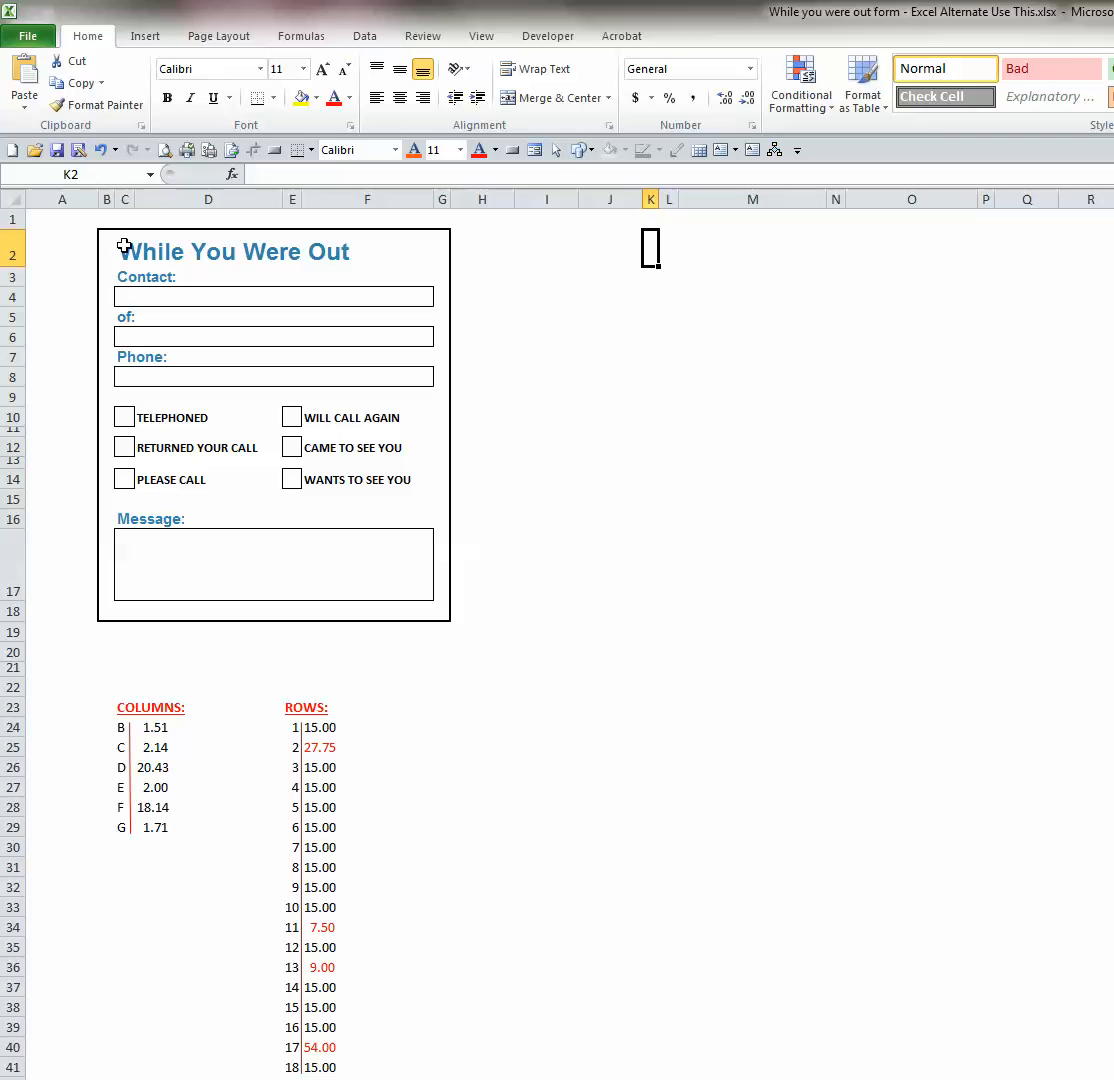
pyautogui.moveTo(400, 250)
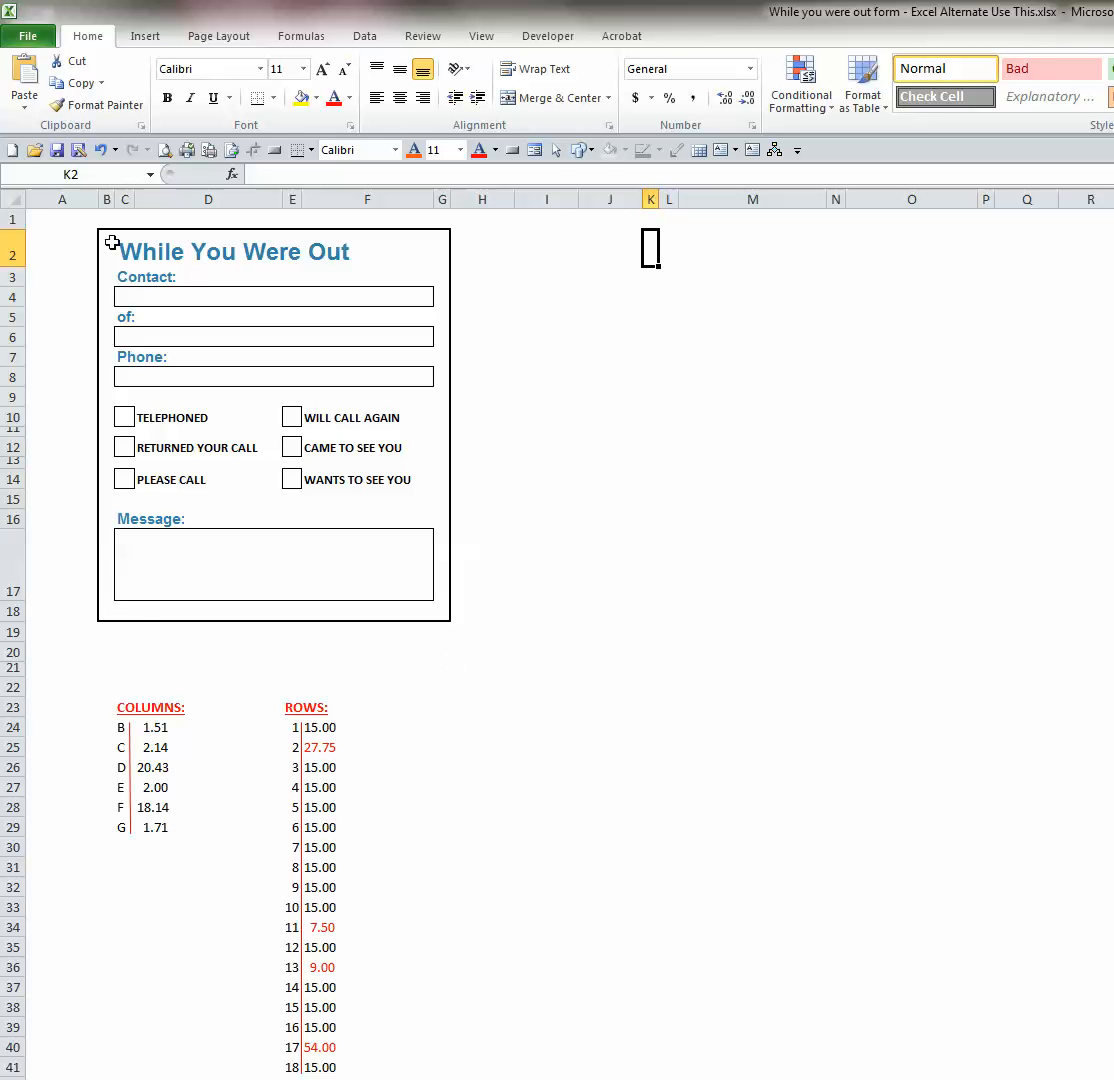
pyautogui.moveTo(648, 246)
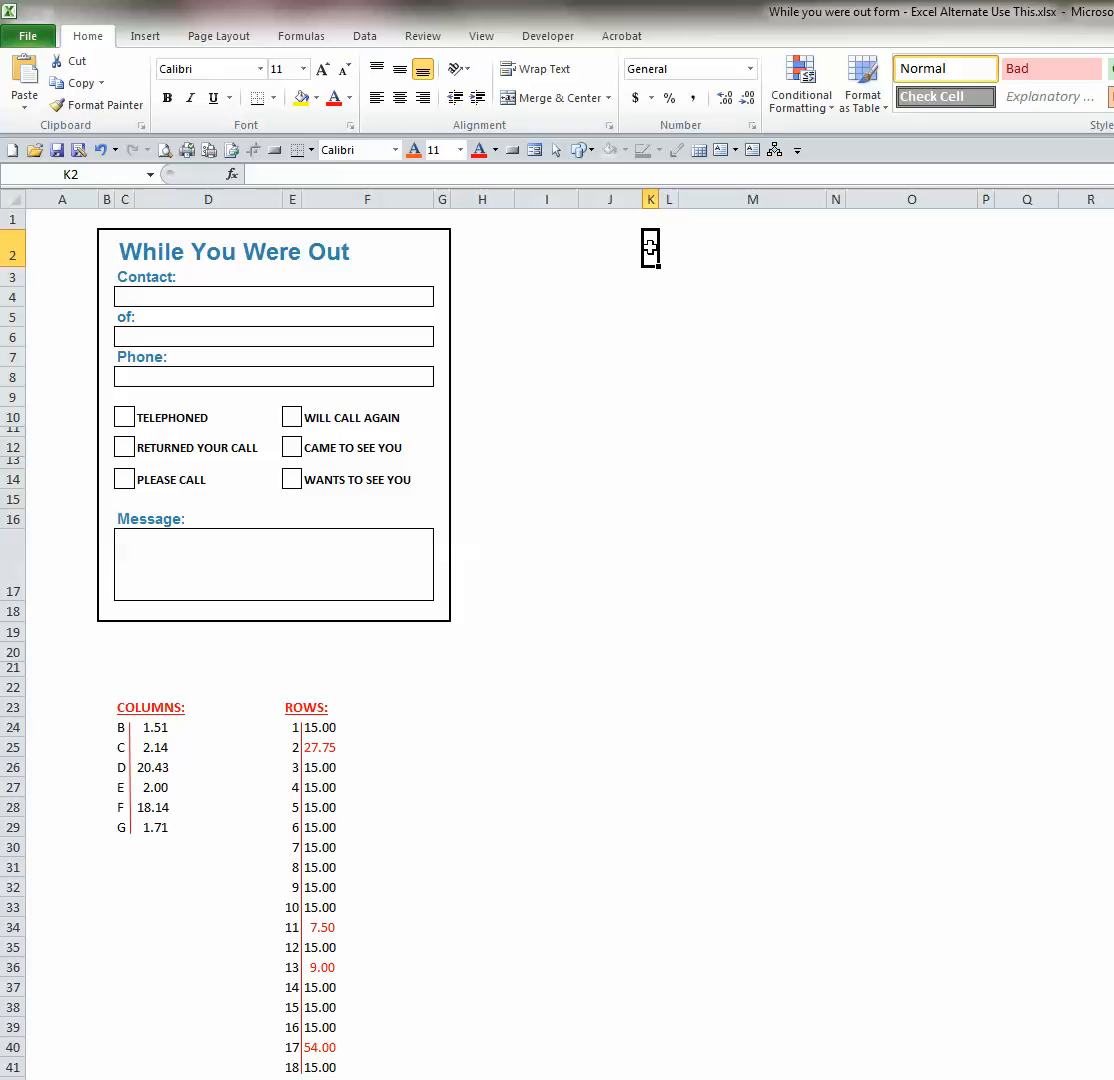
# Select the 17-row by 6-column block K2:P18 for the new form
pyautogui.moveTo(650, 248); pyautogui.dragTo(800, 248)
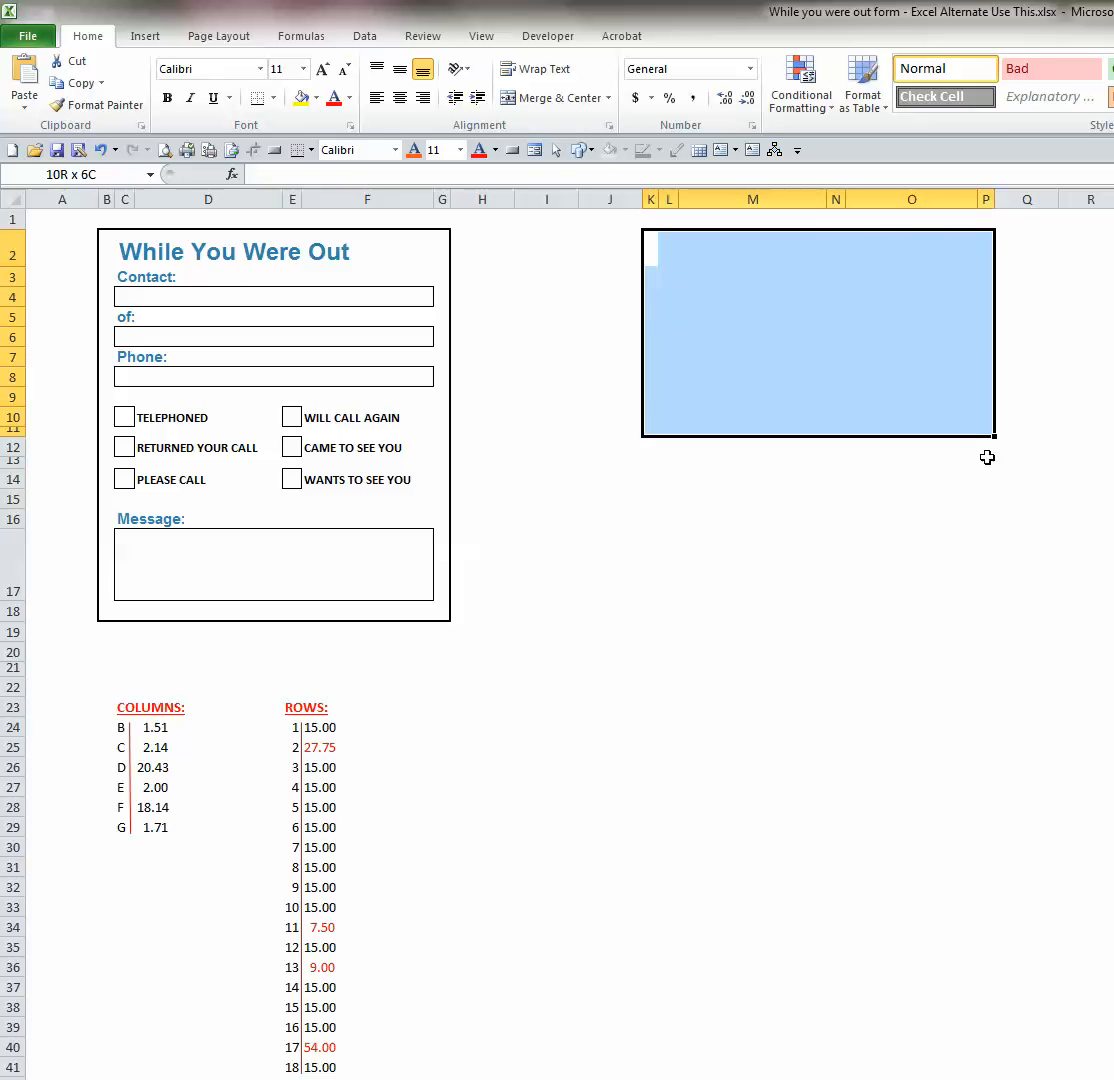
pyautogui.moveTo(988, 456); pyautogui.dragTo(992, 614)
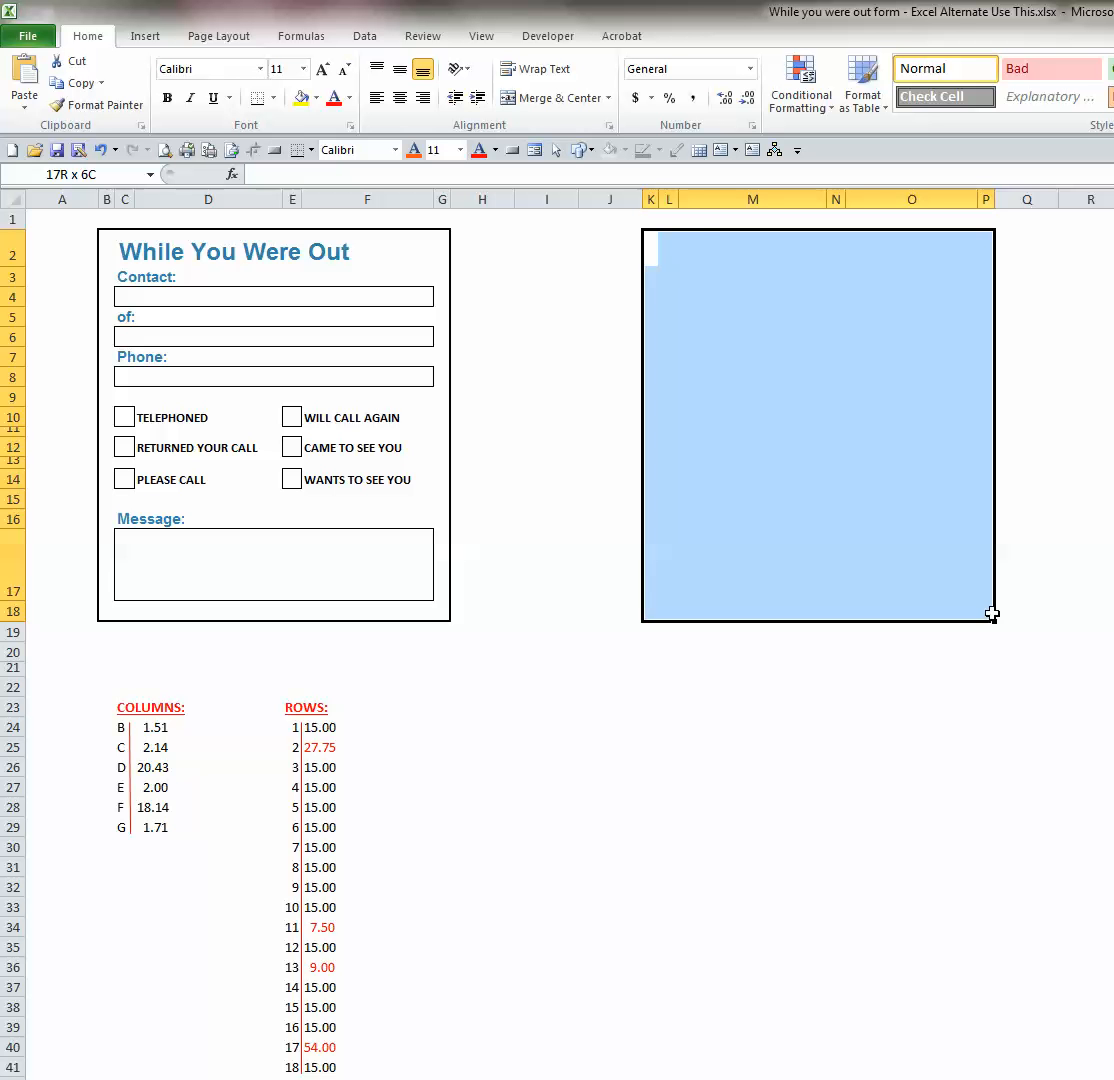
pyautogui.click(990, 616)
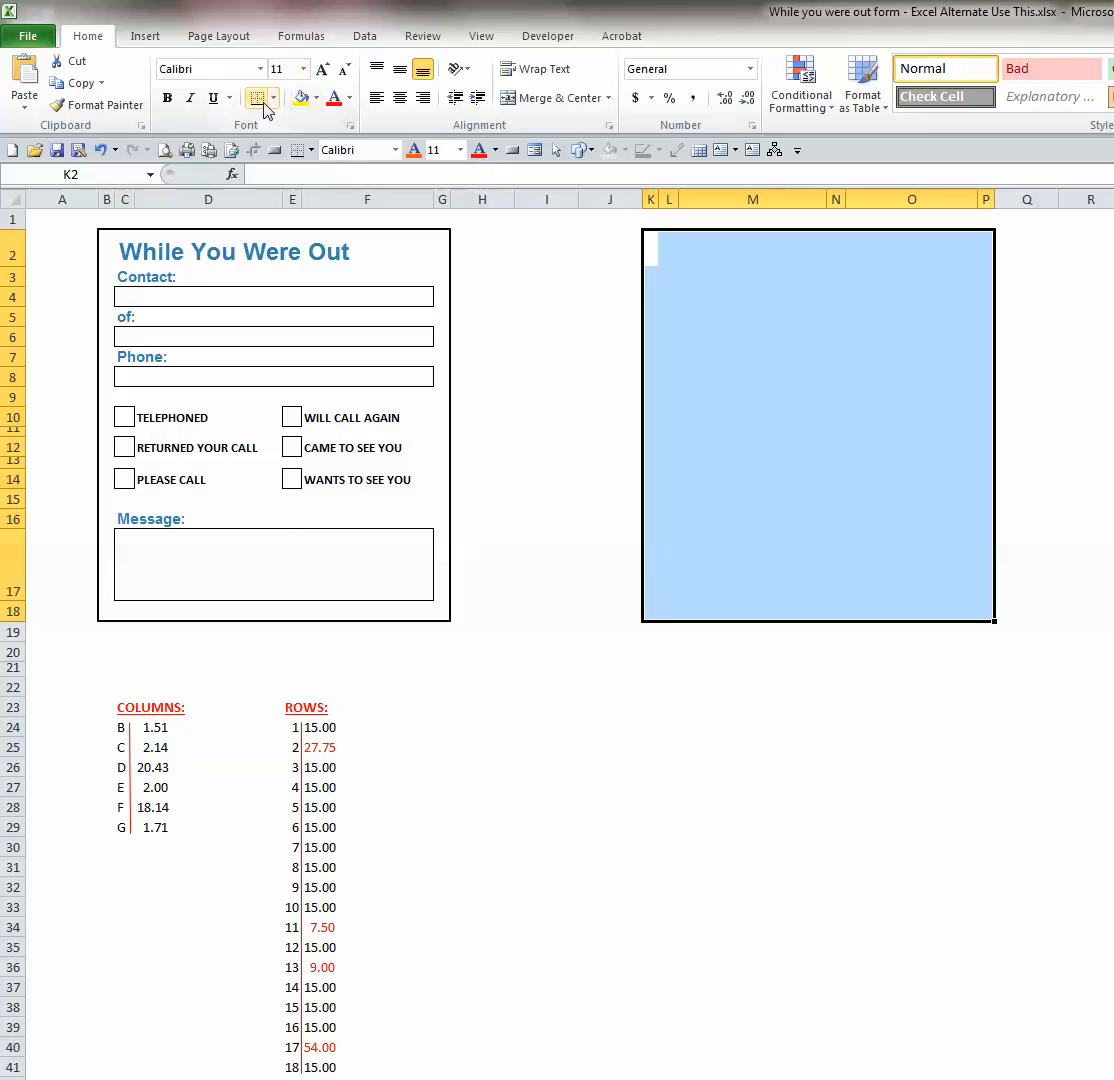
pyautogui.moveTo(276, 110)
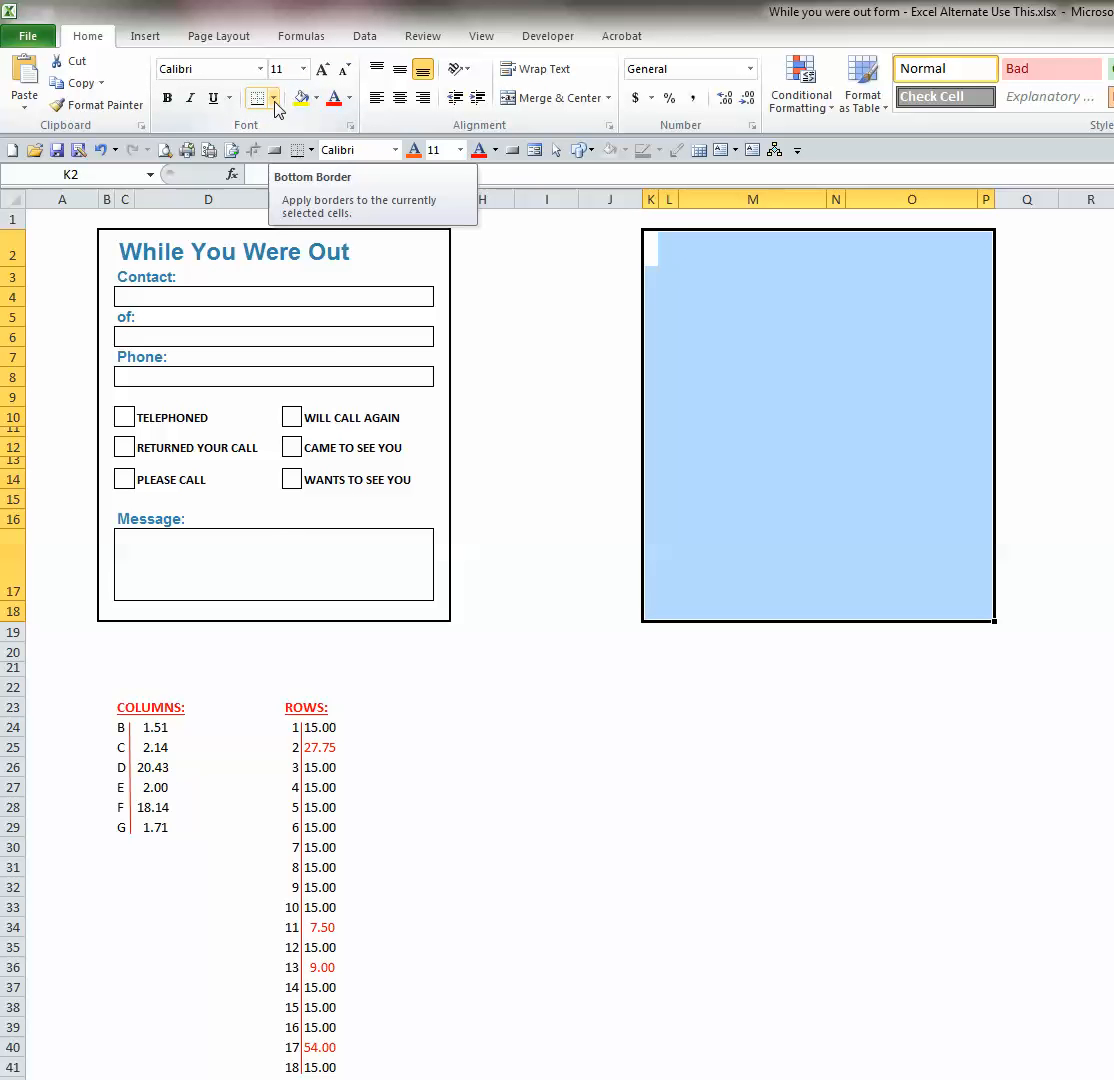
# Apply a Thick Box Border around the K2:P18 form block
pyautogui.click(276, 98)
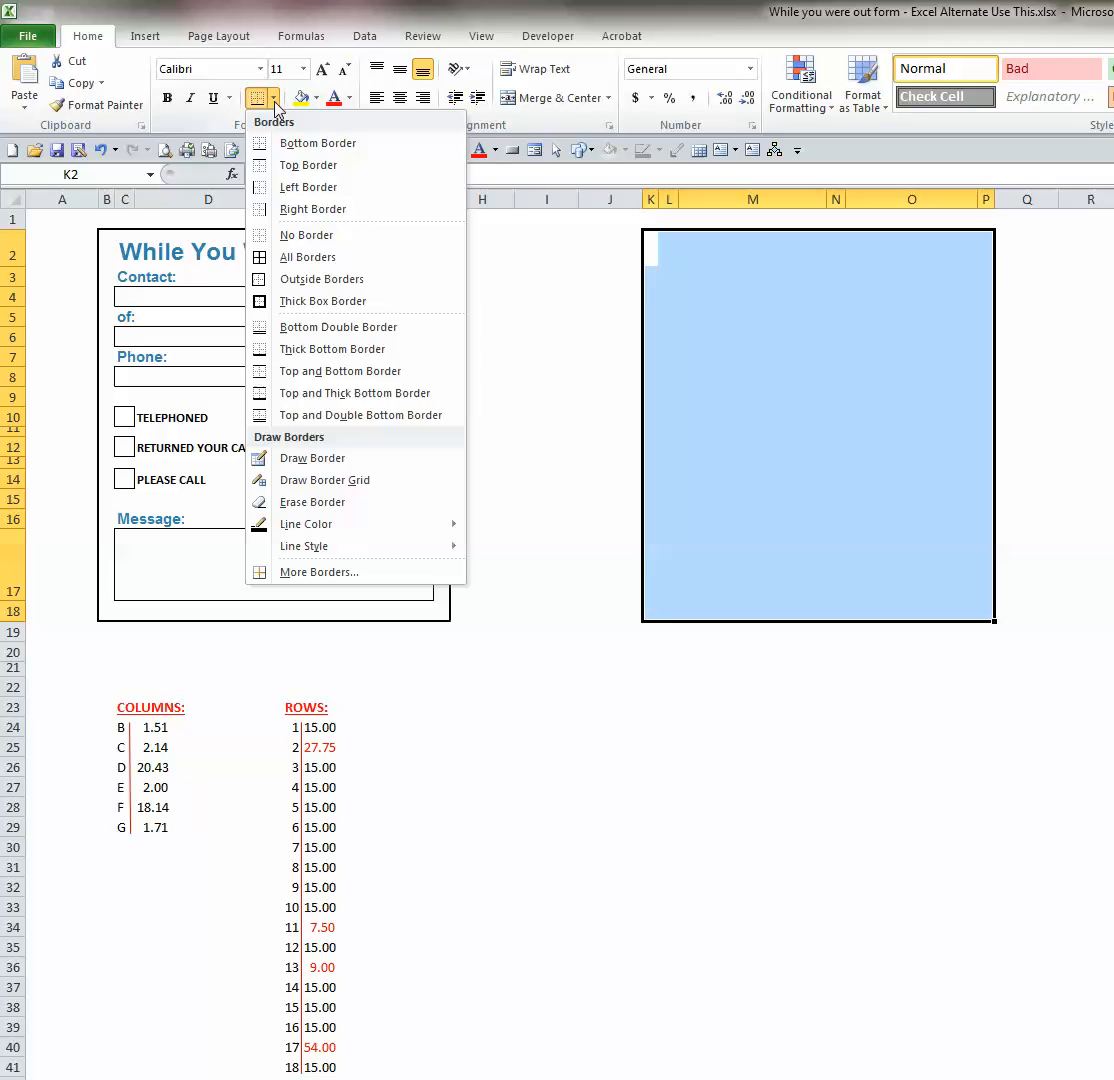
pyautogui.moveTo(330, 312)
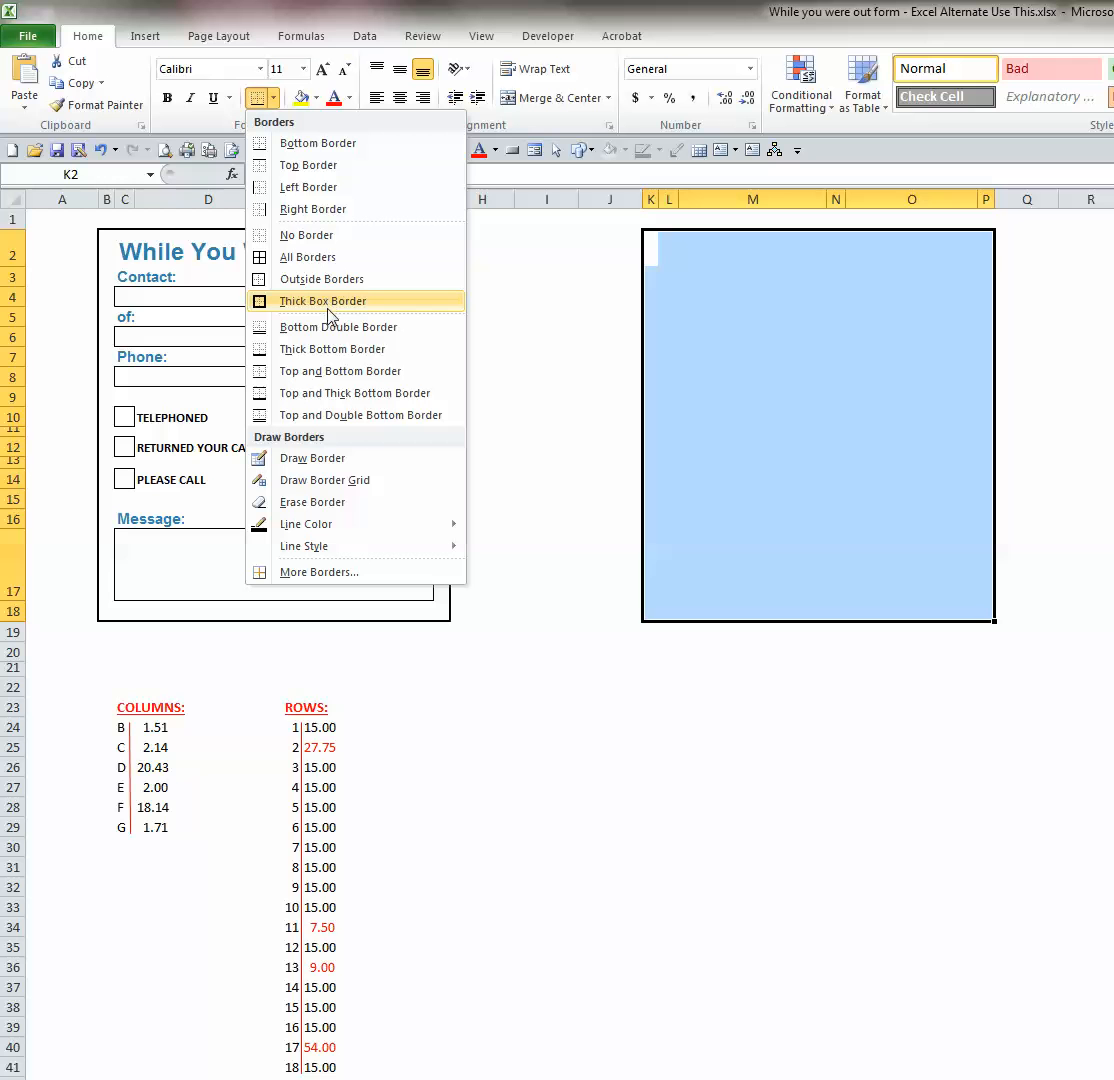
pyautogui.moveTo(304, 308)
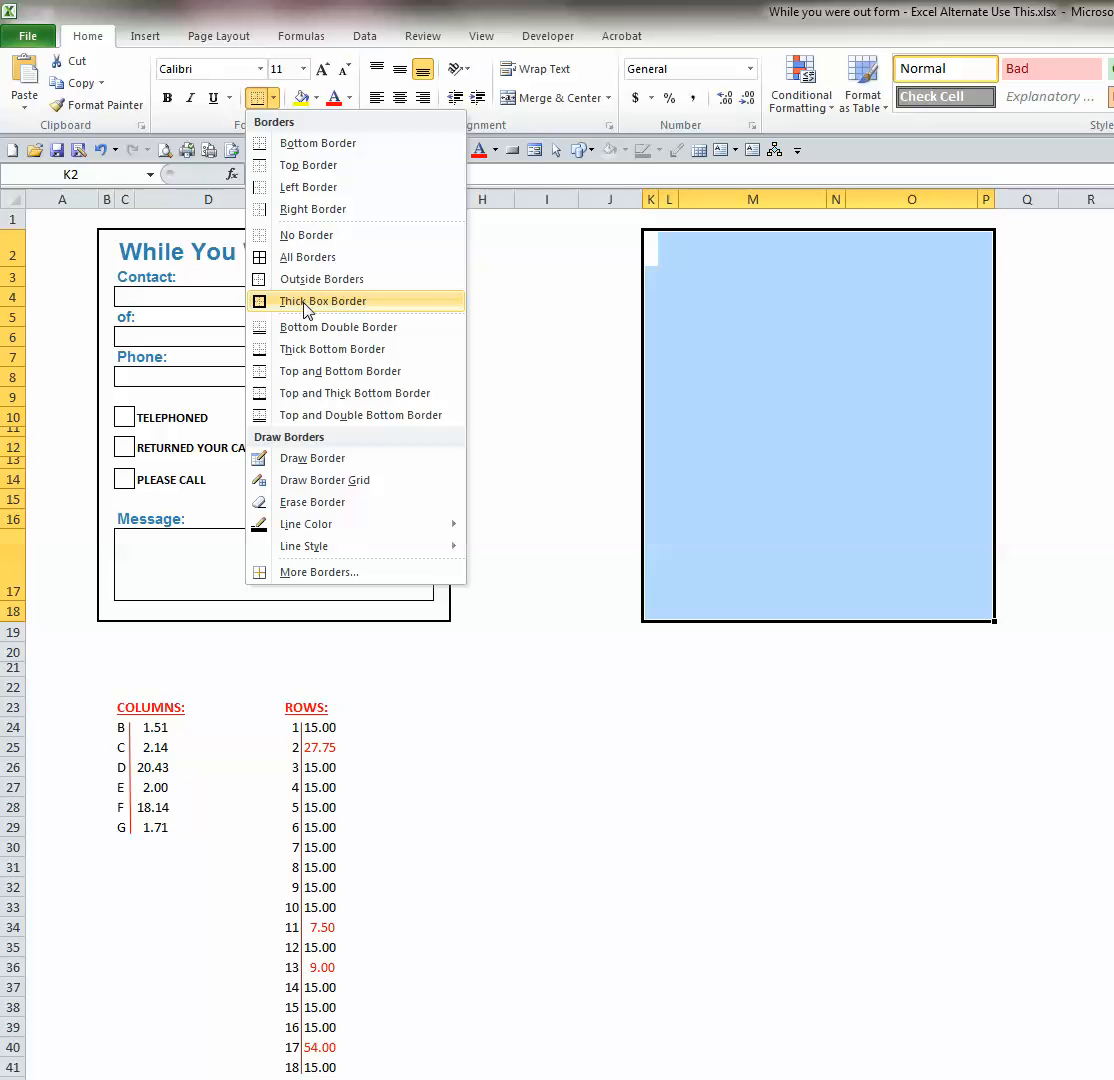
pyautogui.moveTo(312, 312)
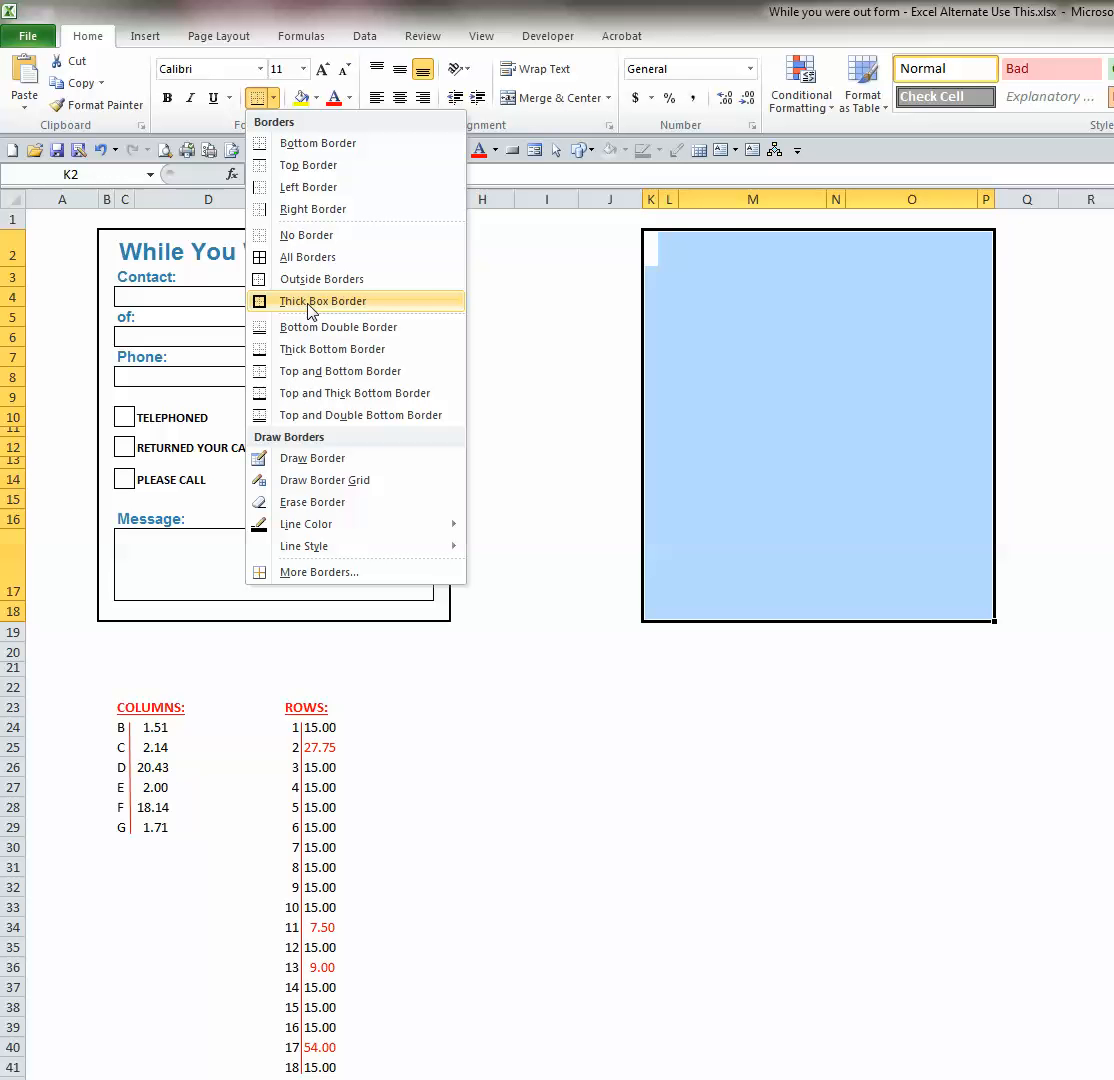
pyautogui.click(322, 302)
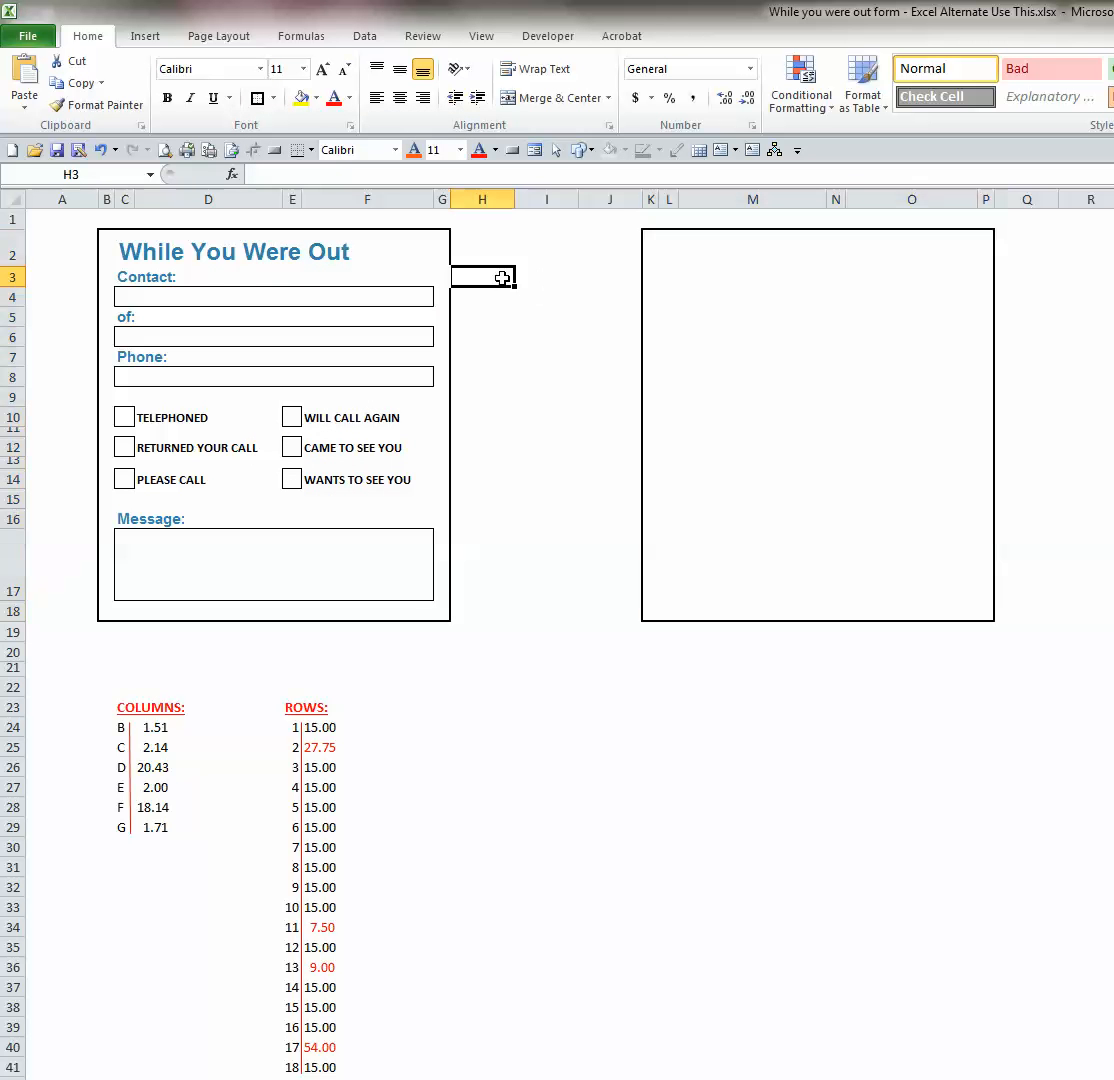
pyautogui.moveTo(734, 364)
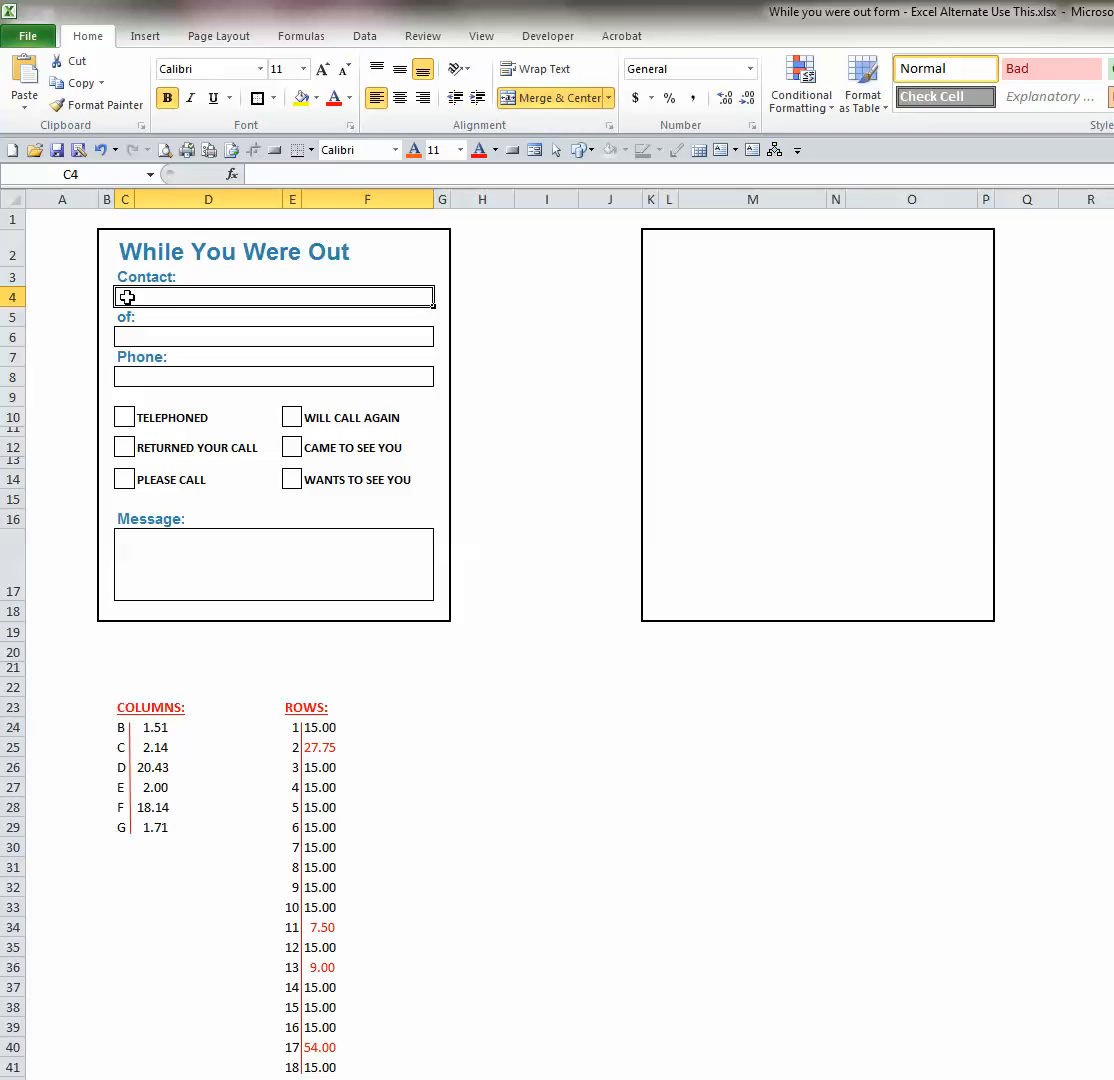
pyautogui.moveTo(424, 298)
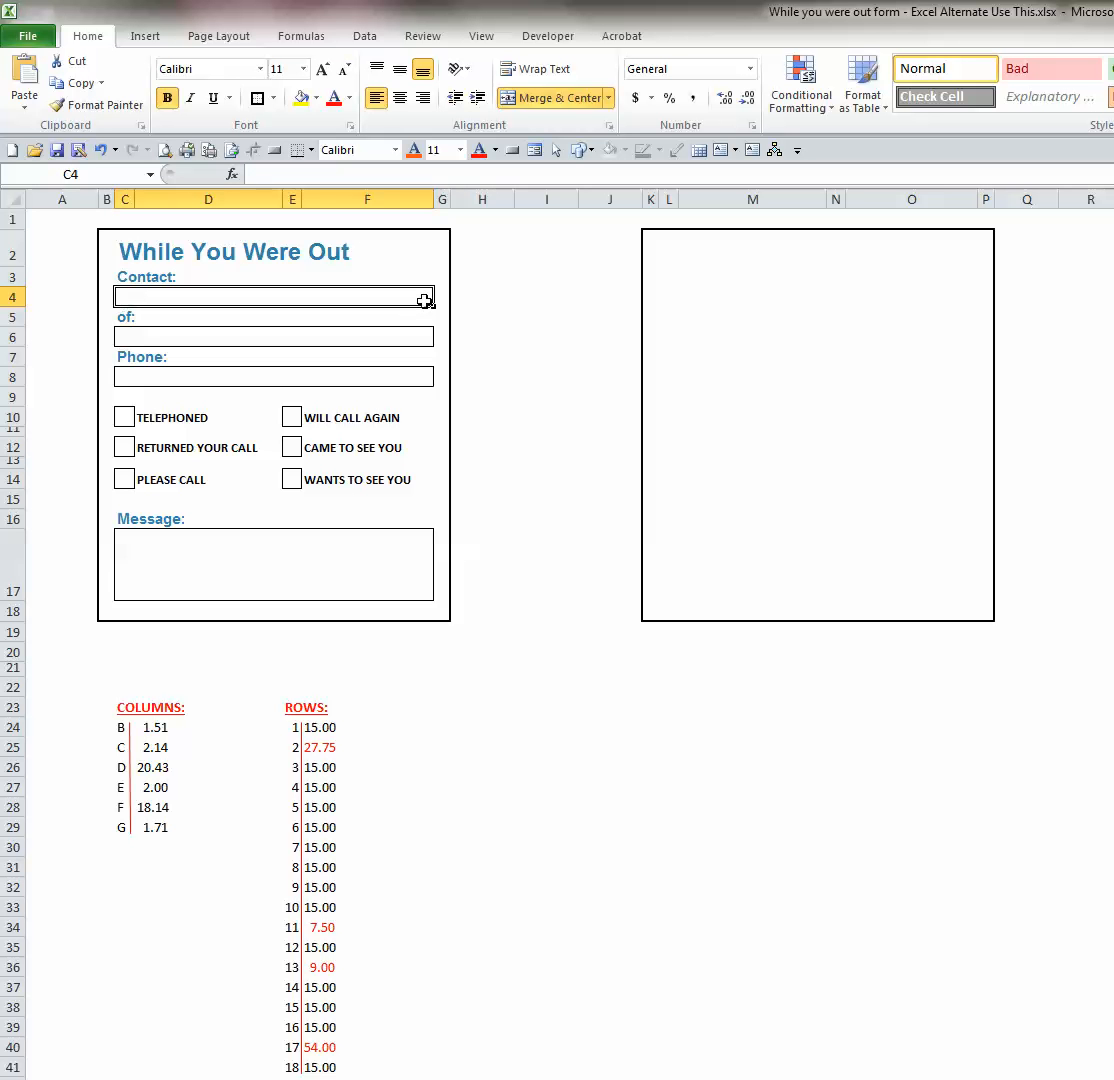
pyautogui.moveTo(364, 302)
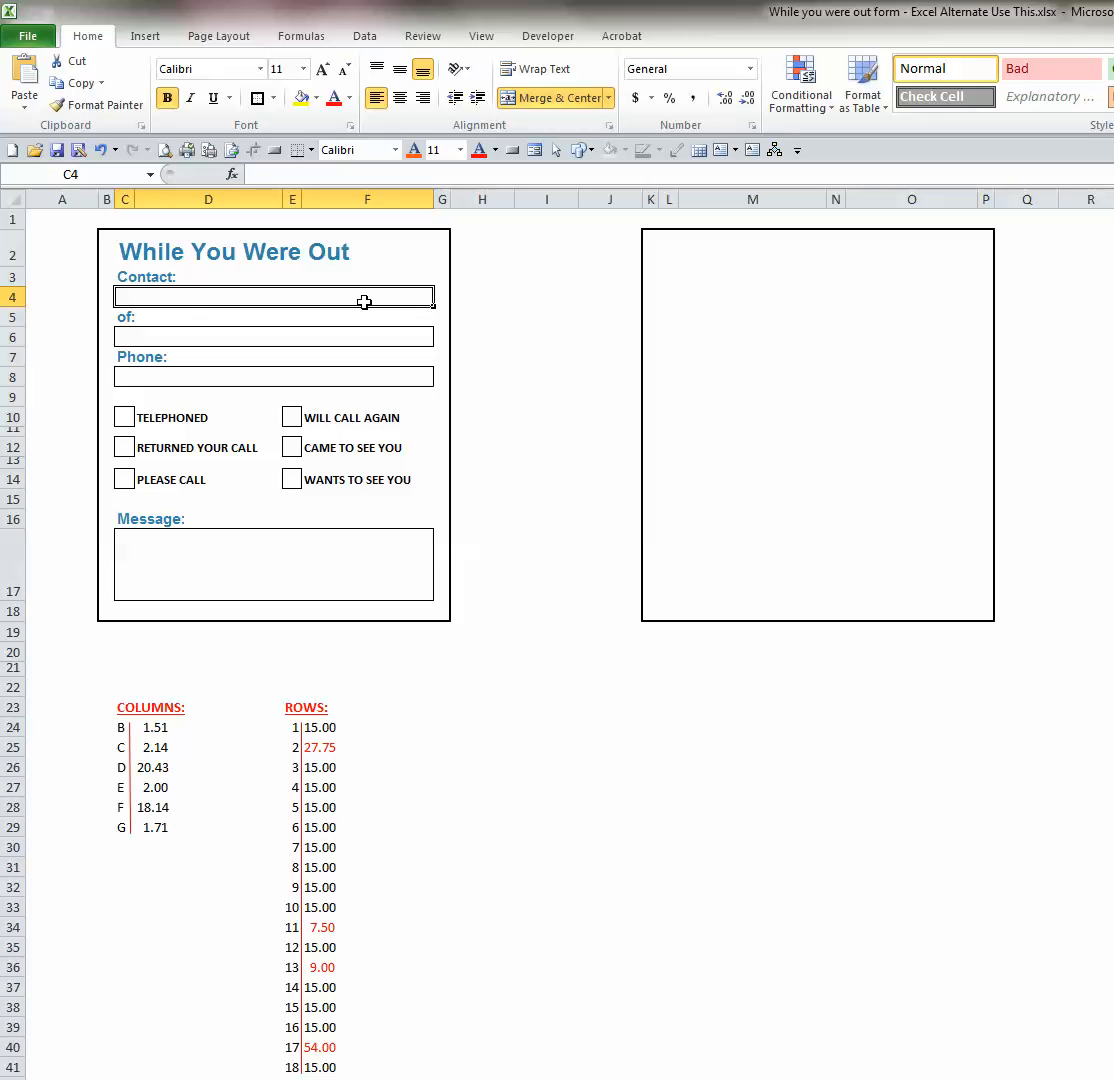
pyautogui.moveTo(124, 272)
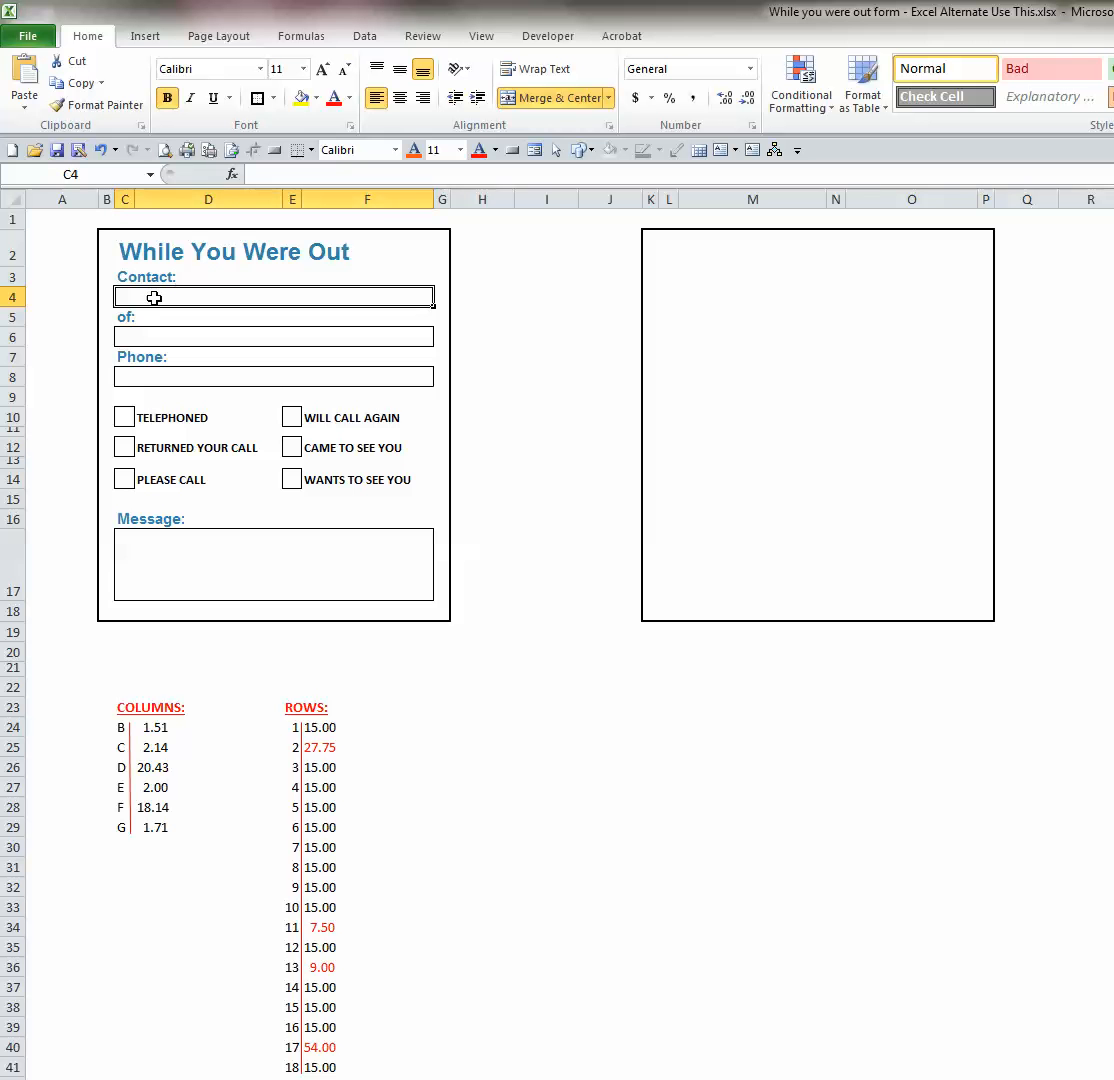
pyautogui.moveTo(664, 292)
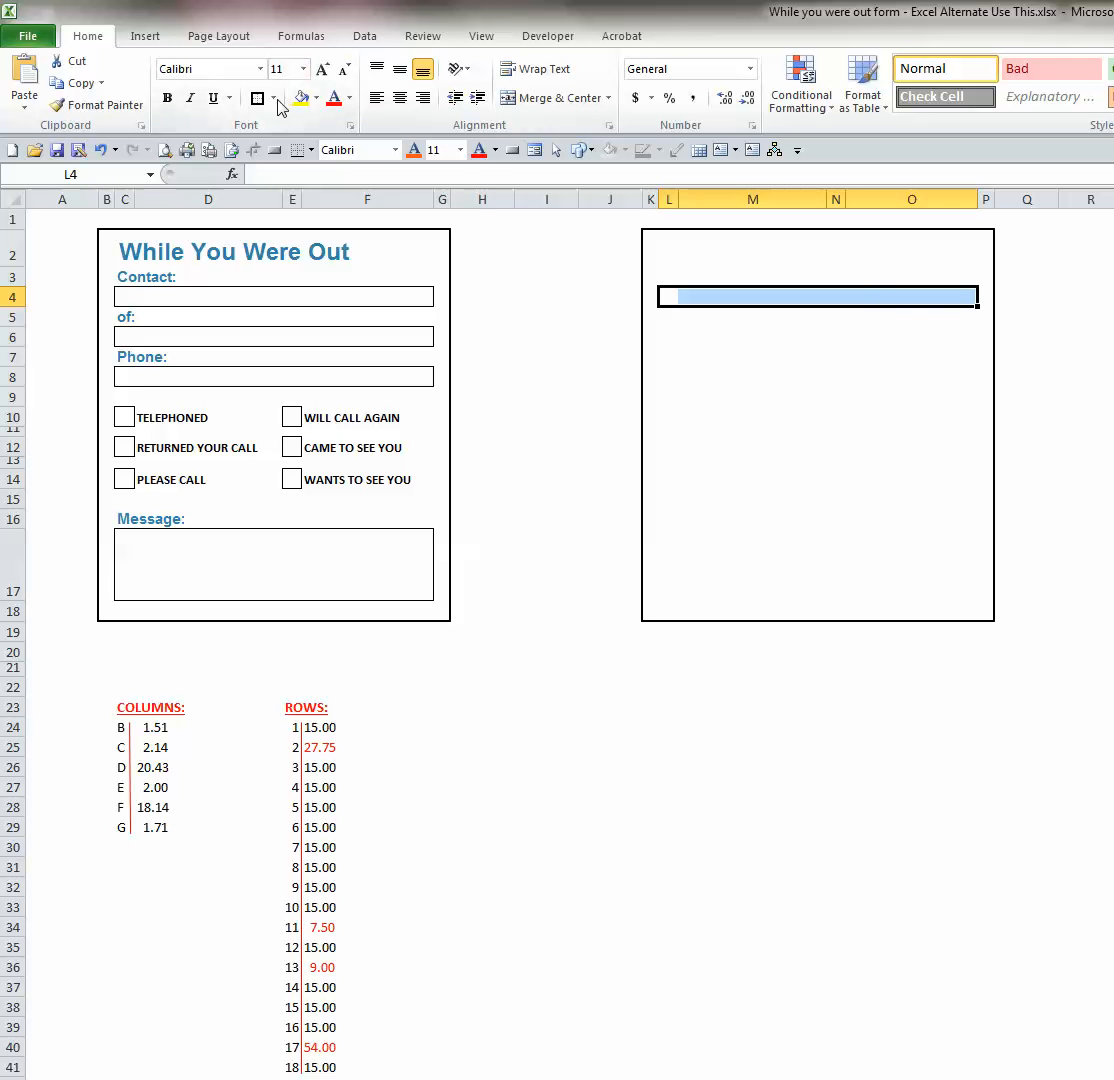
pyautogui.moveTo(258, 98)
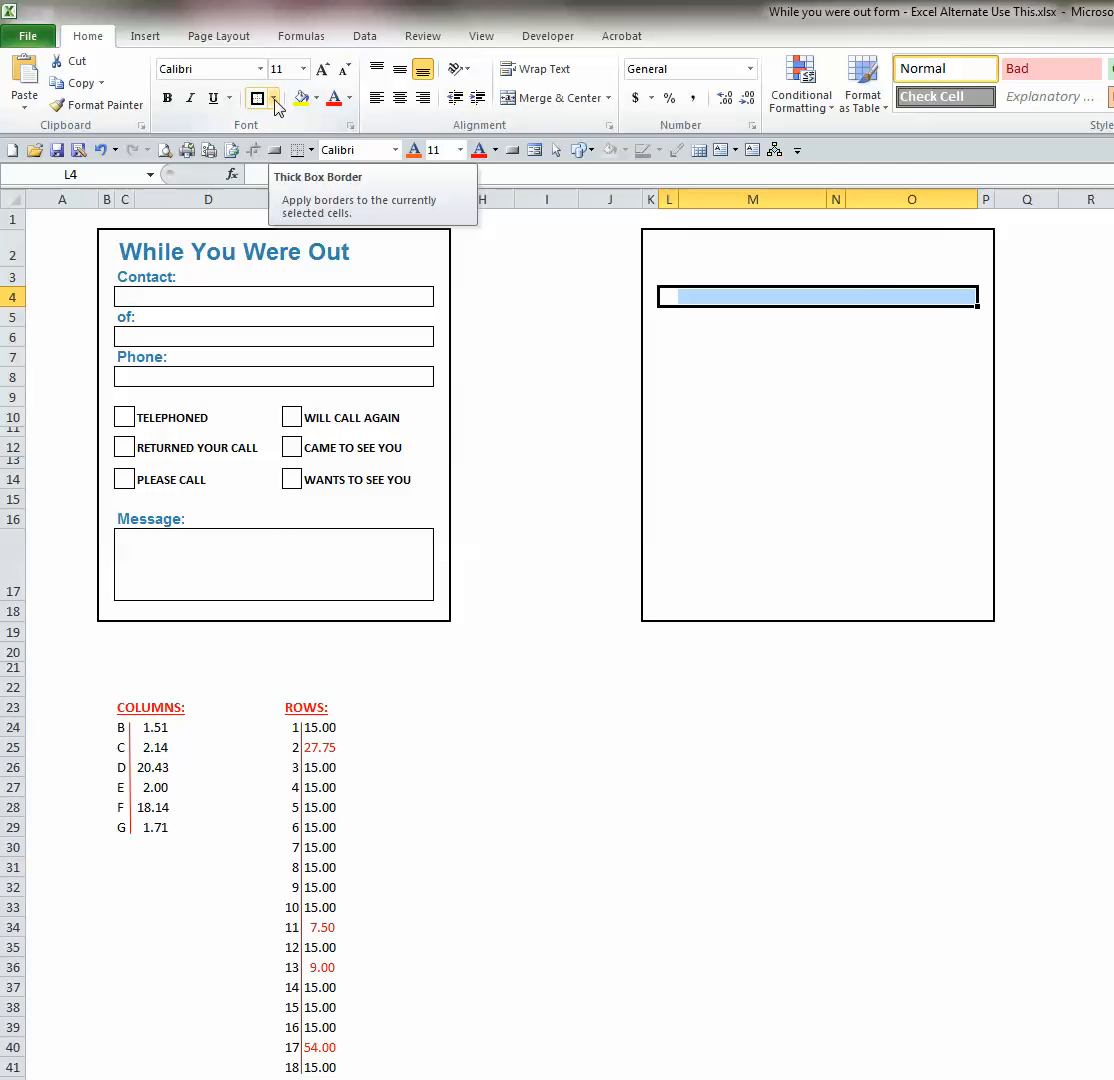
# Outline L4:O4 with Outside Borders, merge it into one field and toggle bold
pyautogui.click(274, 98)
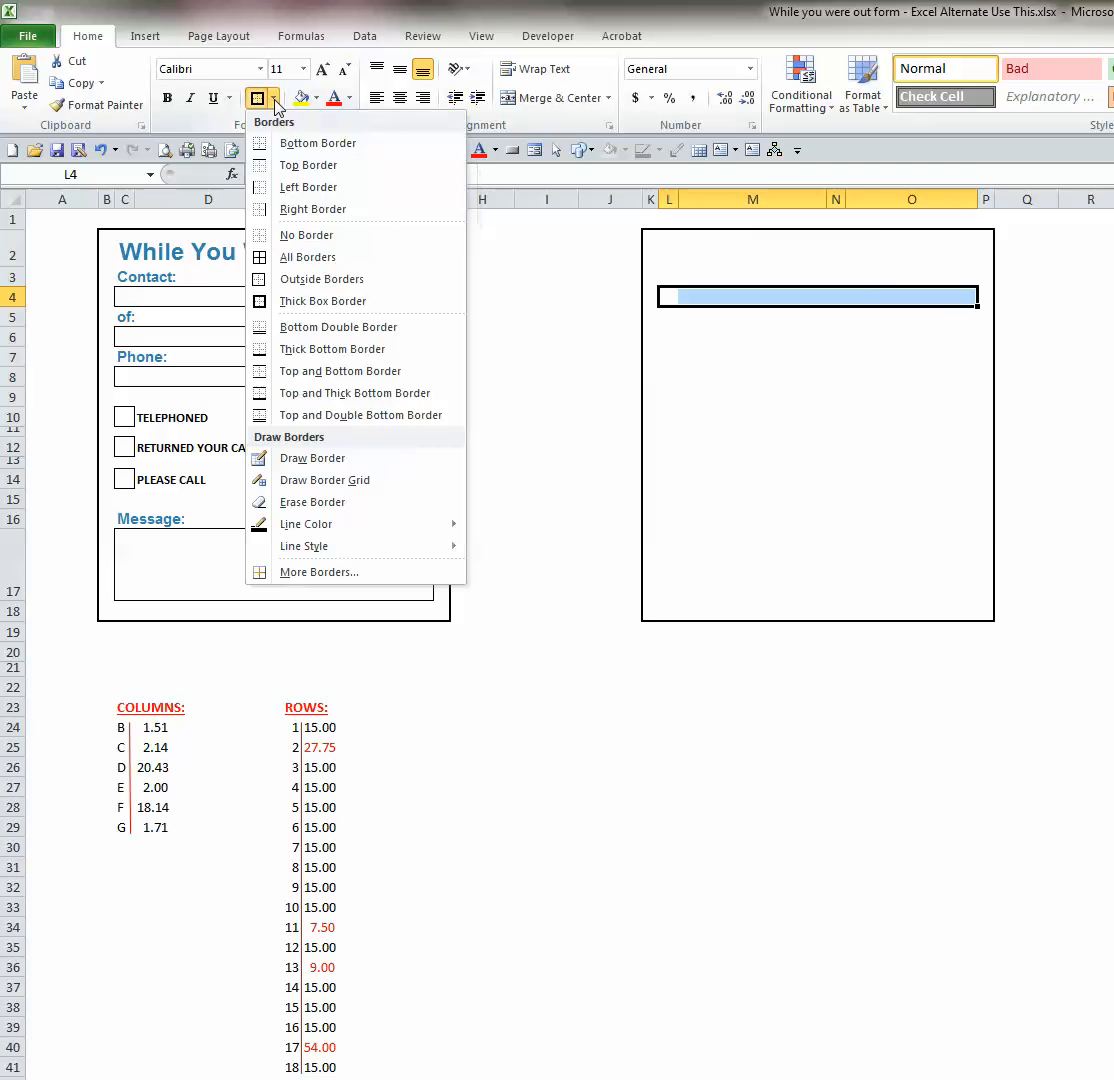
pyautogui.moveTo(334, 288)
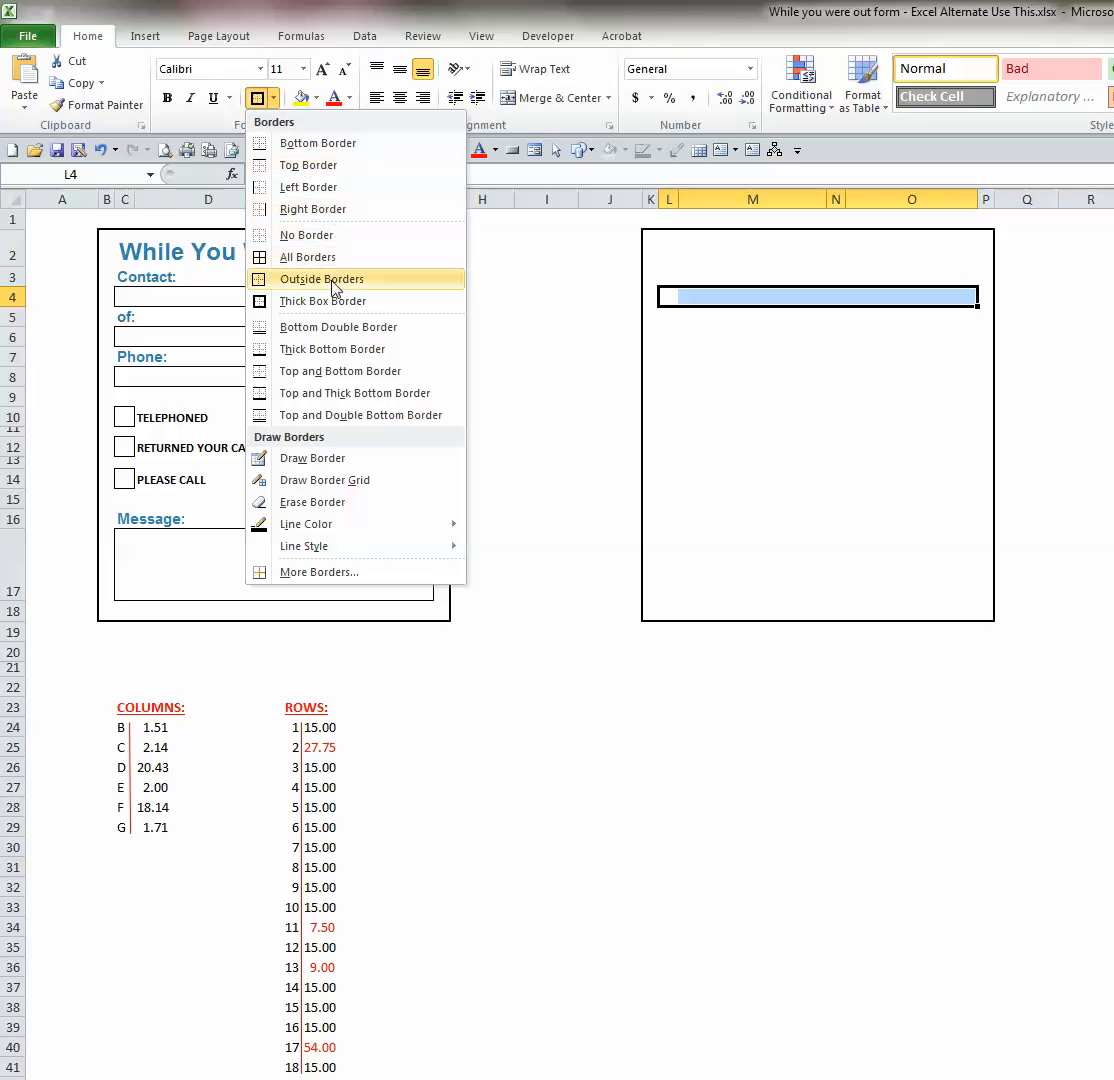
pyautogui.moveTo(332, 288)
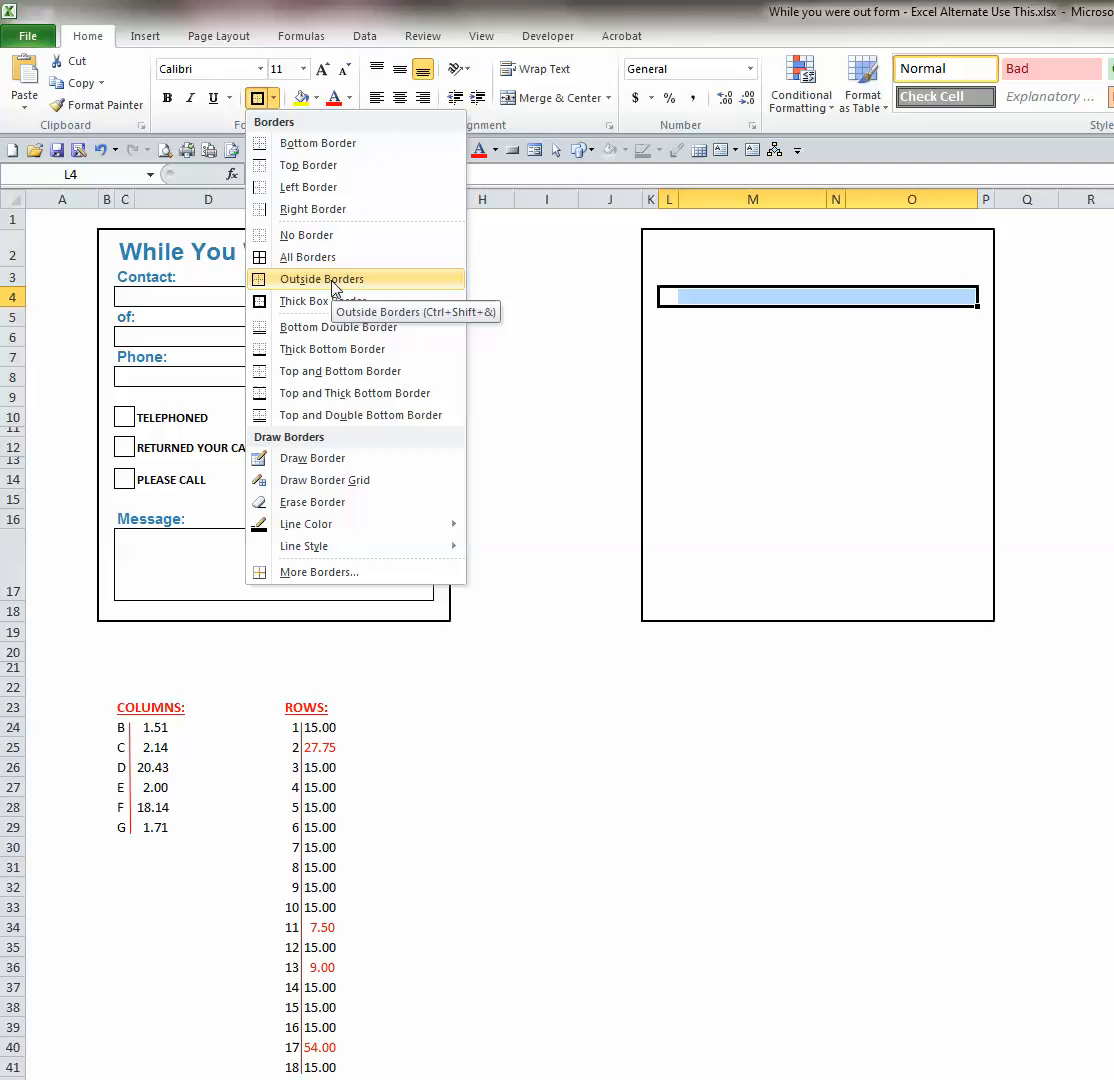
pyautogui.click(320, 280)
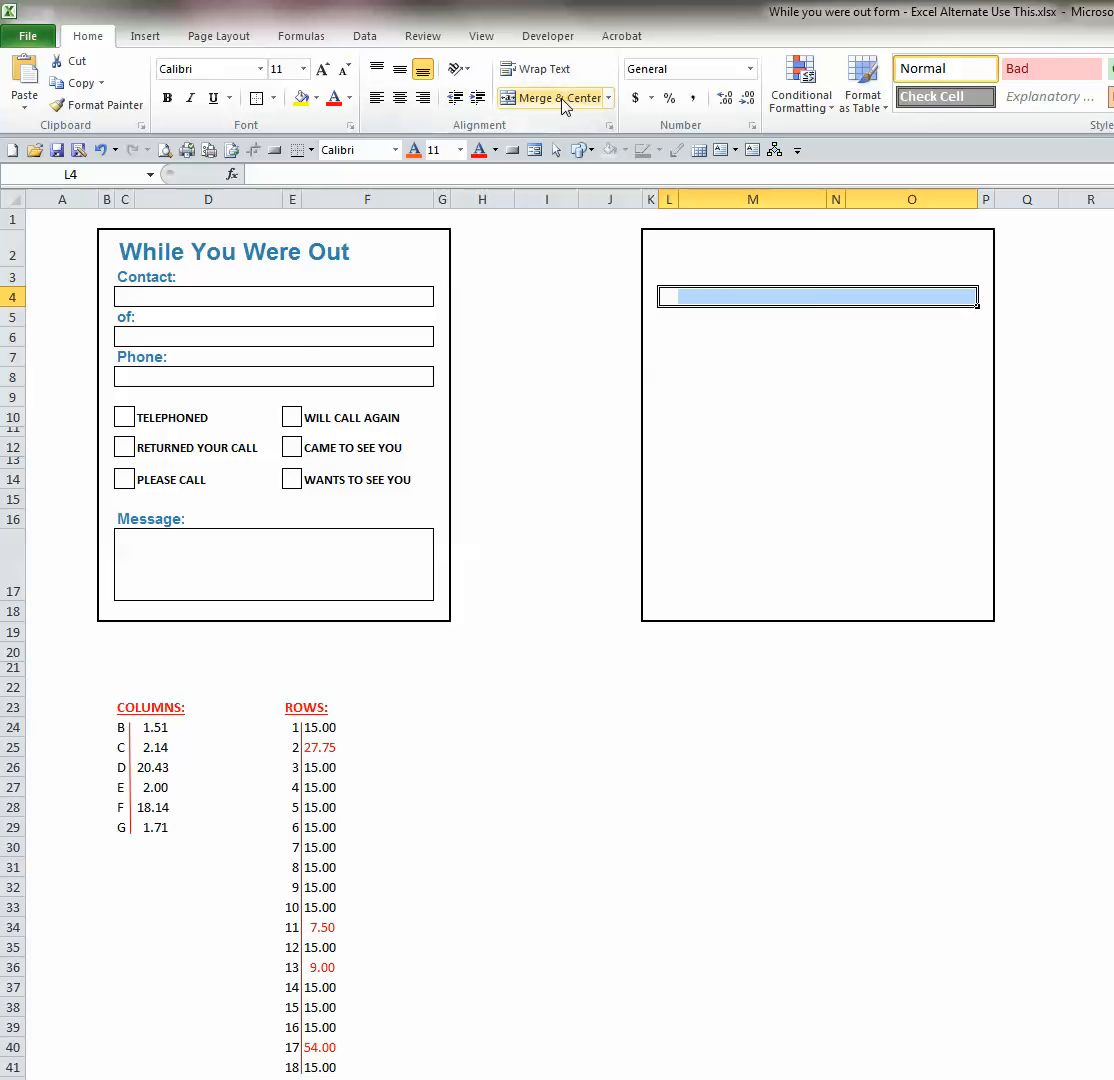
pyautogui.moveTo(560, 104)
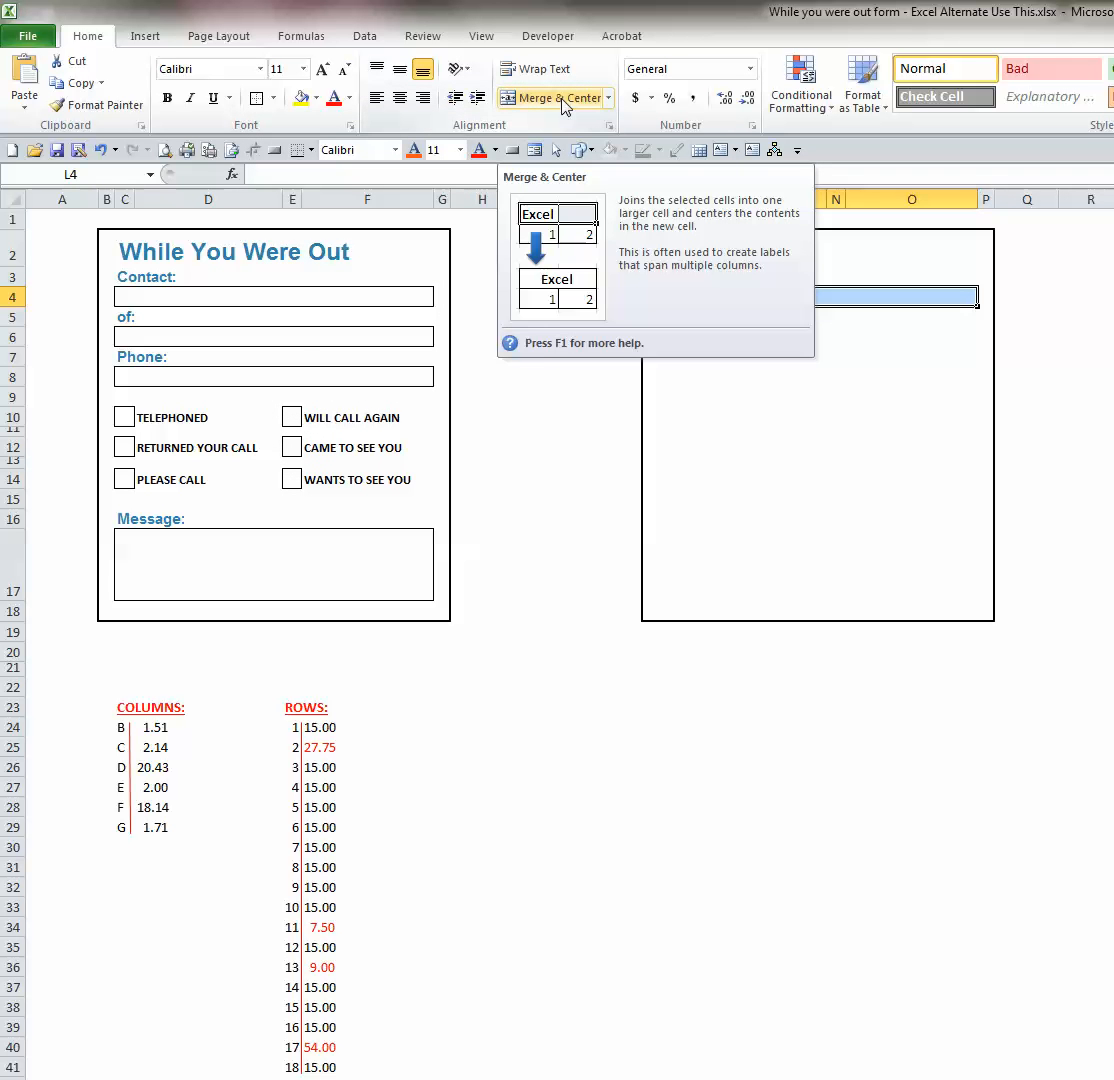
pyautogui.click(548, 96)
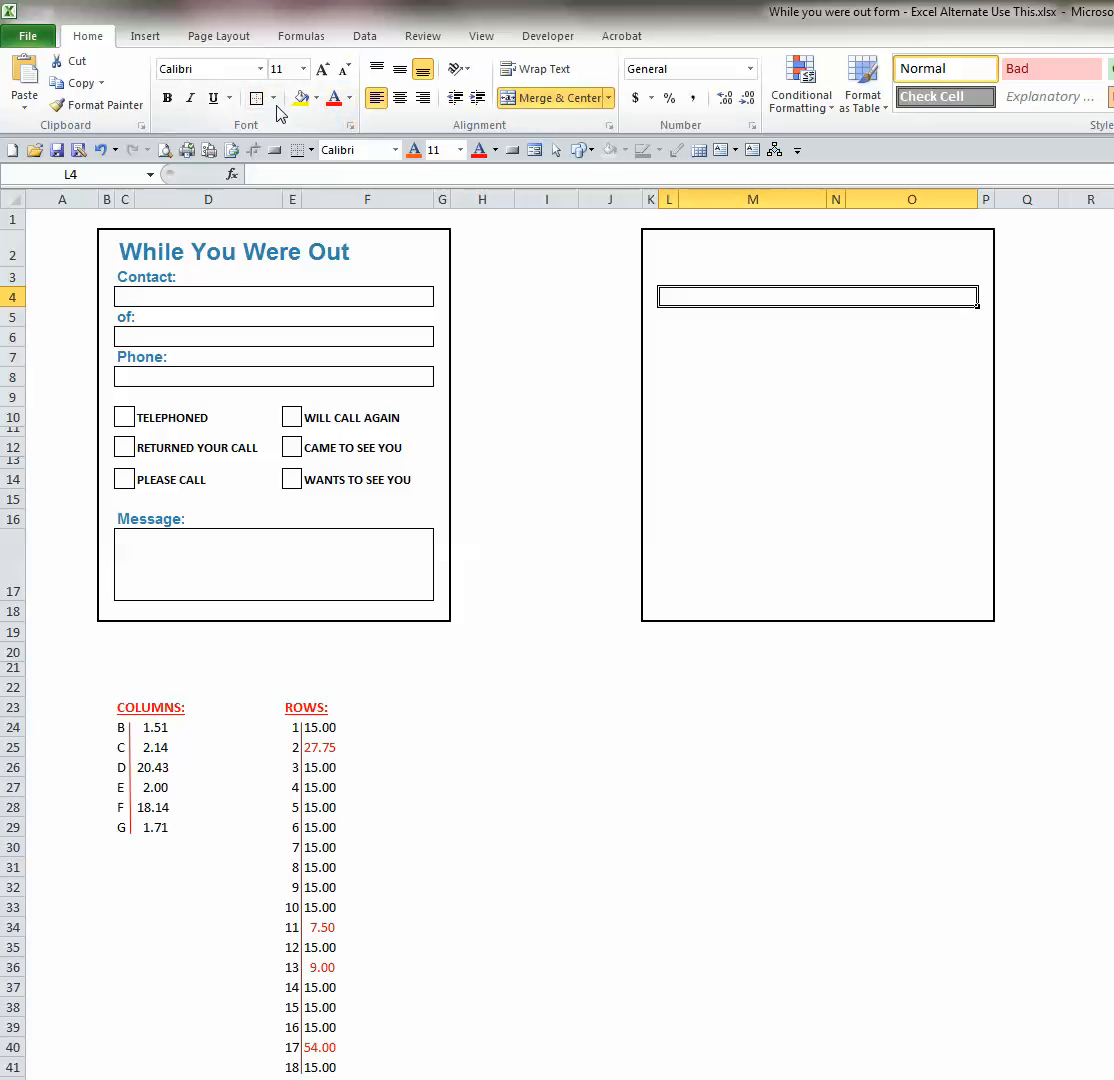
pyautogui.moveTo(258, 98)
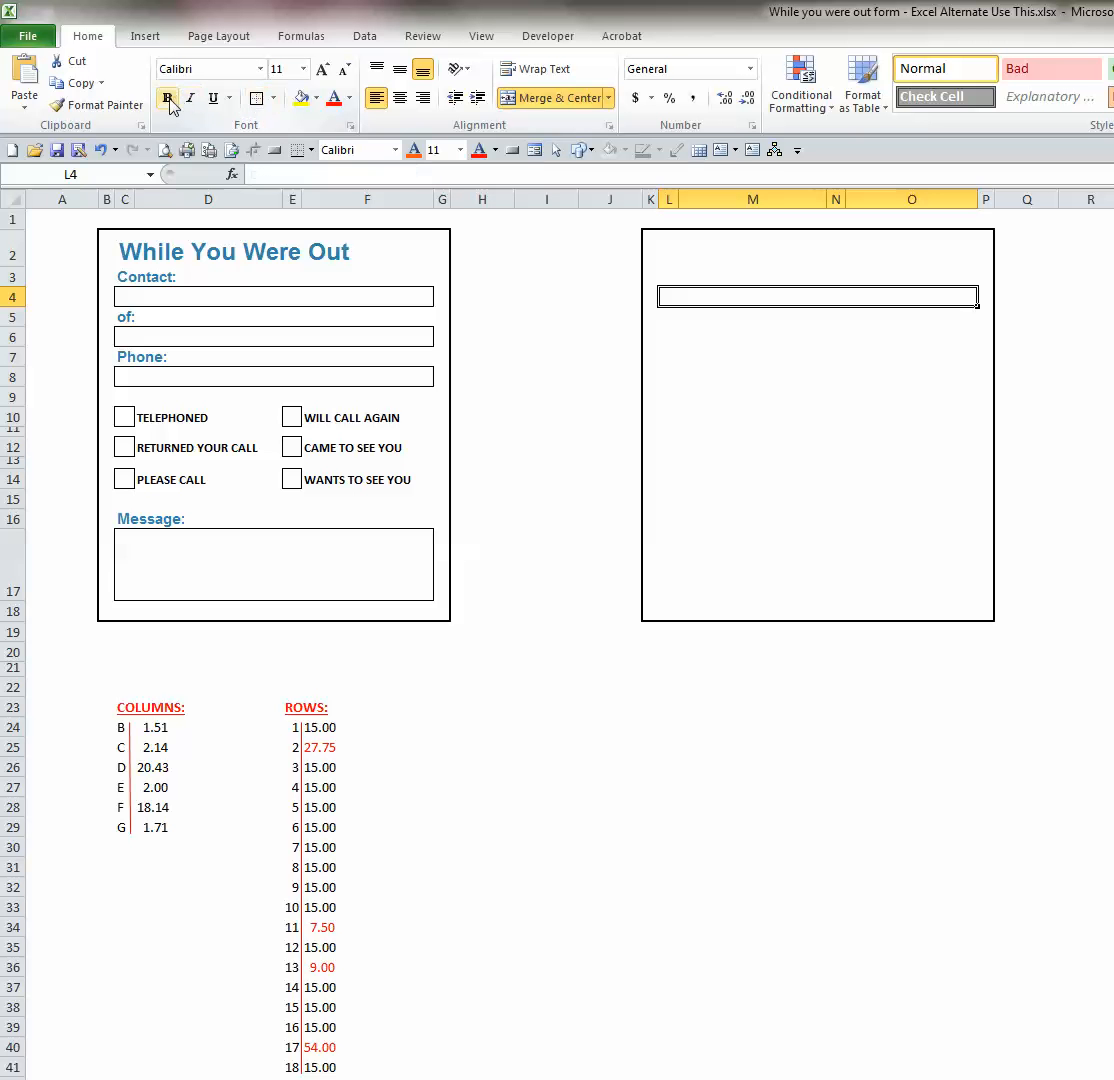
pyautogui.click(168, 98)
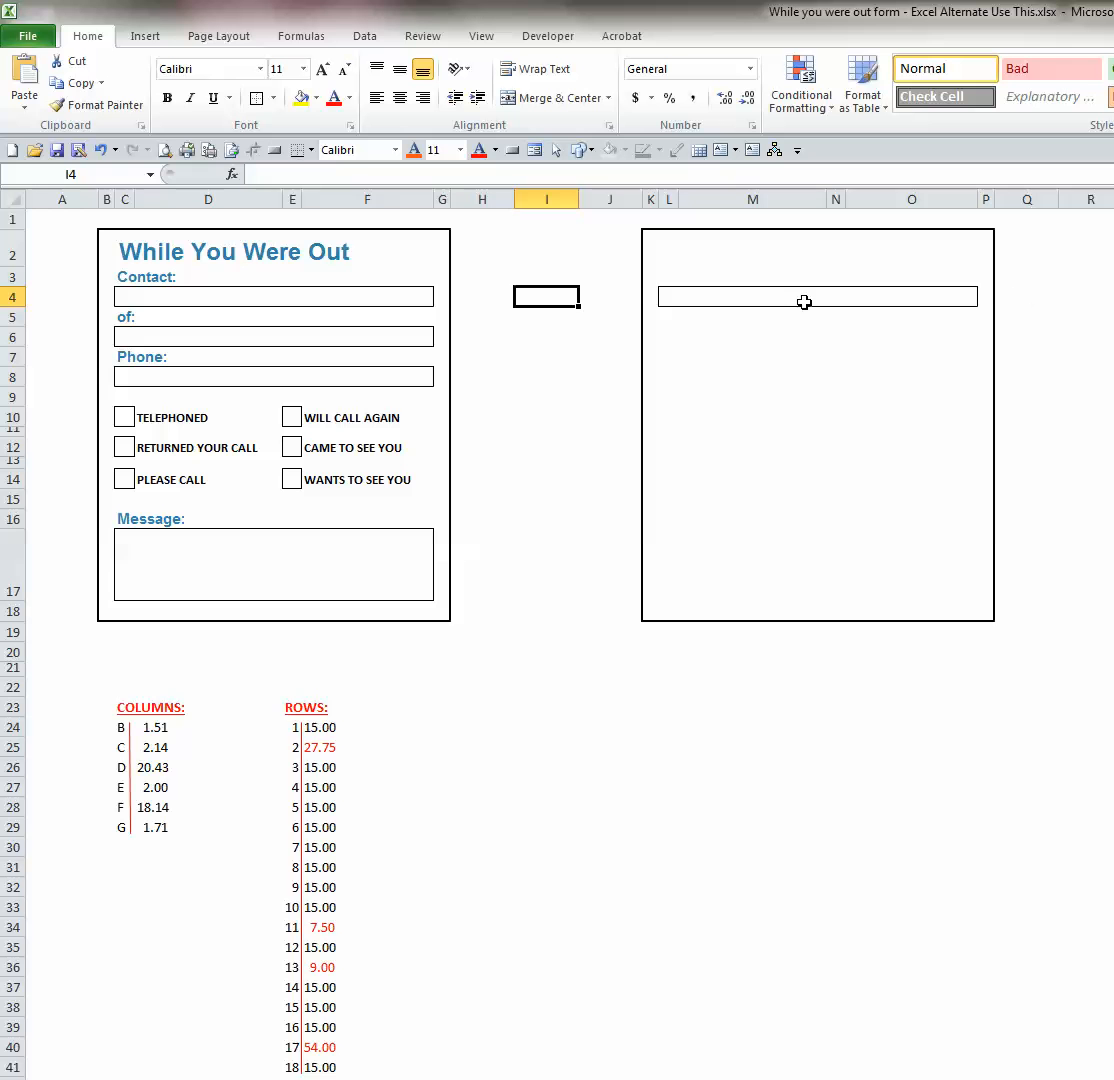
pyautogui.moveTo(666, 344)
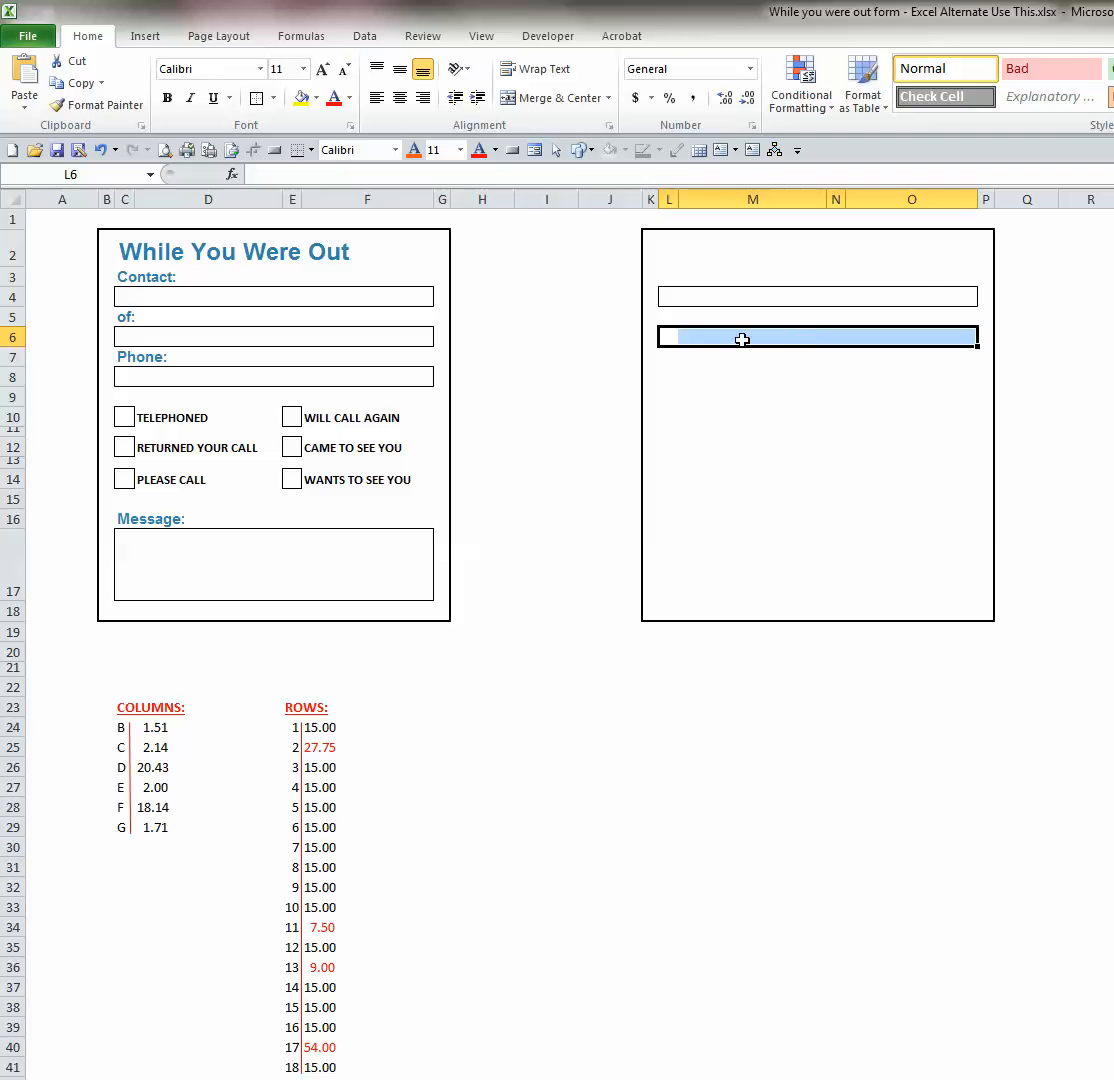
pyautogui.moveTo(668, 336)
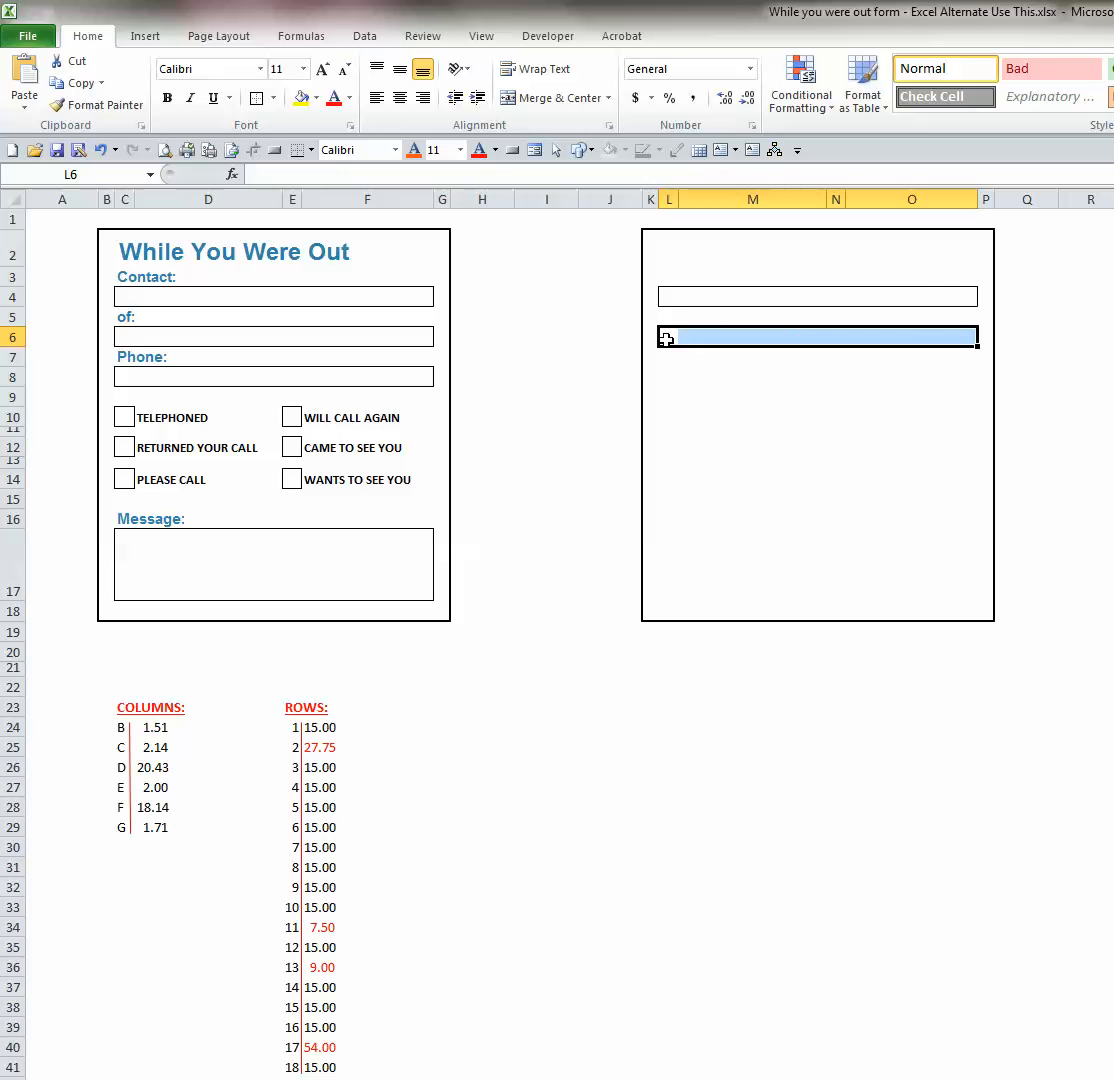
pyautogui.moveTo(964, 336)
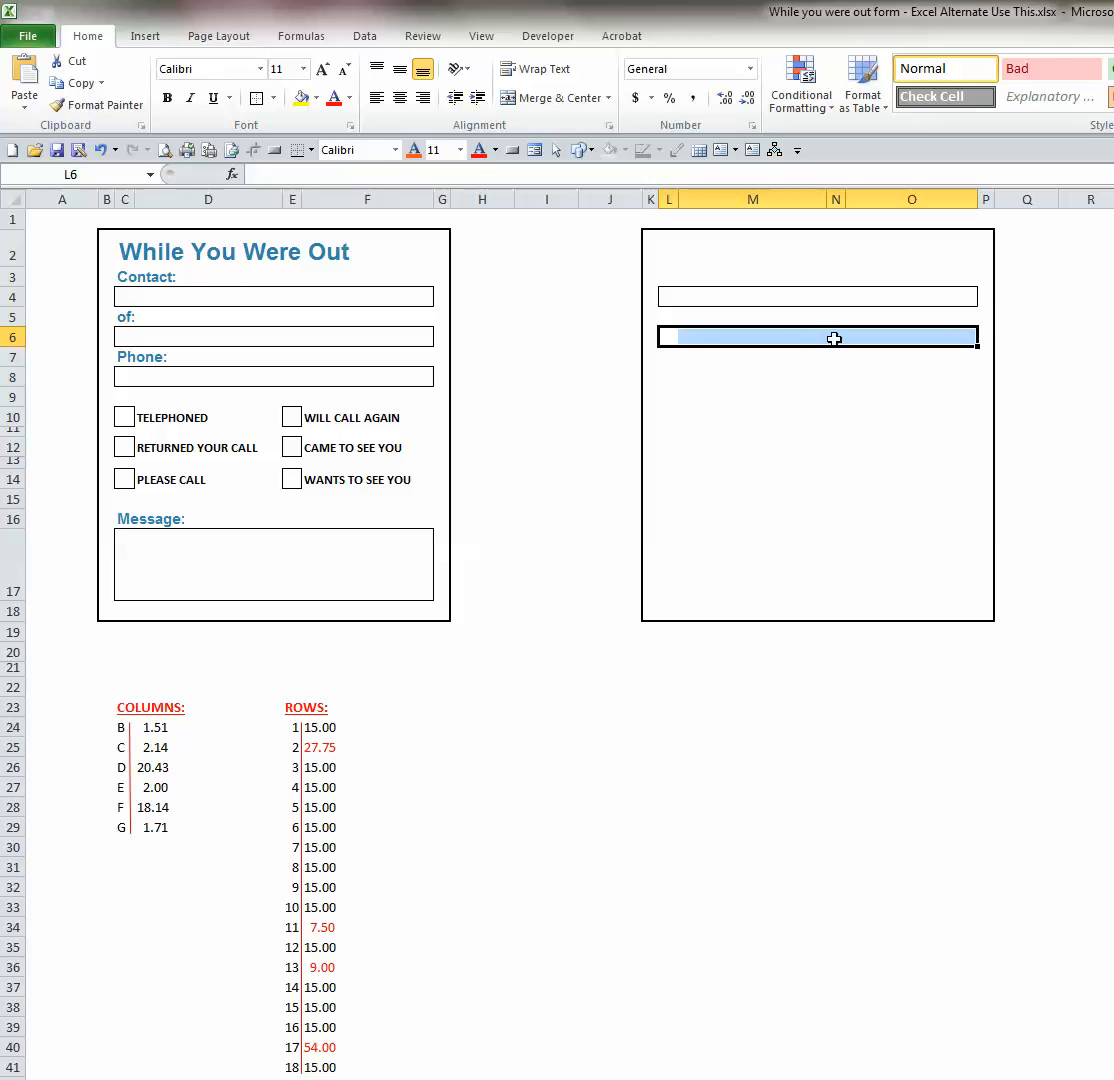
# Merge L6:O6 via Format Cells' Alignment Merge cells option for the second field
pyautogui.rightClick(816, 336)
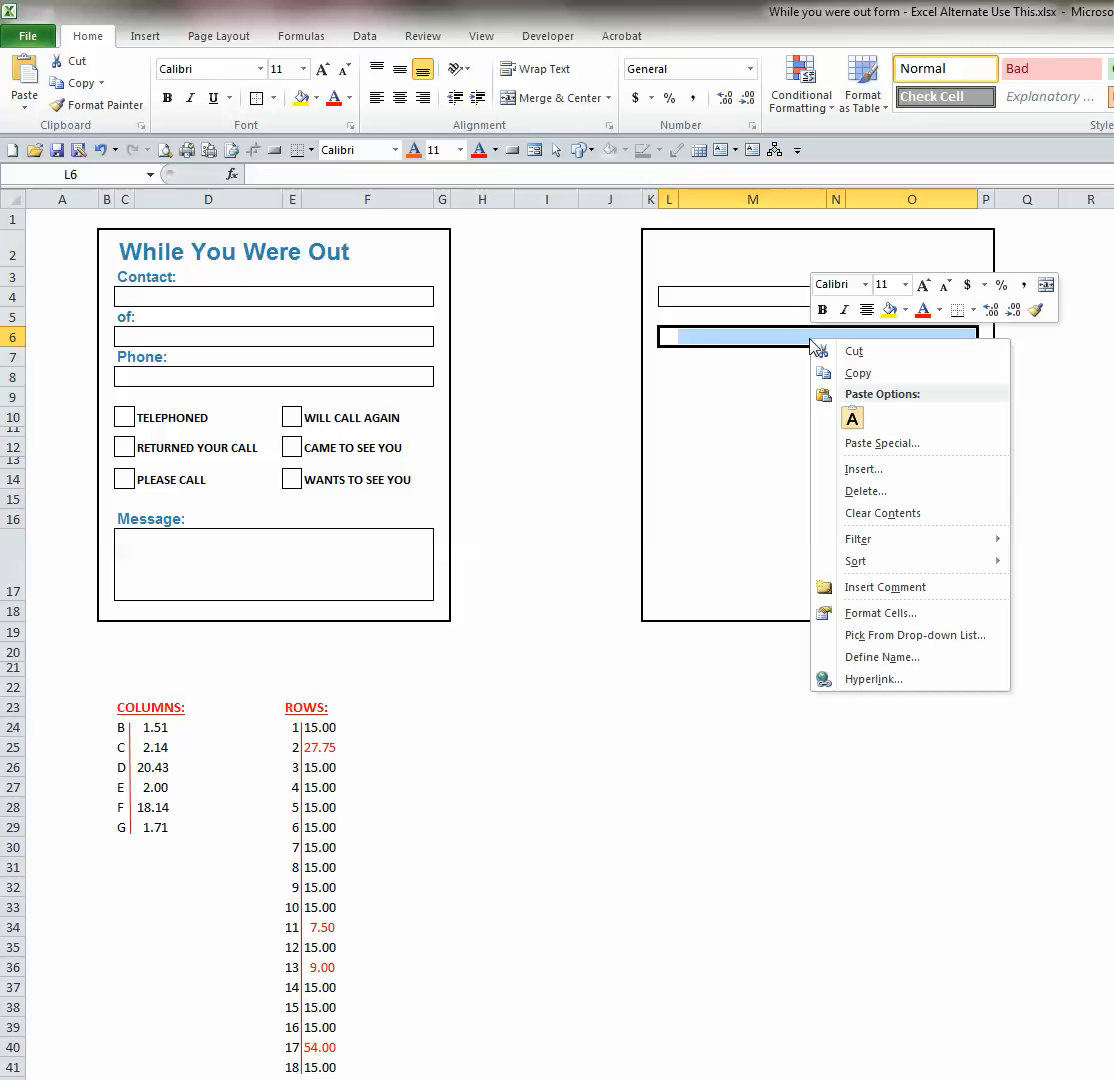
pyautogui.moveTo(882, 512)
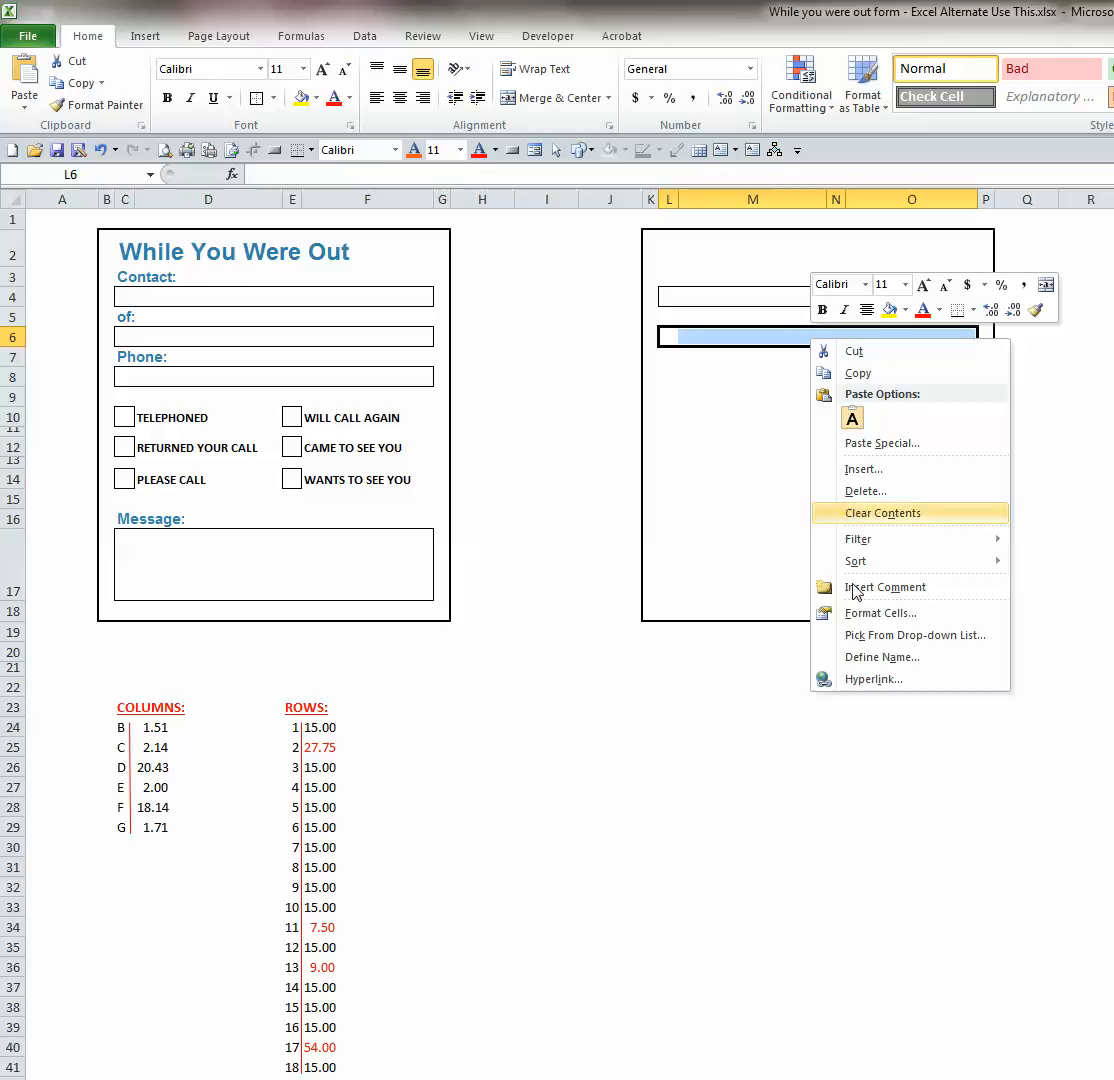
pyautogui.moveTo(880, 612)
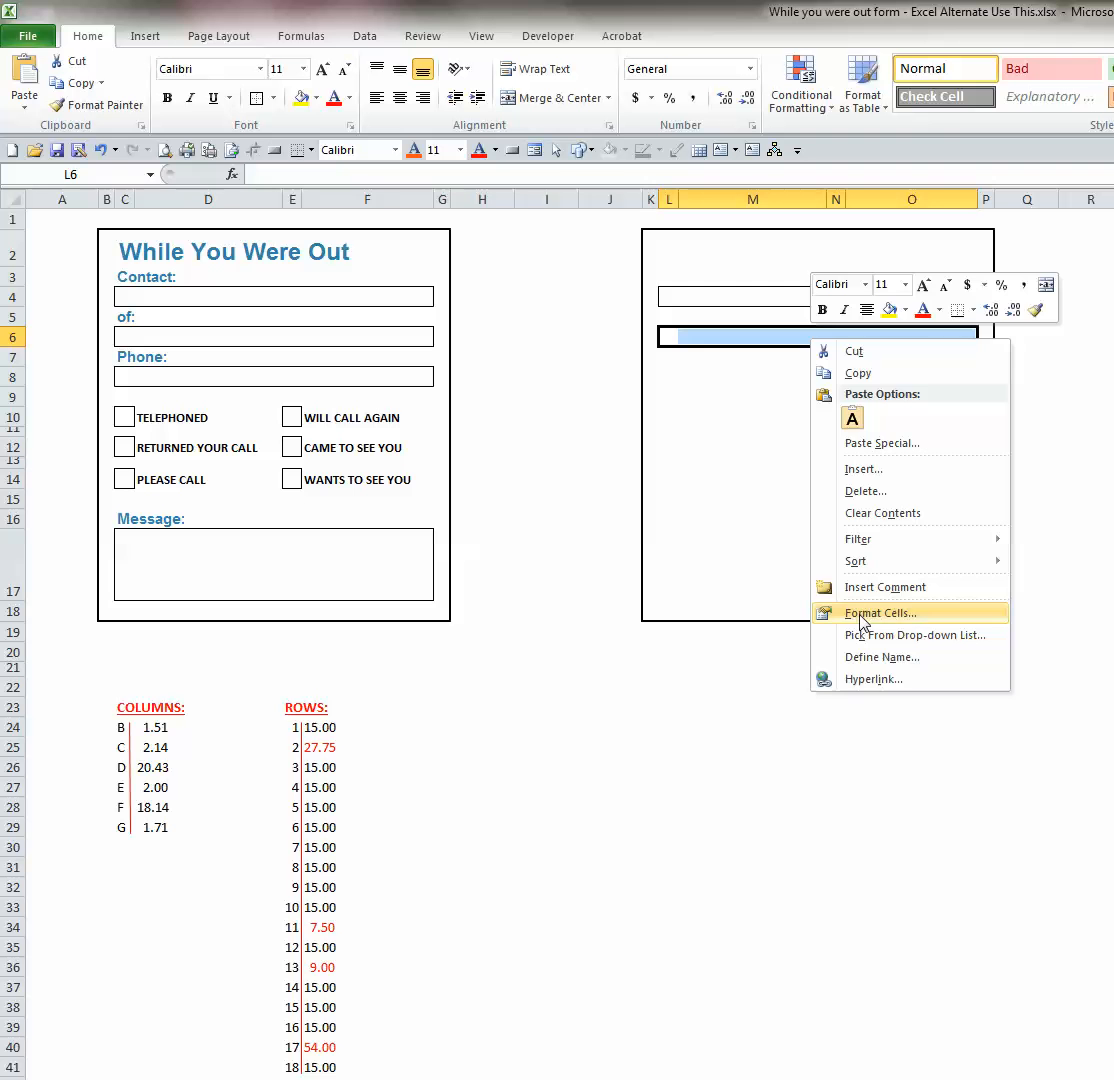
pyautogui.click(880, 612)
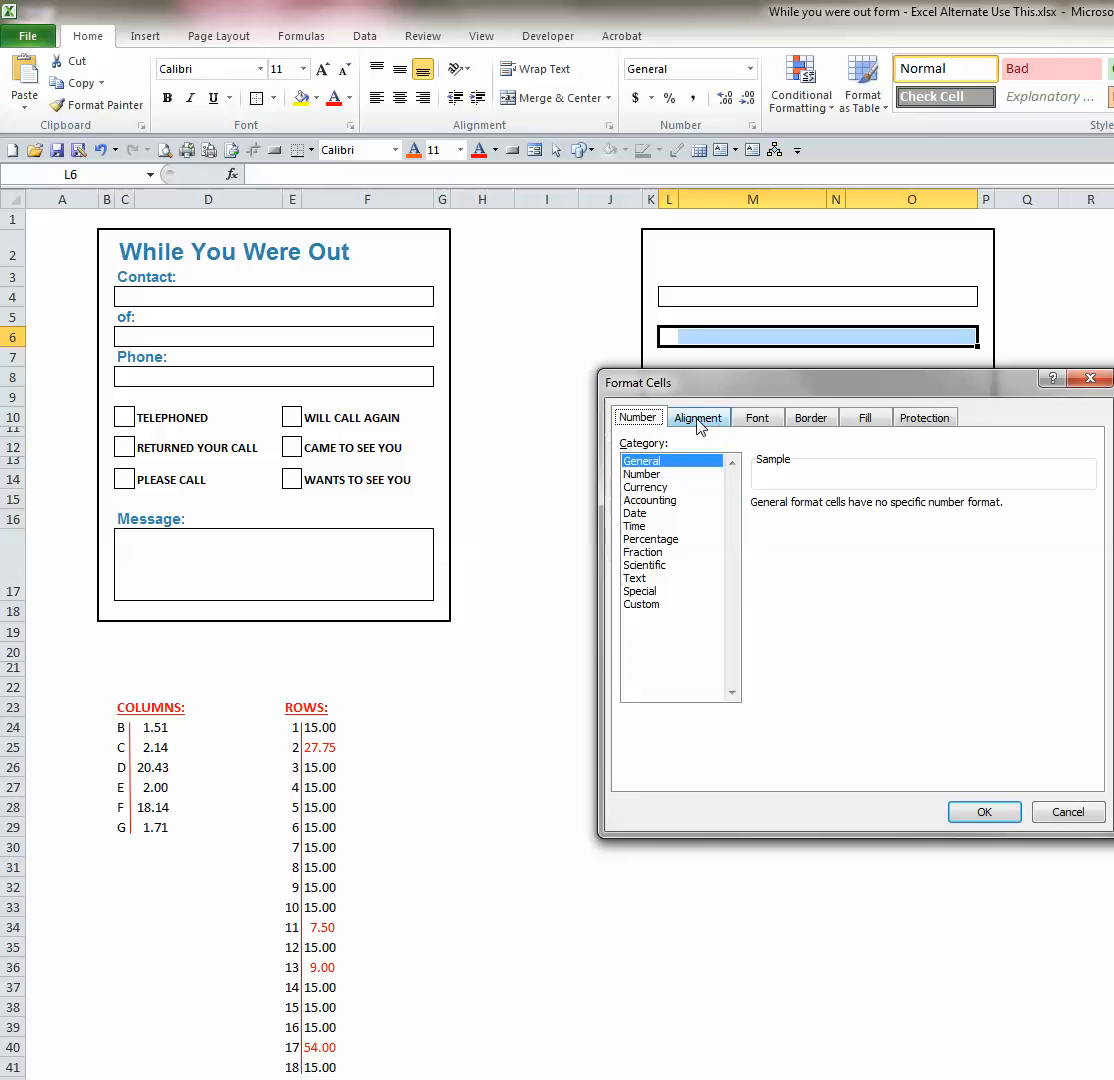
pyautogui.click(696, 416)
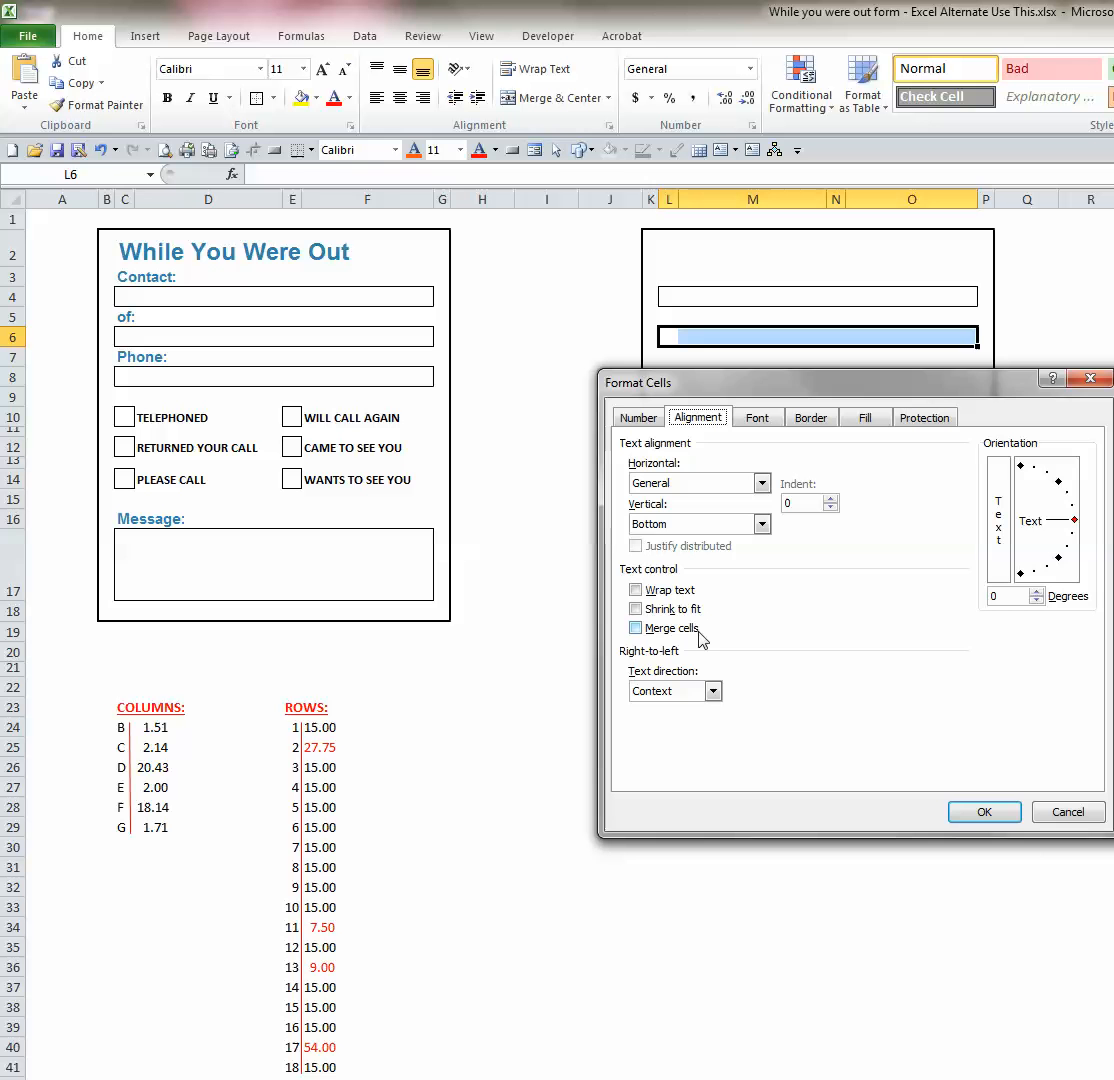
pyautogui.click(636, 628)
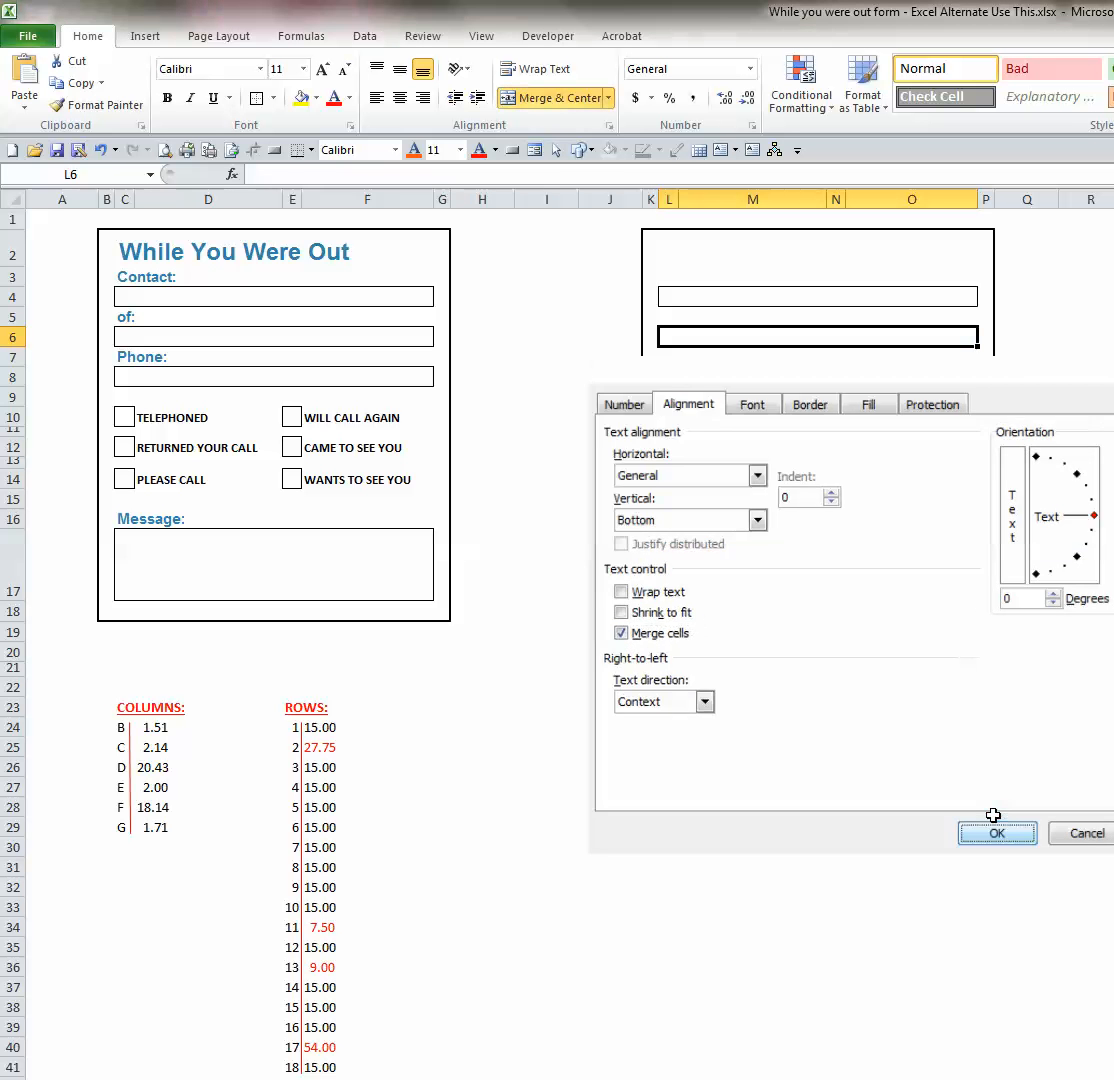
pyautogui.click(996, 834)
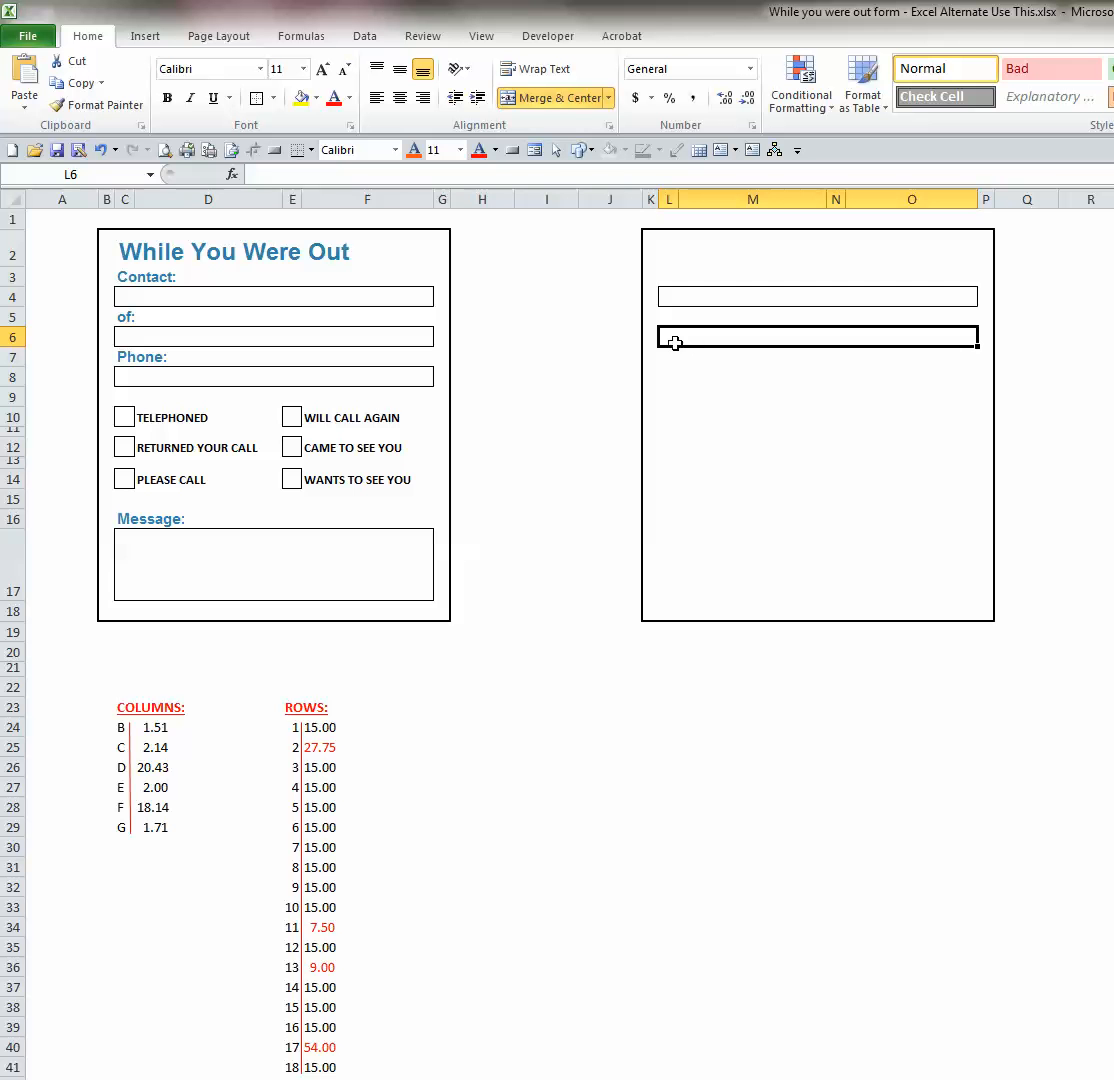
pyautogui.moveTo(668, 338)
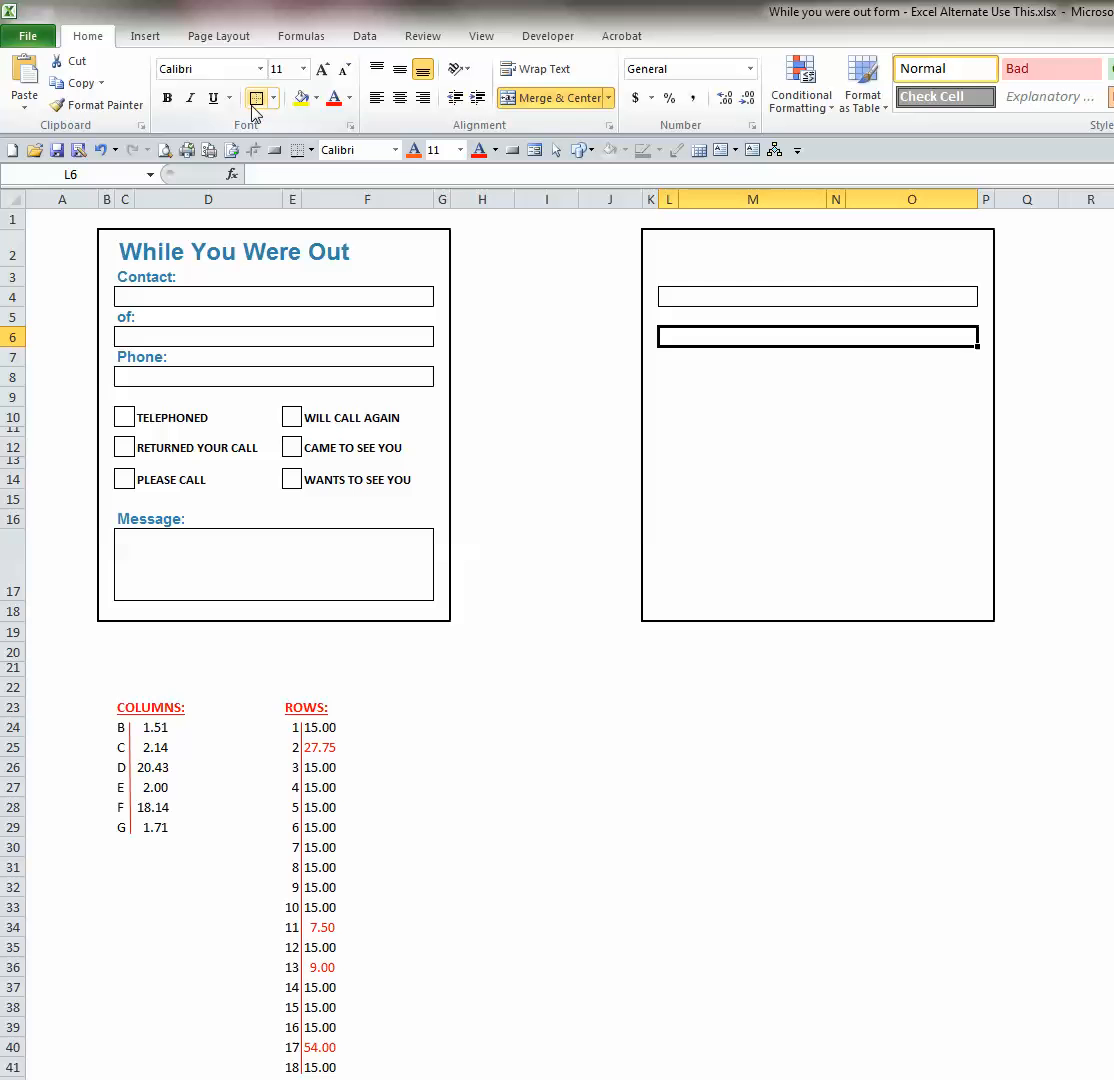
pyautogui.moveTo(258, 98)
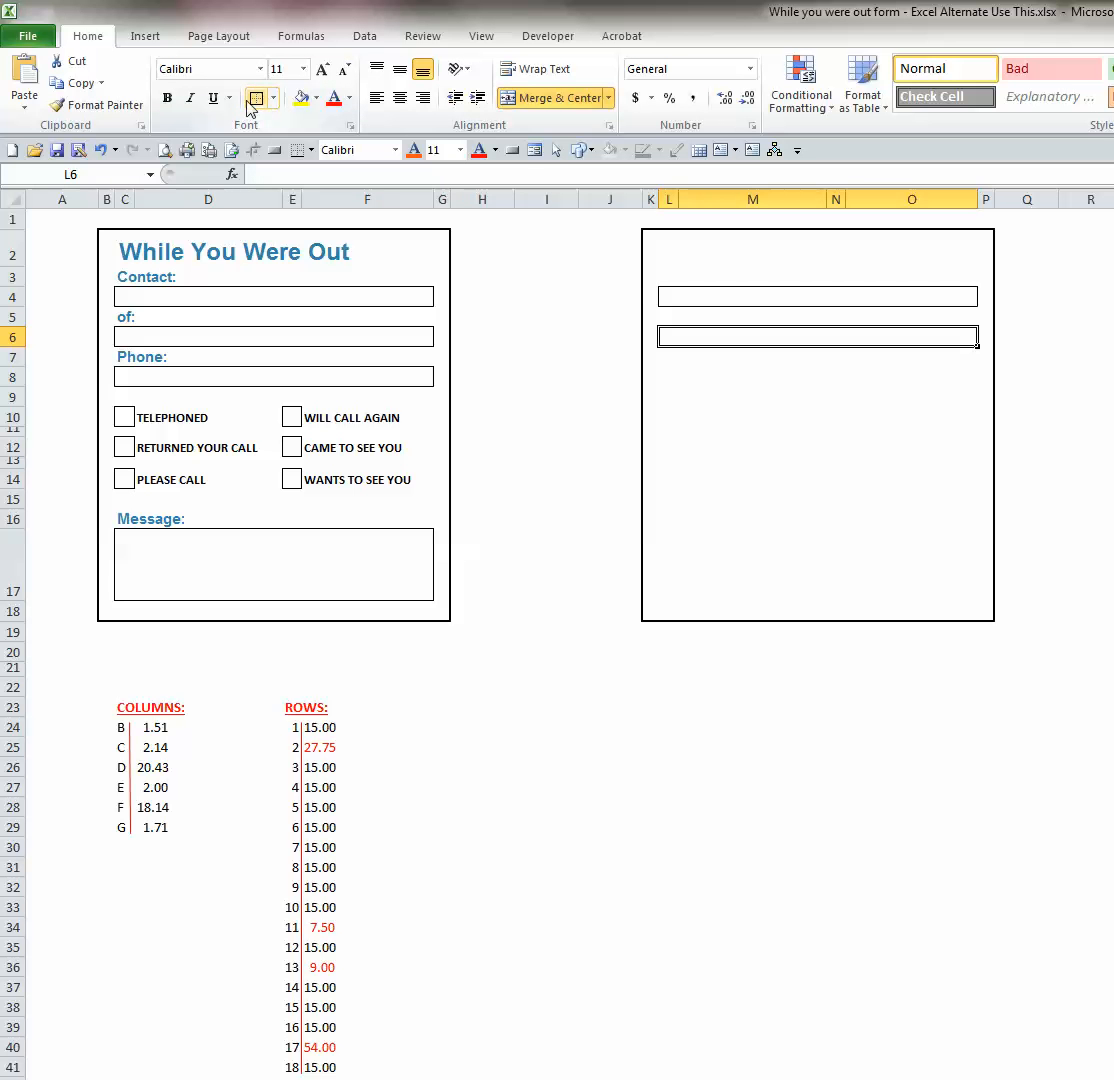
pyautogui.moveTo(168, 98)
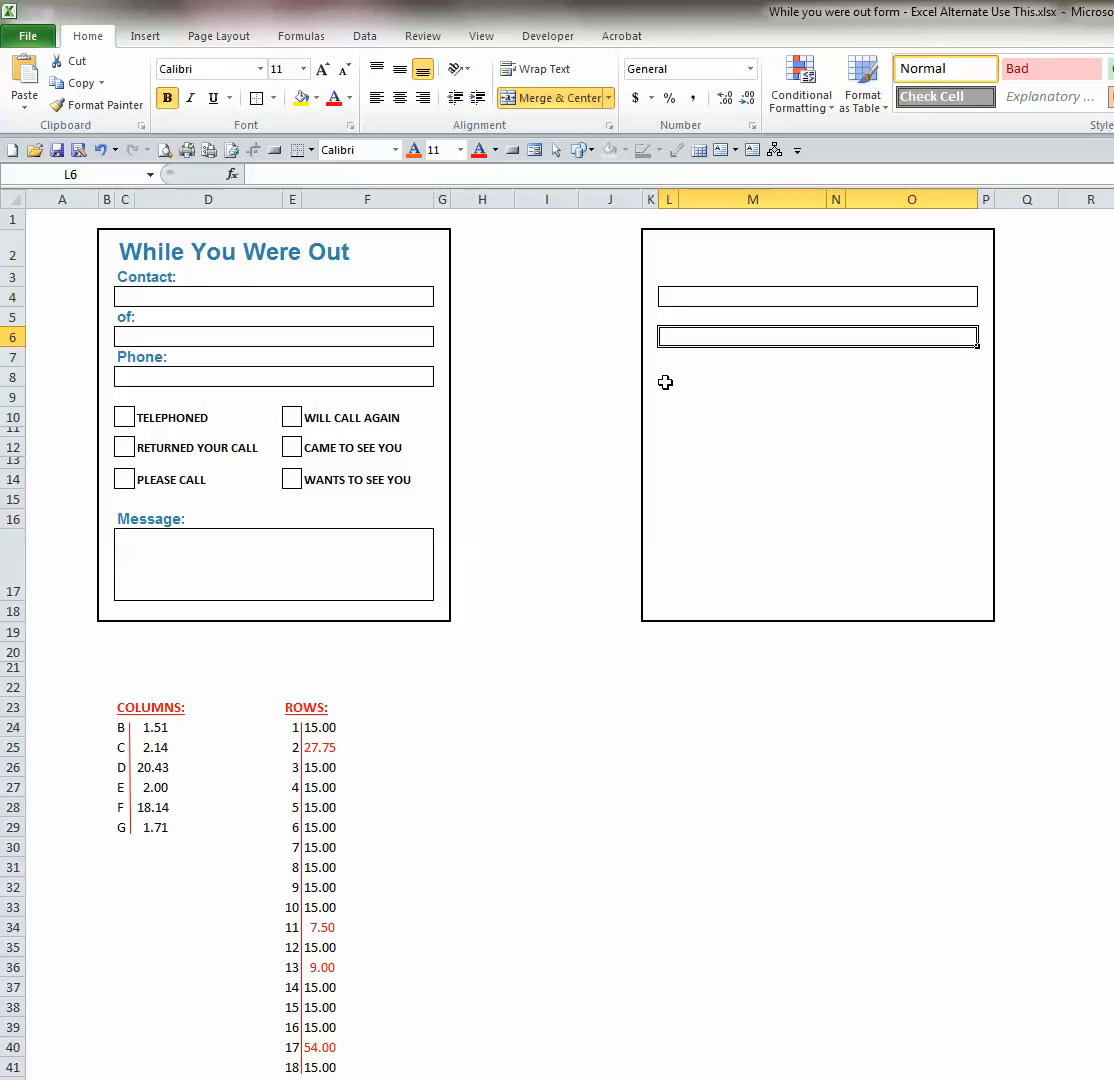
# Merge and outline L8:O8 as the third entry field
pyautogui.click(816, 376)
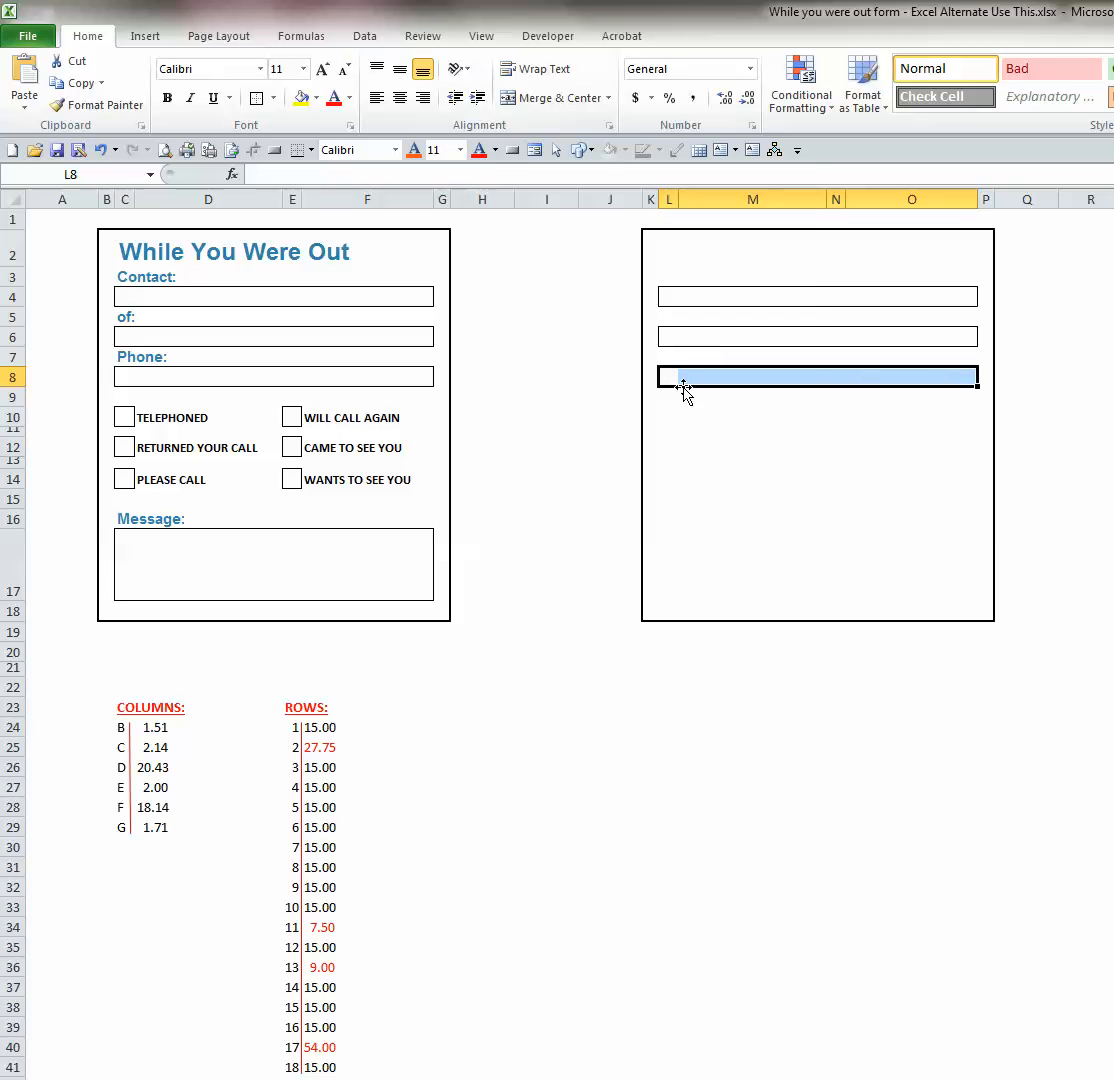
pyautogui.moveTo(512, 100)
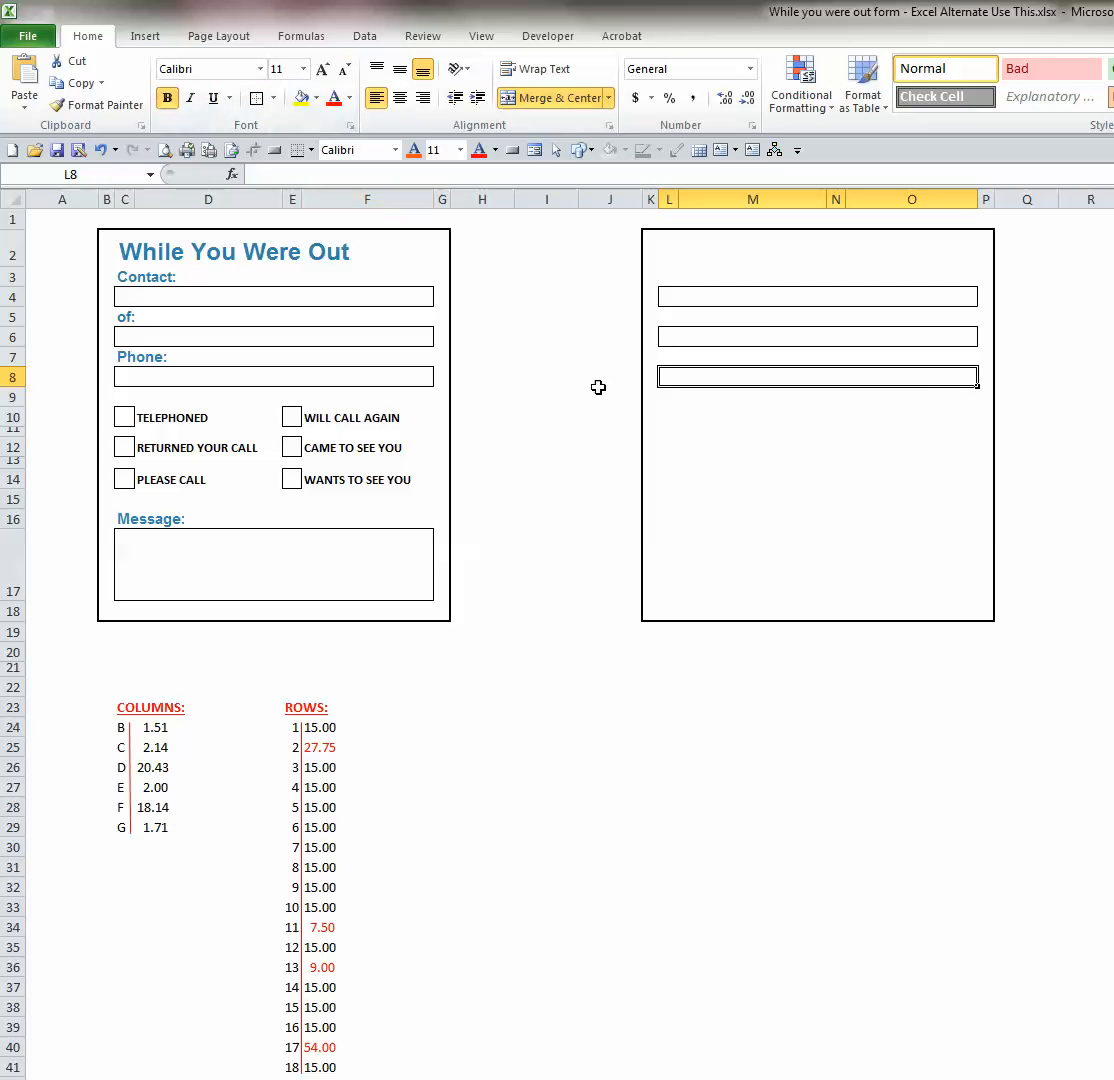
pyautogui.click(608, 396)
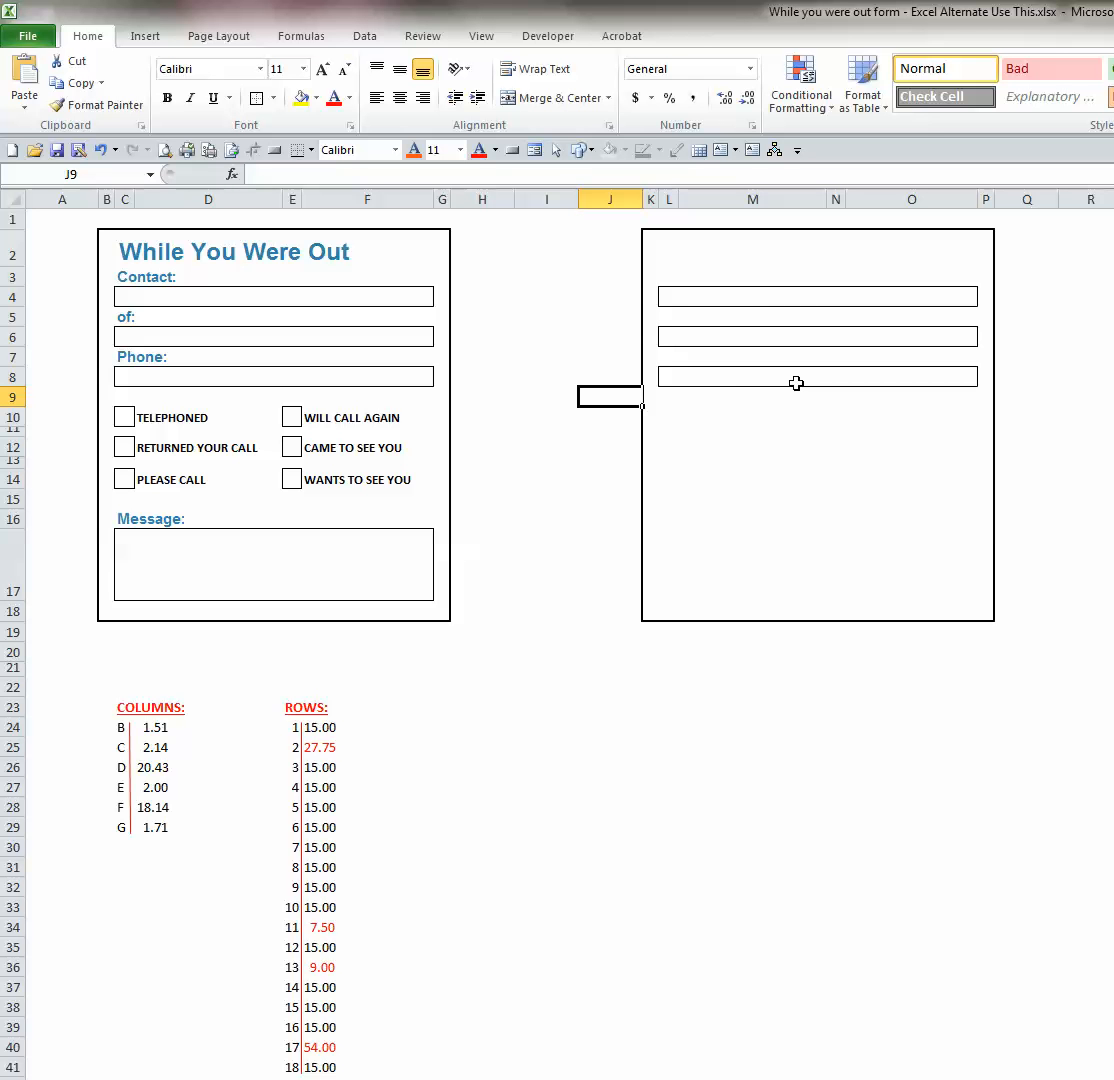
pyautogui.moveTo(200, 424)
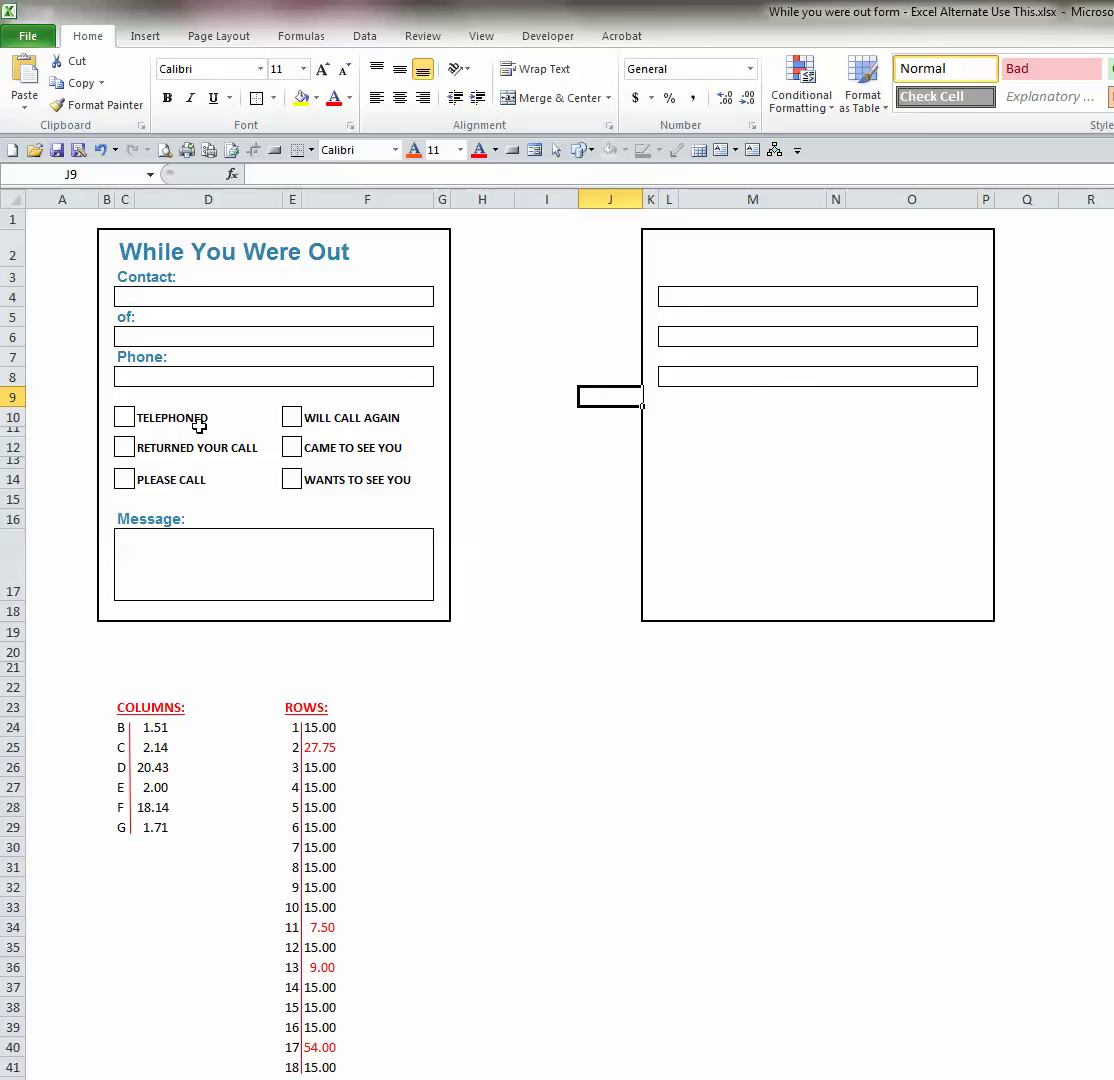
# Outline L10, L12, L14, N10, N12 and N14 as checkbox cells after checking the template's
pyautogui.click(124, 446)
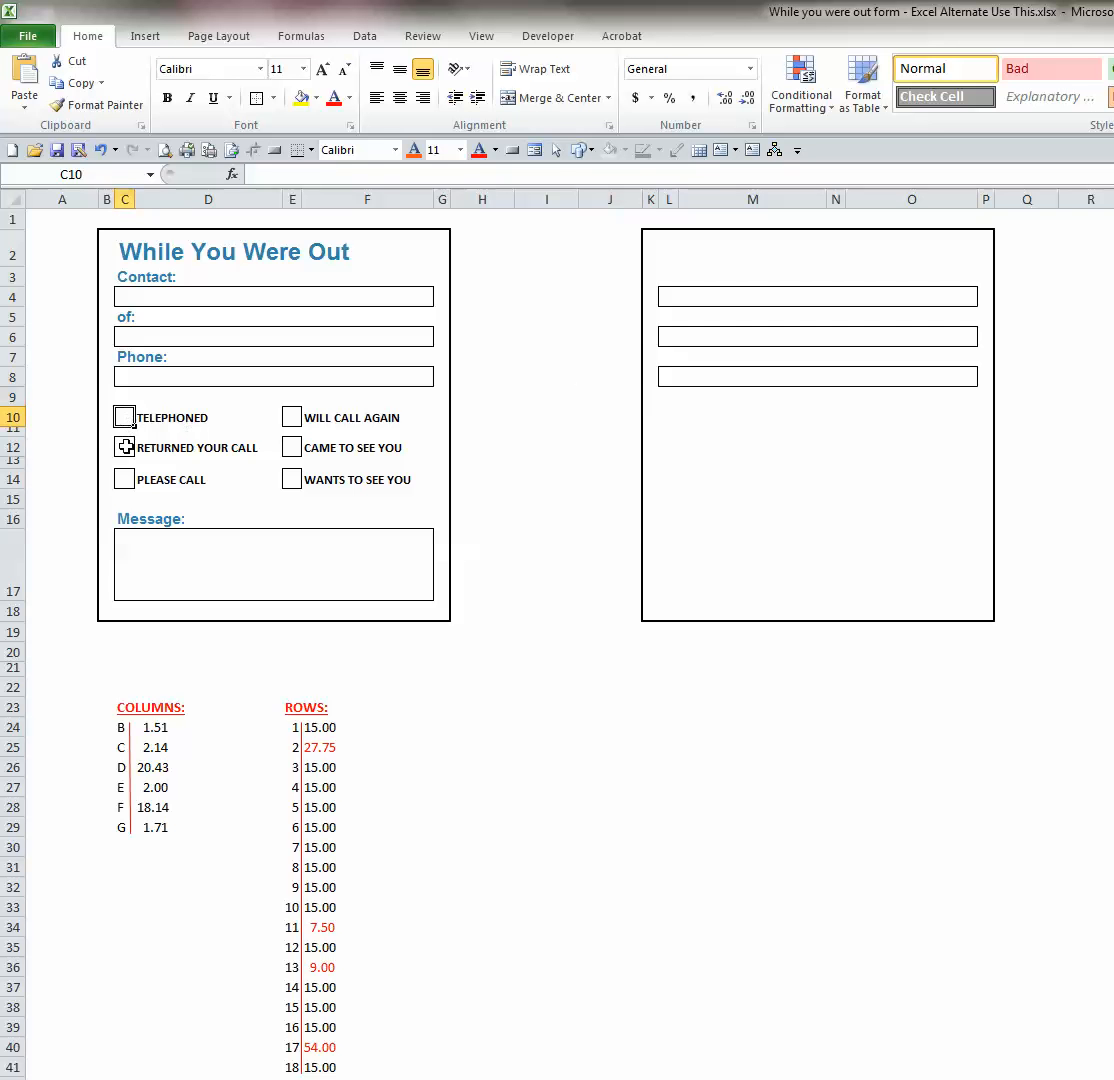
pyautogui.click(292, 416)
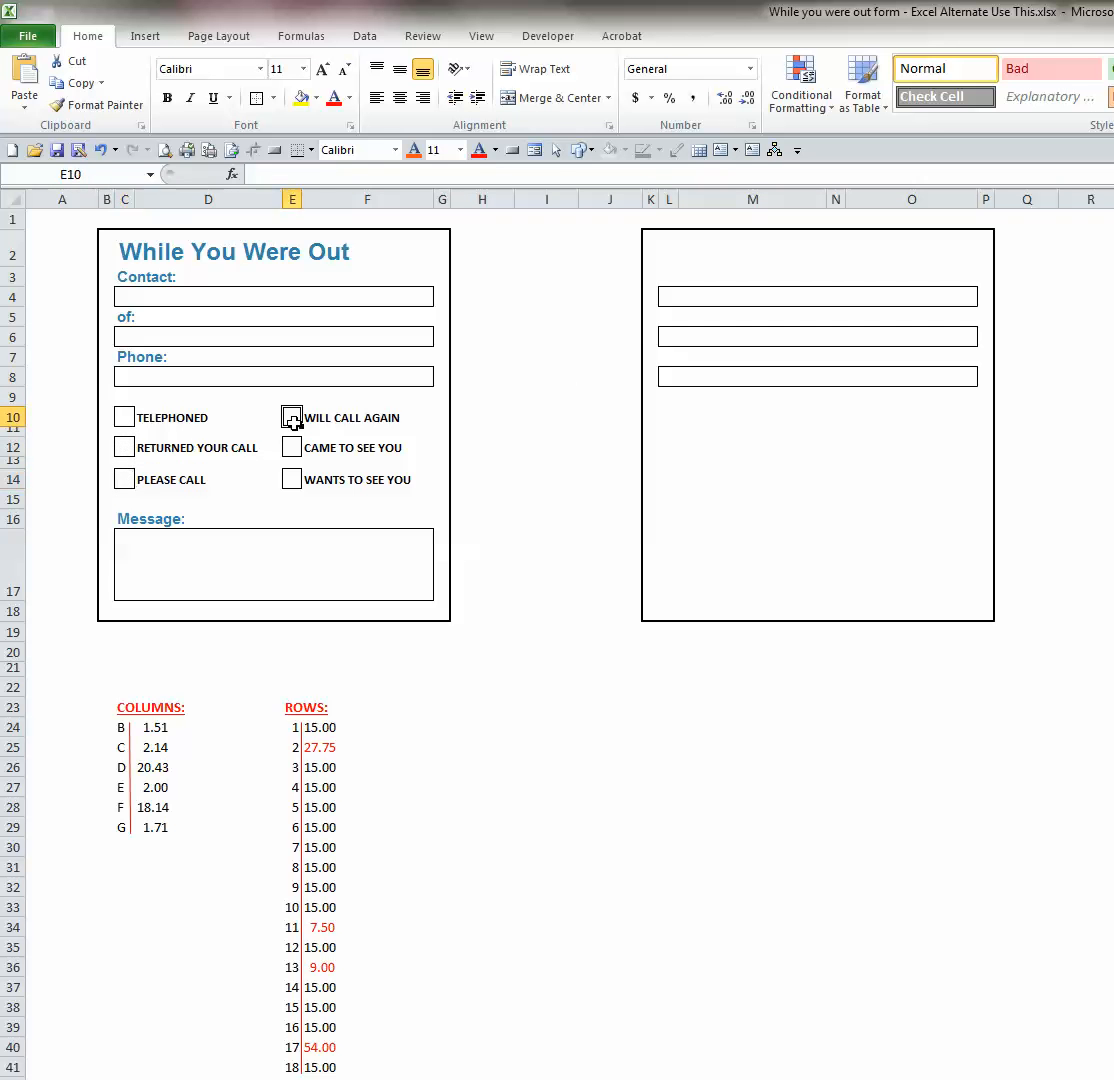
pyautogui.click(292, 480)
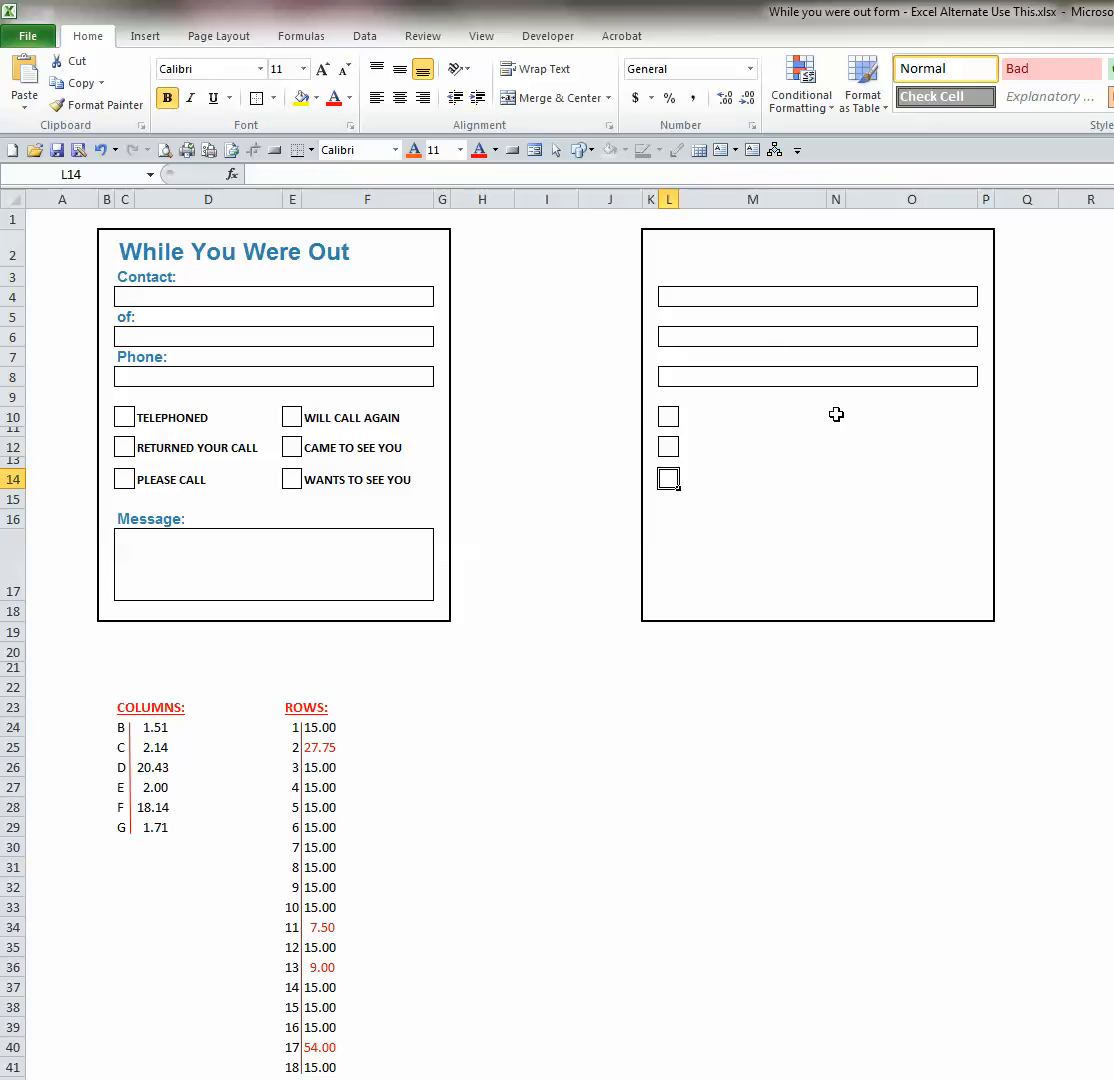
pyautogui.click(836, 414)
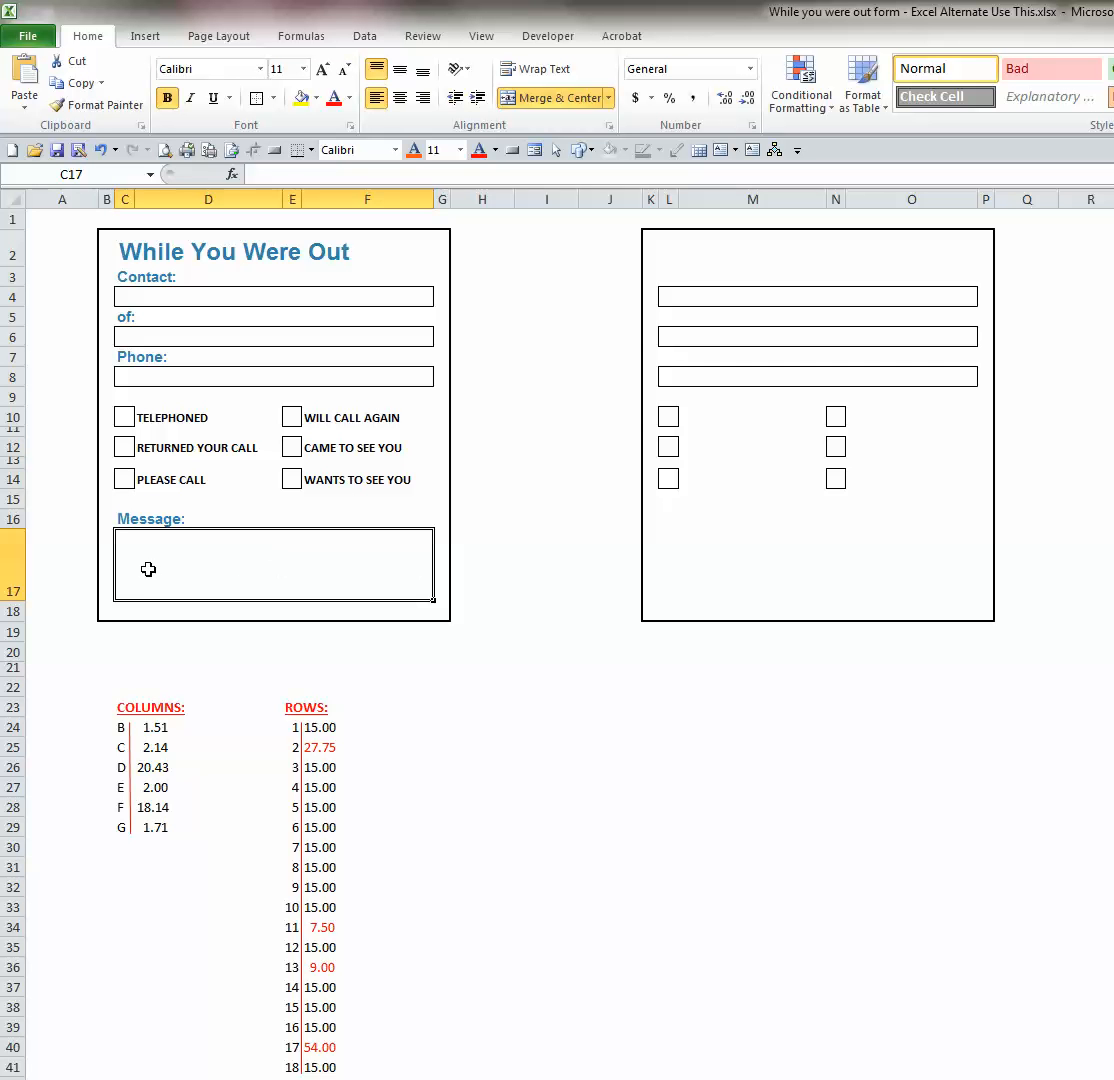
pyautogui.moveTo(162, 564)
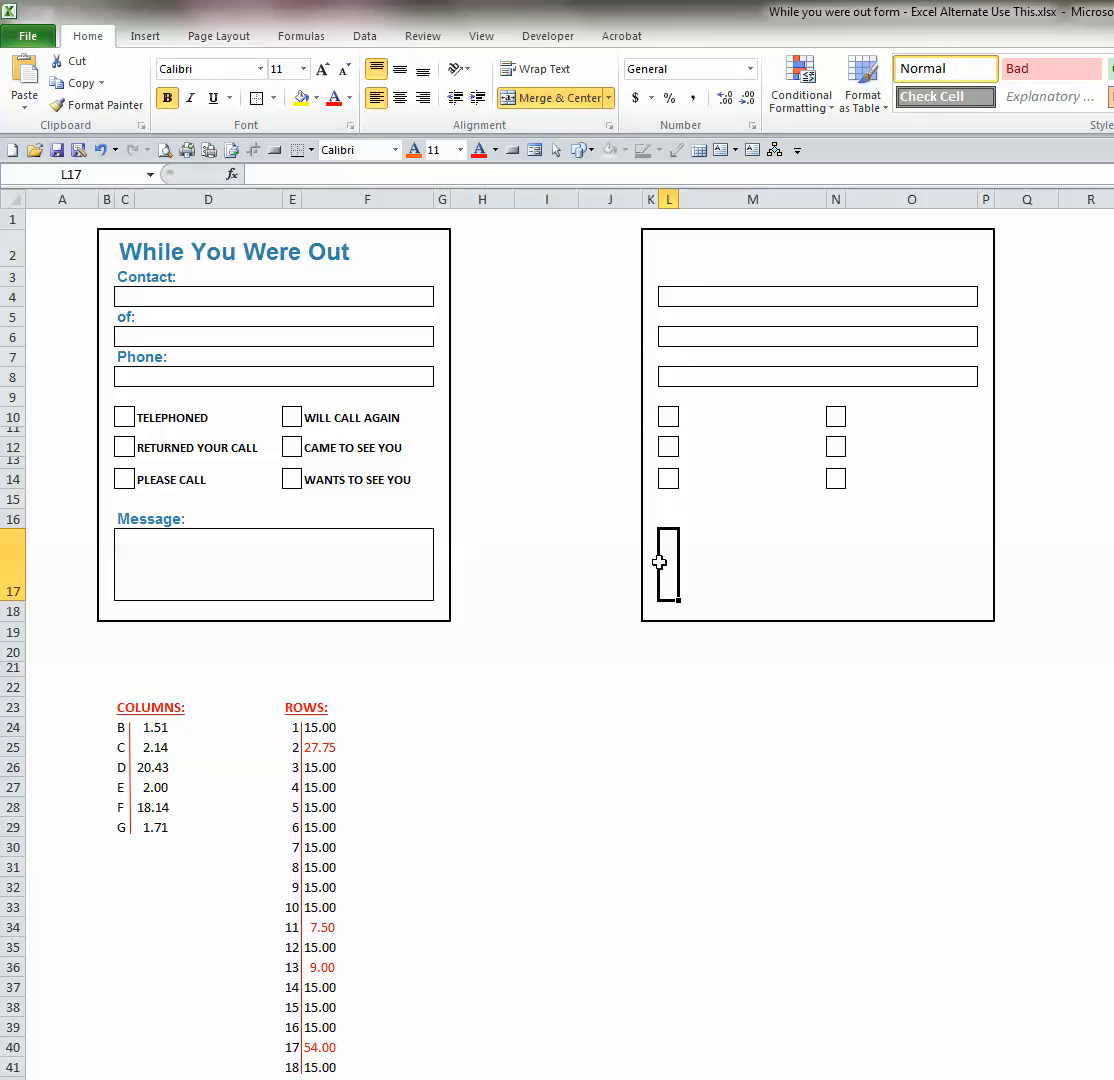
pyautogui.moveTo(676, 564)
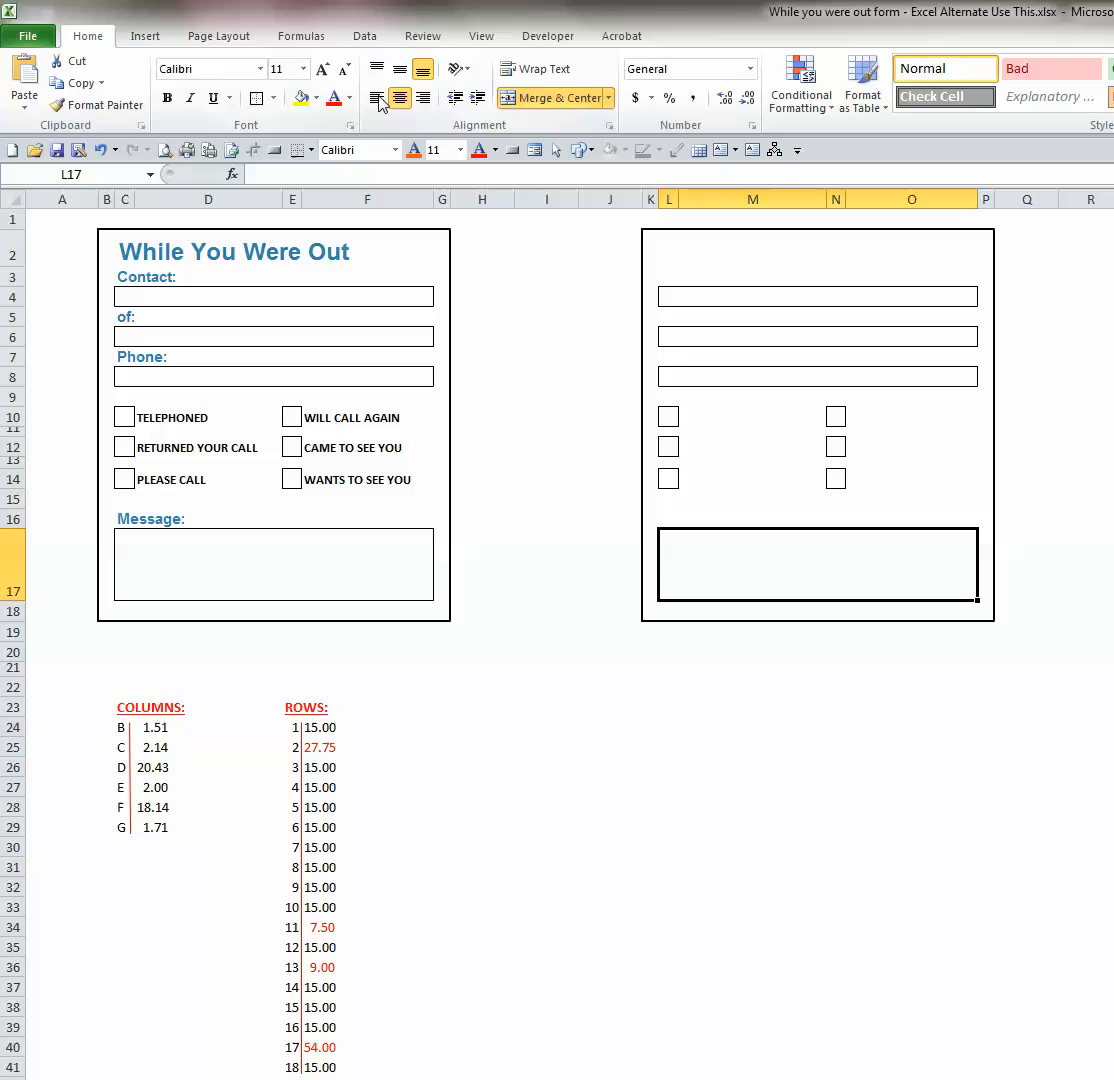
# Left-align the merged, bordered L17:O17 message box
pyautogui.click(378, 98)
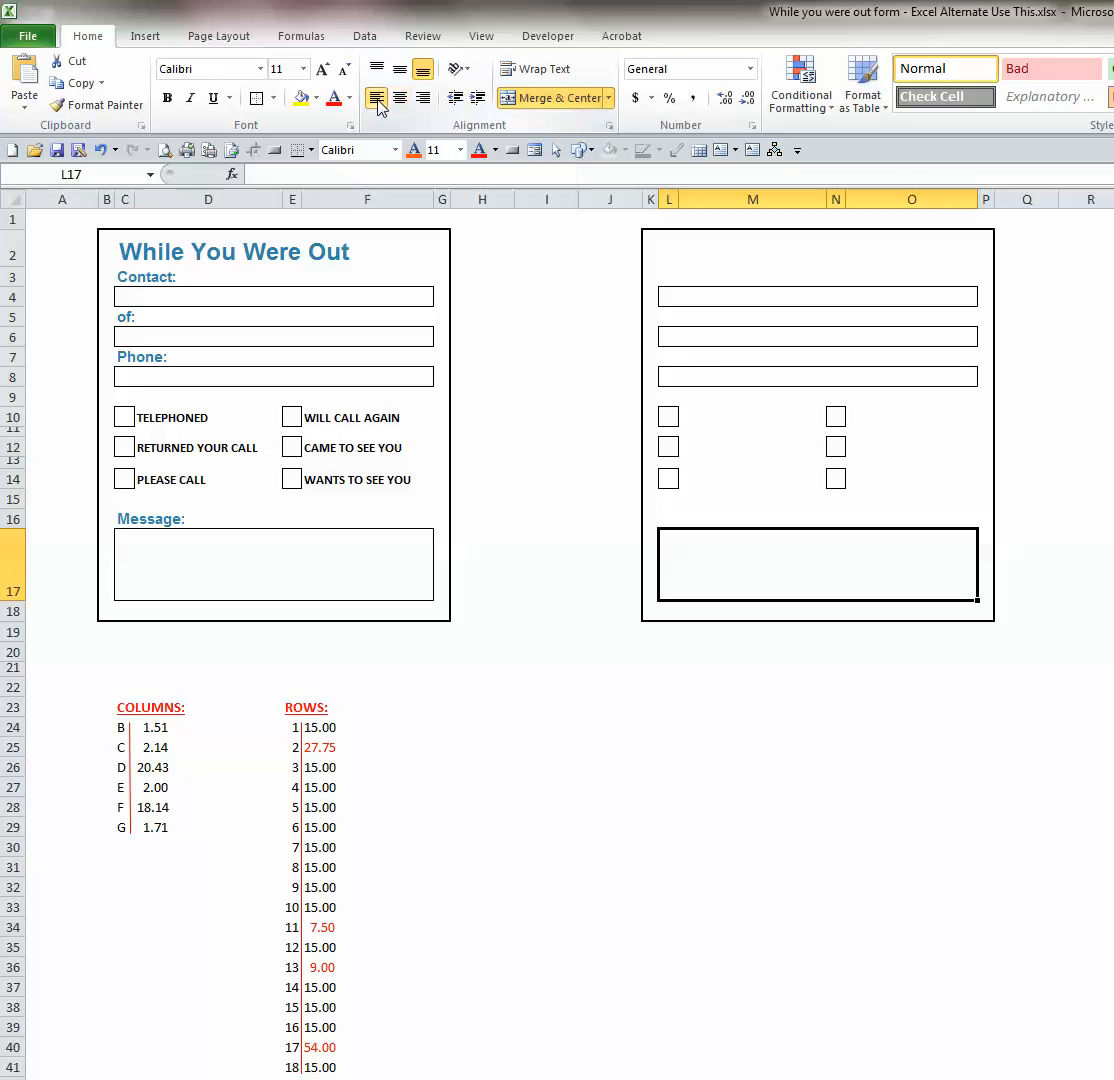
pyautogui.moveTo(258, 100)
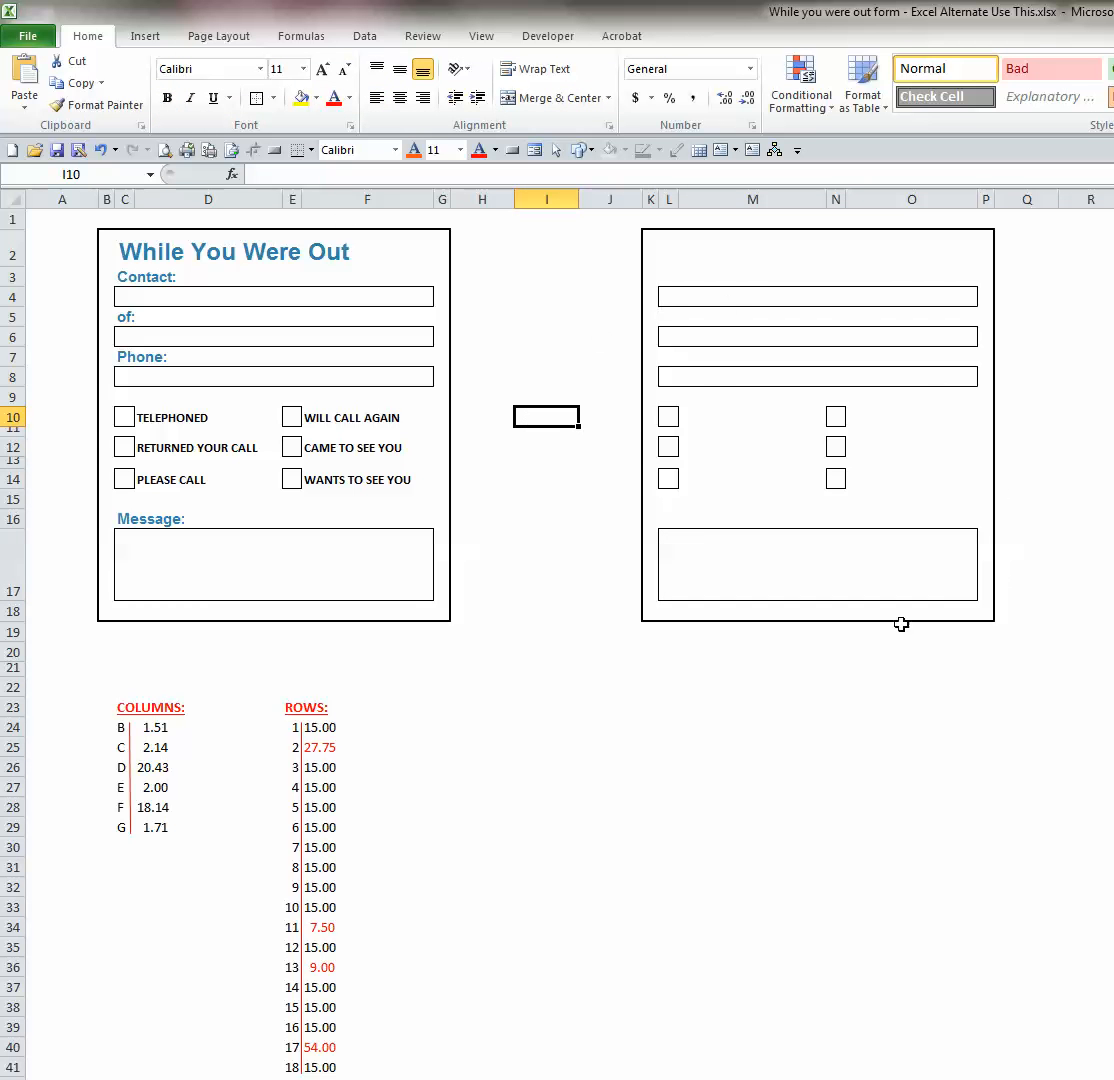
pyautogui.moveTo(758, 284)
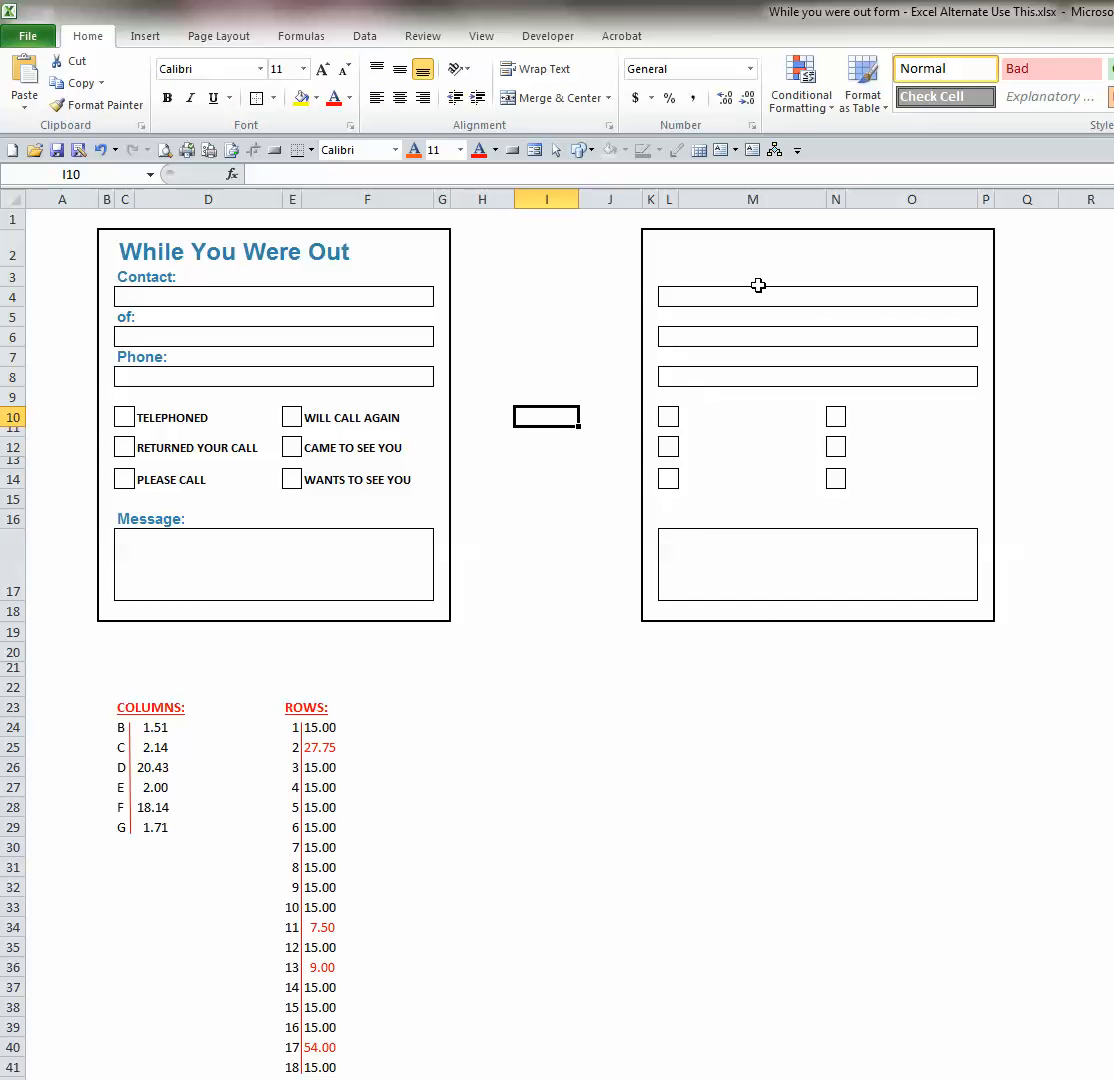
pyautogui.moveTo(132, 262)
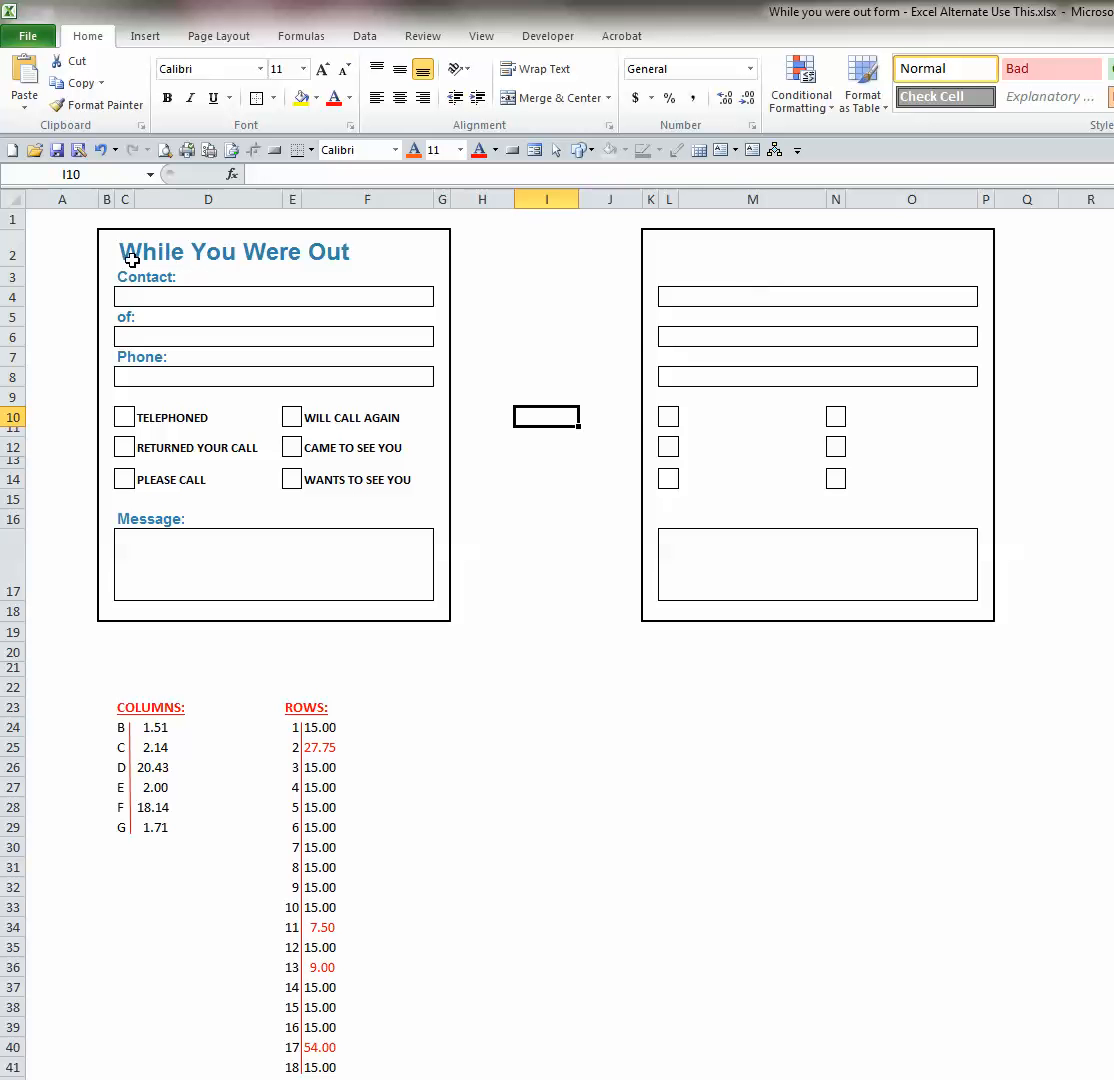
pyautogui.click(124, 252)
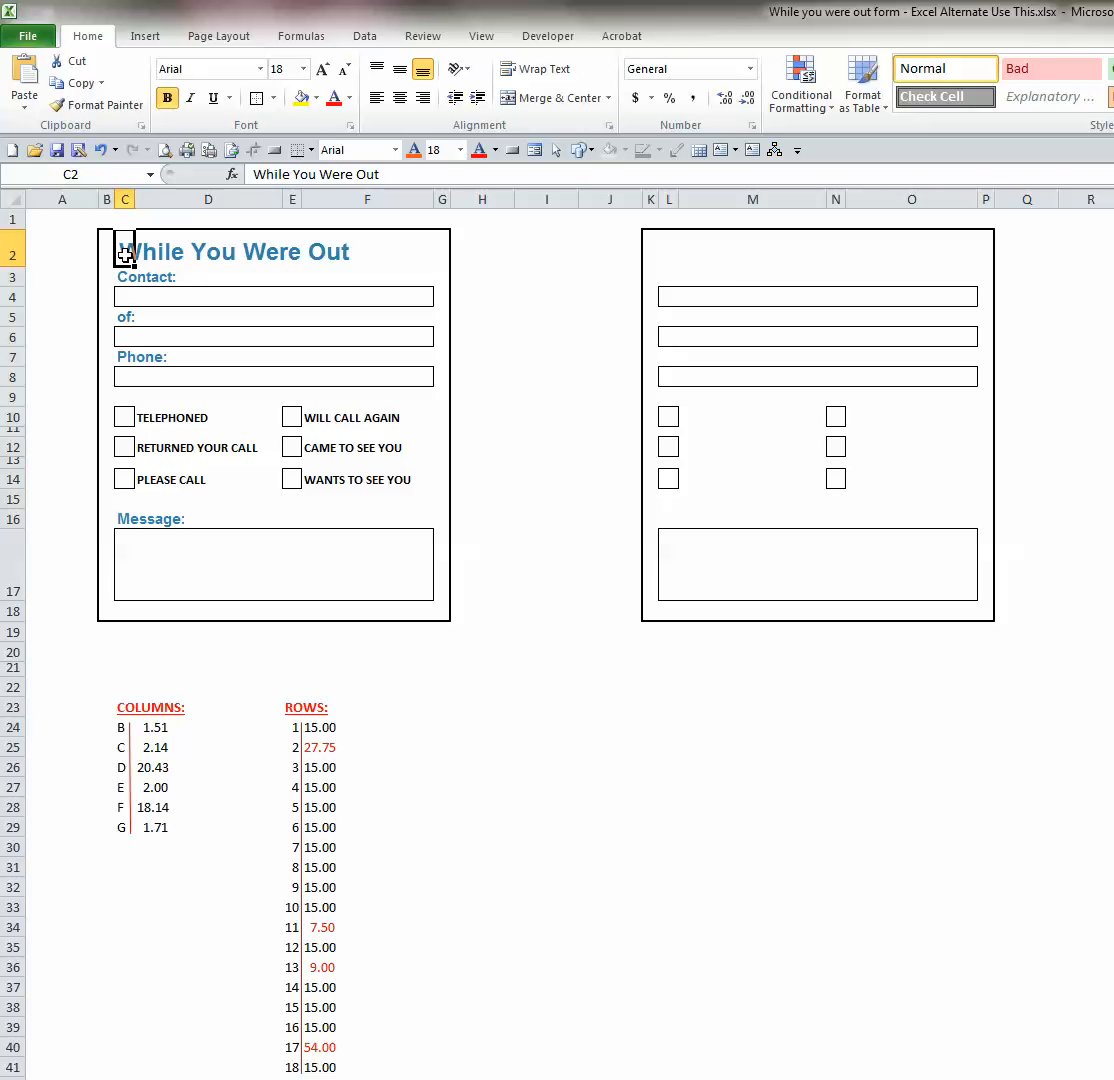
pyautogui.moveTo(158, 236)
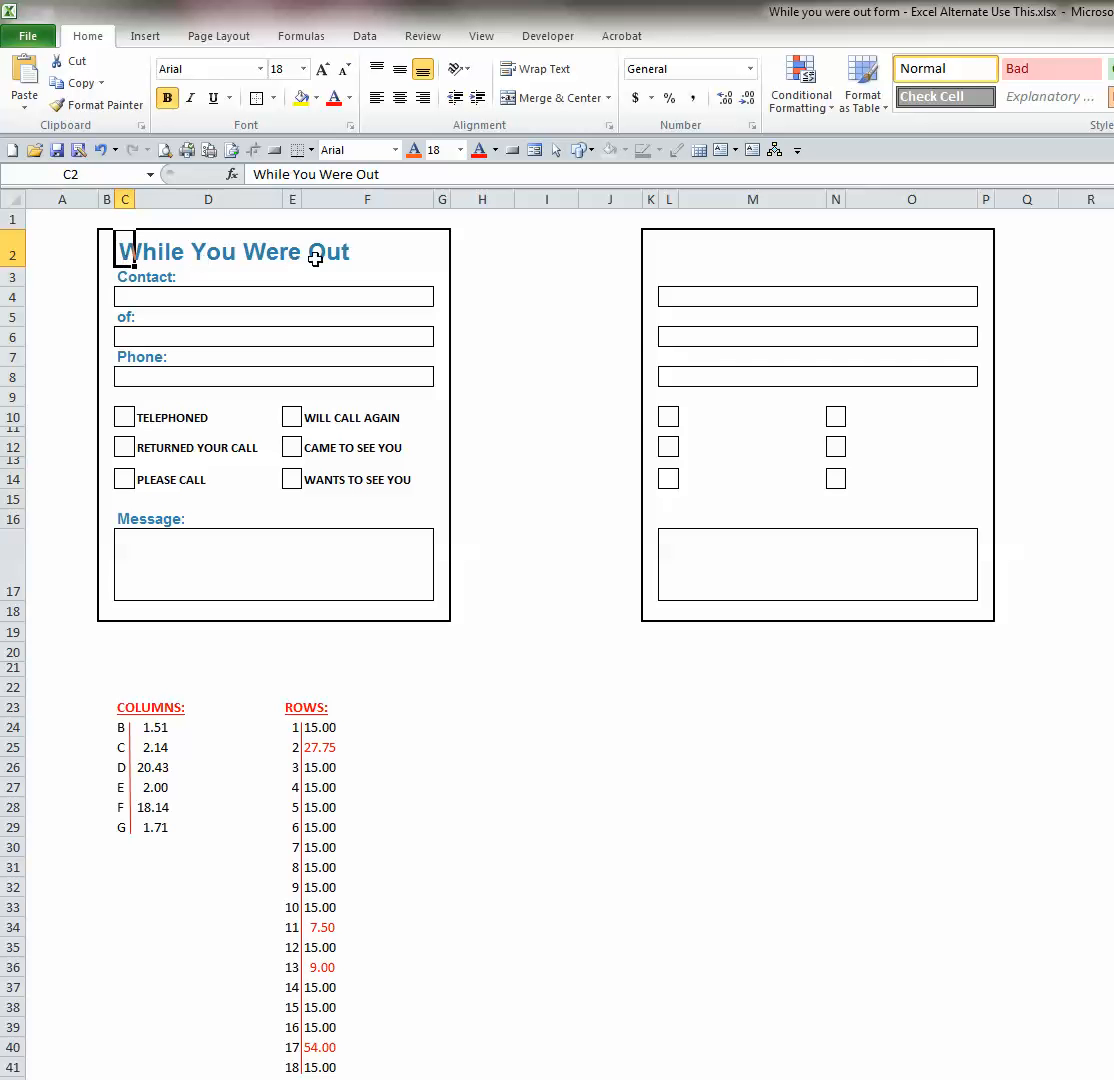
pyautogui.moveTo(398, 174)
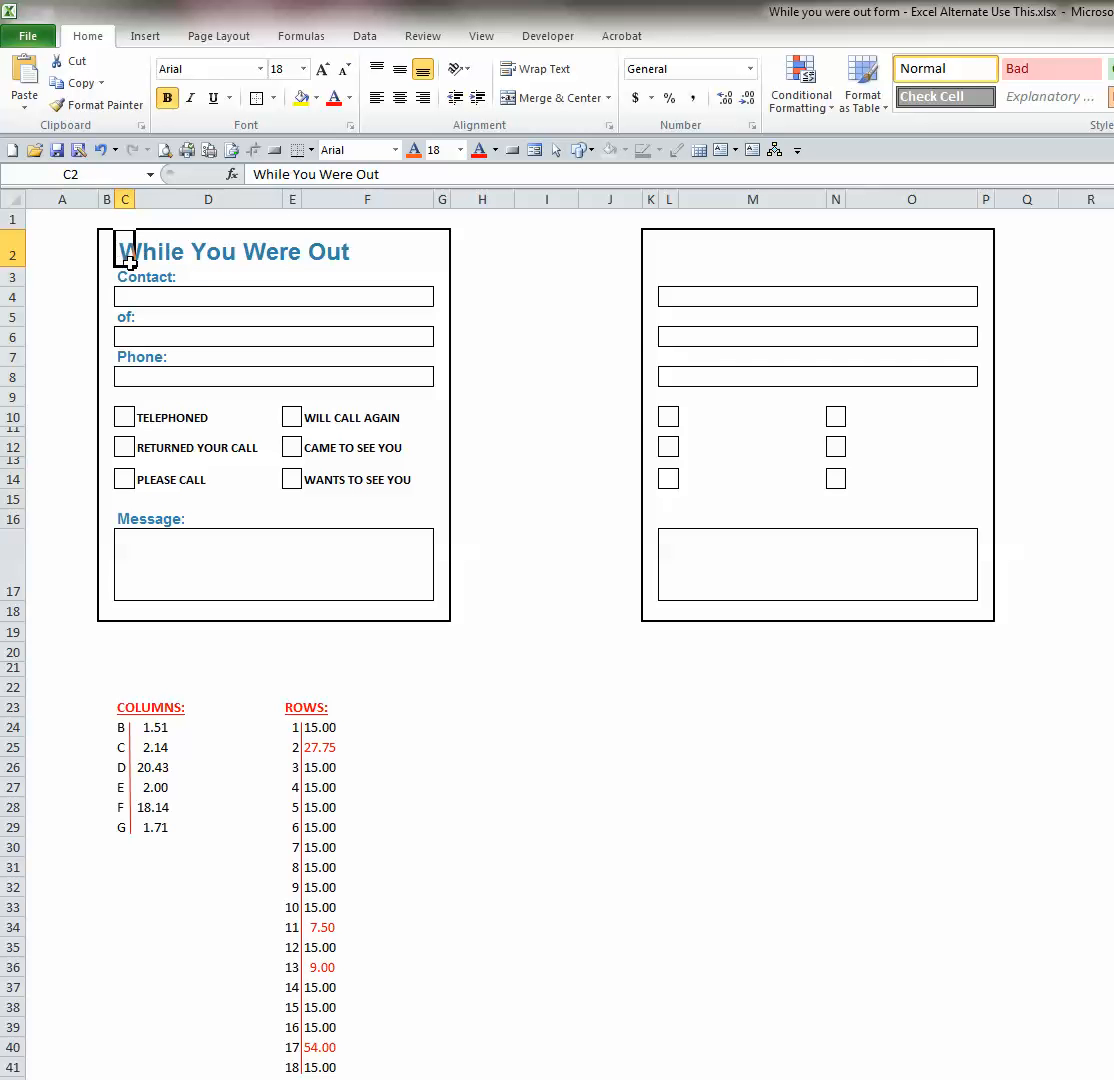
pyautogui.moveTo(314, 268)
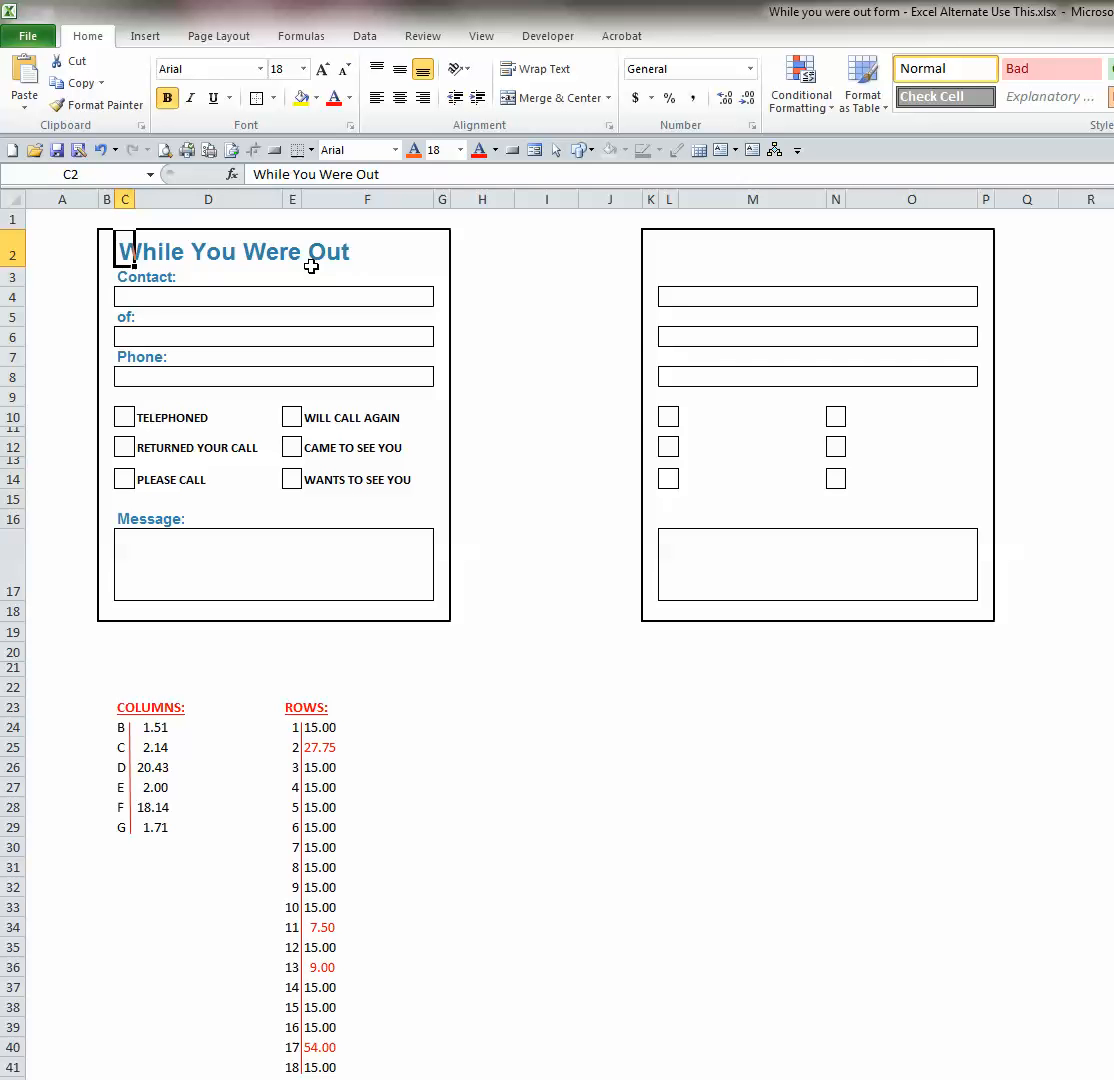
pyautogui.moveTo(358, 264)
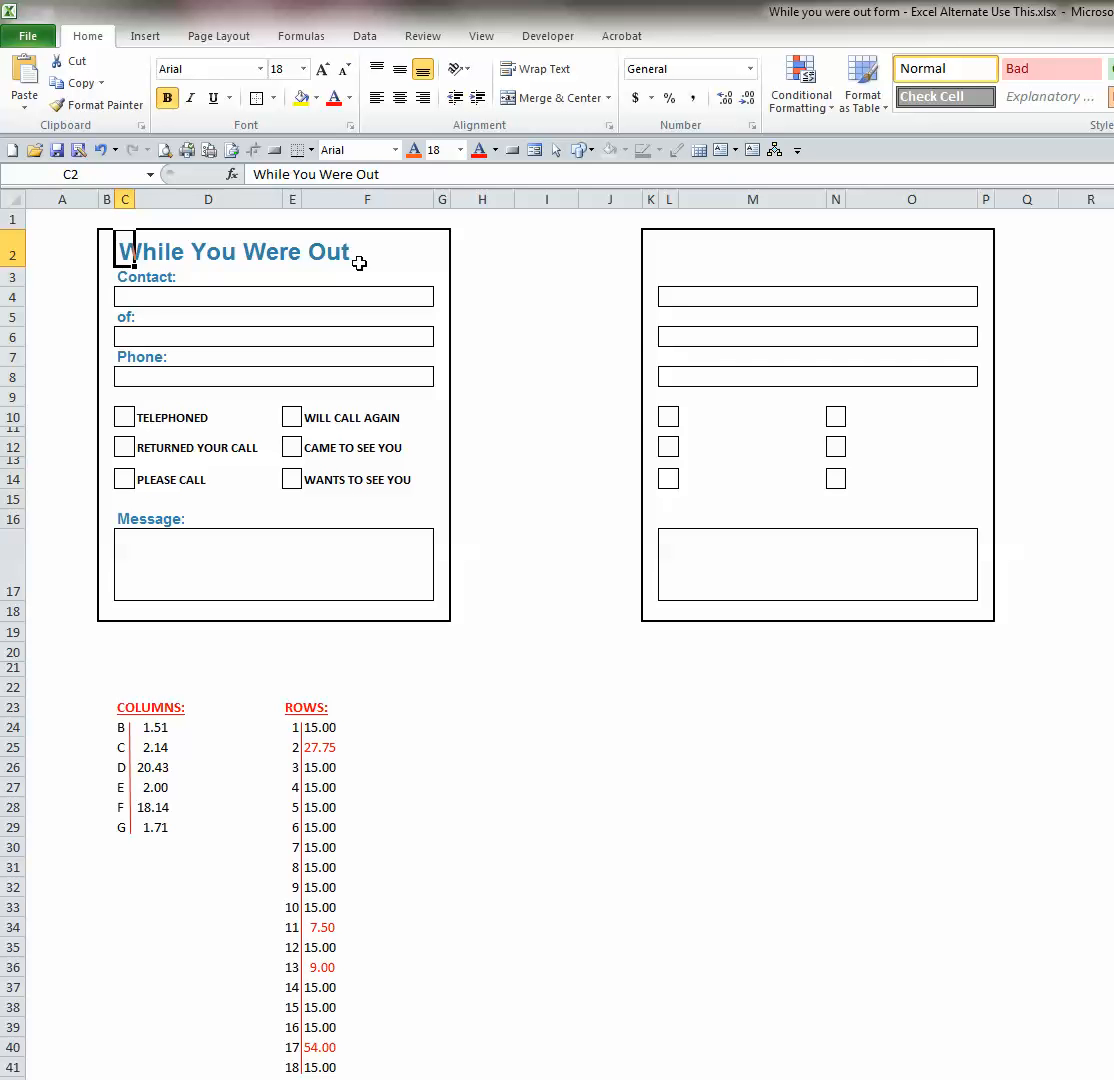
pyautogui.moveTo(124, 250)
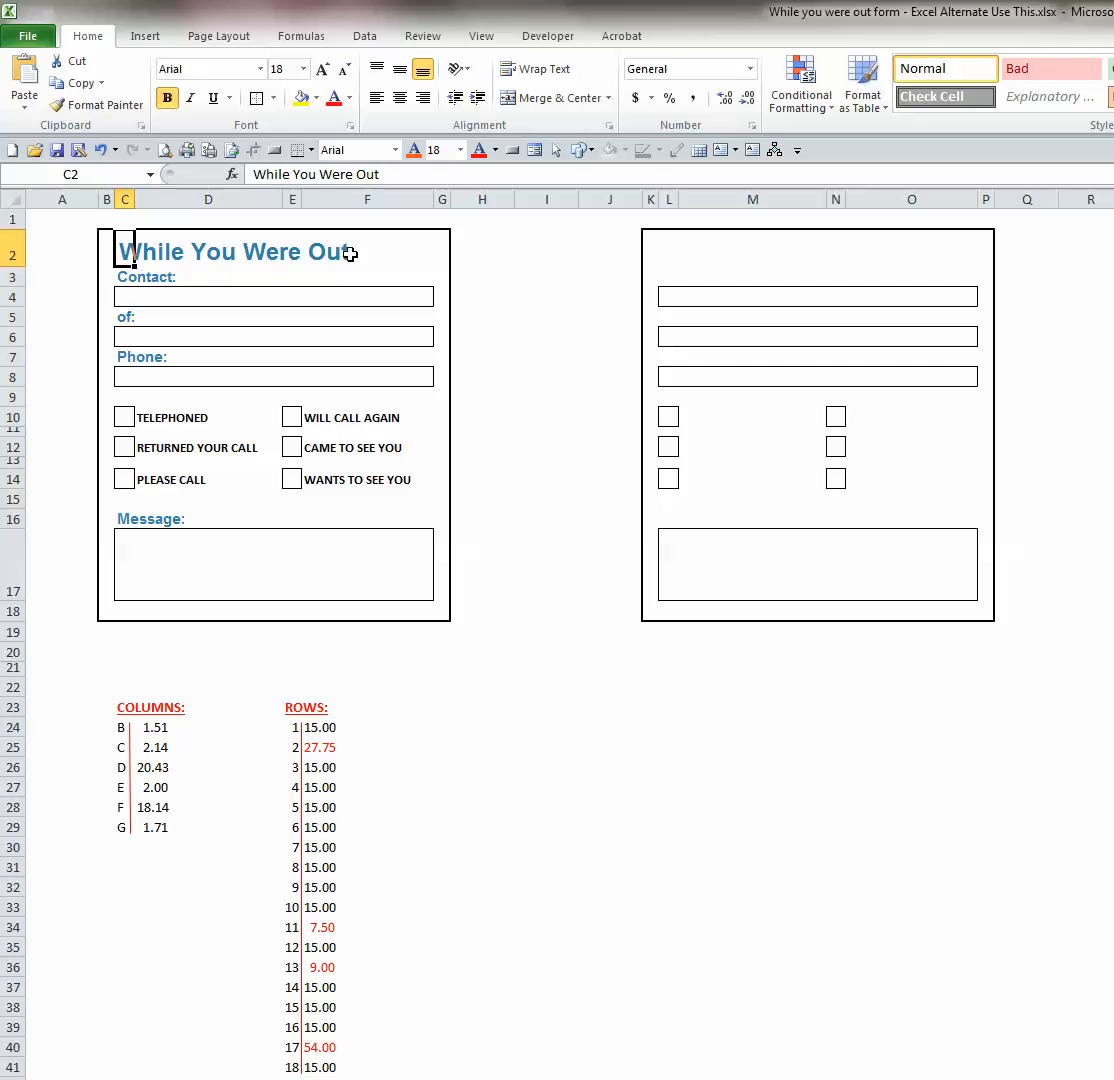
pyautogui.moveTo(144, 212)
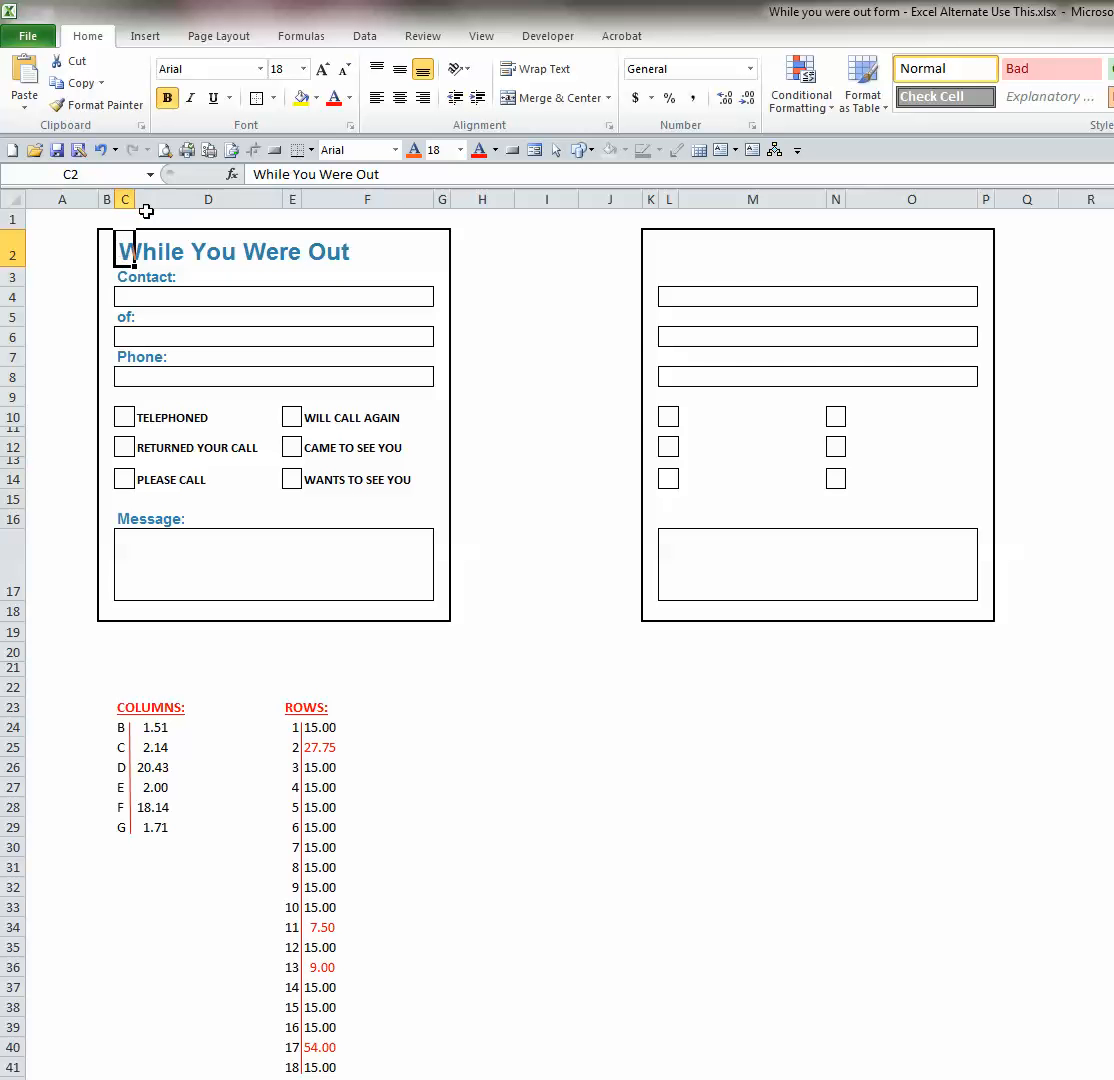
pyautogui.moveTo(202, 68)
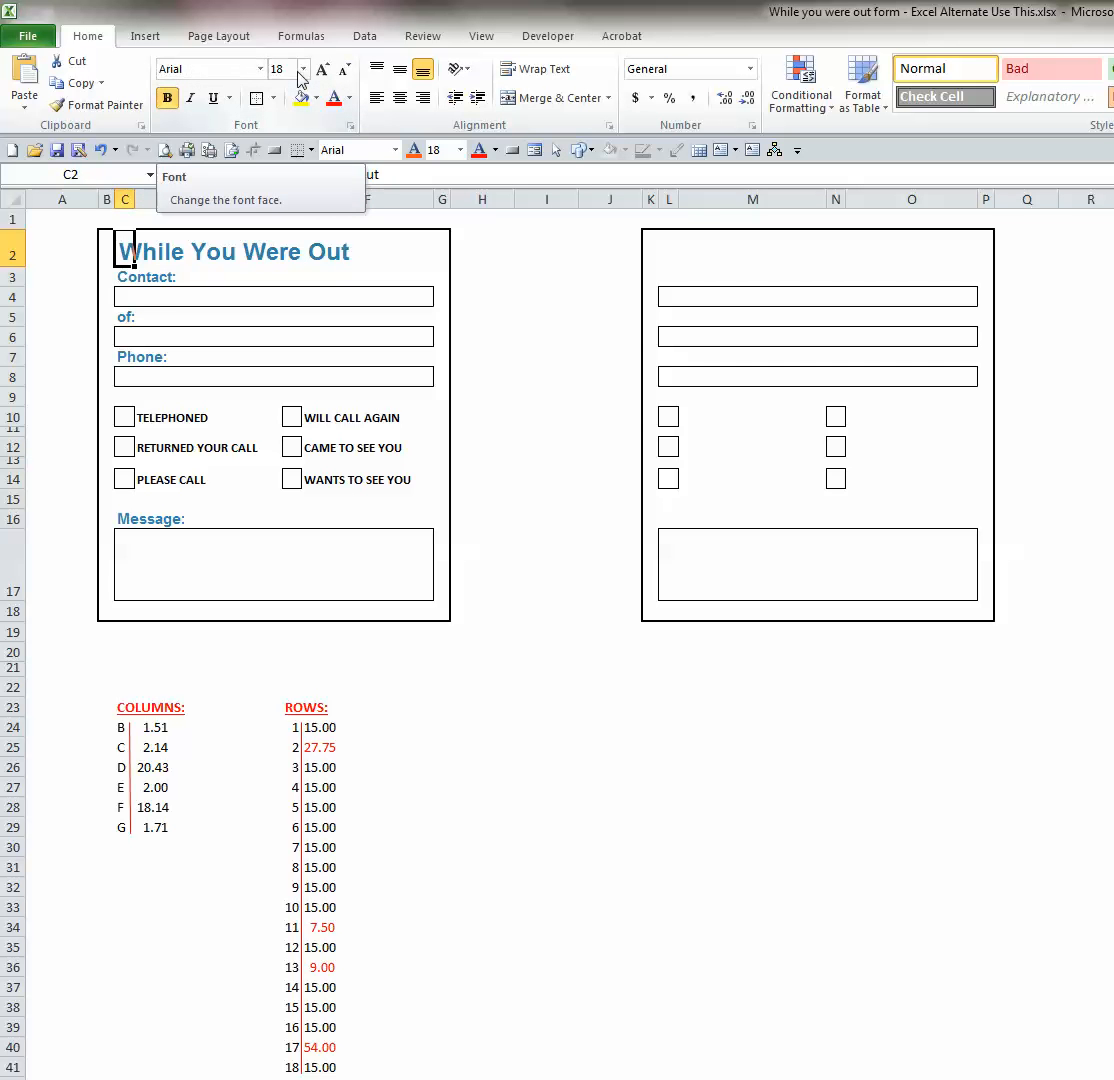
pyautogui.moveTo(292, 70)
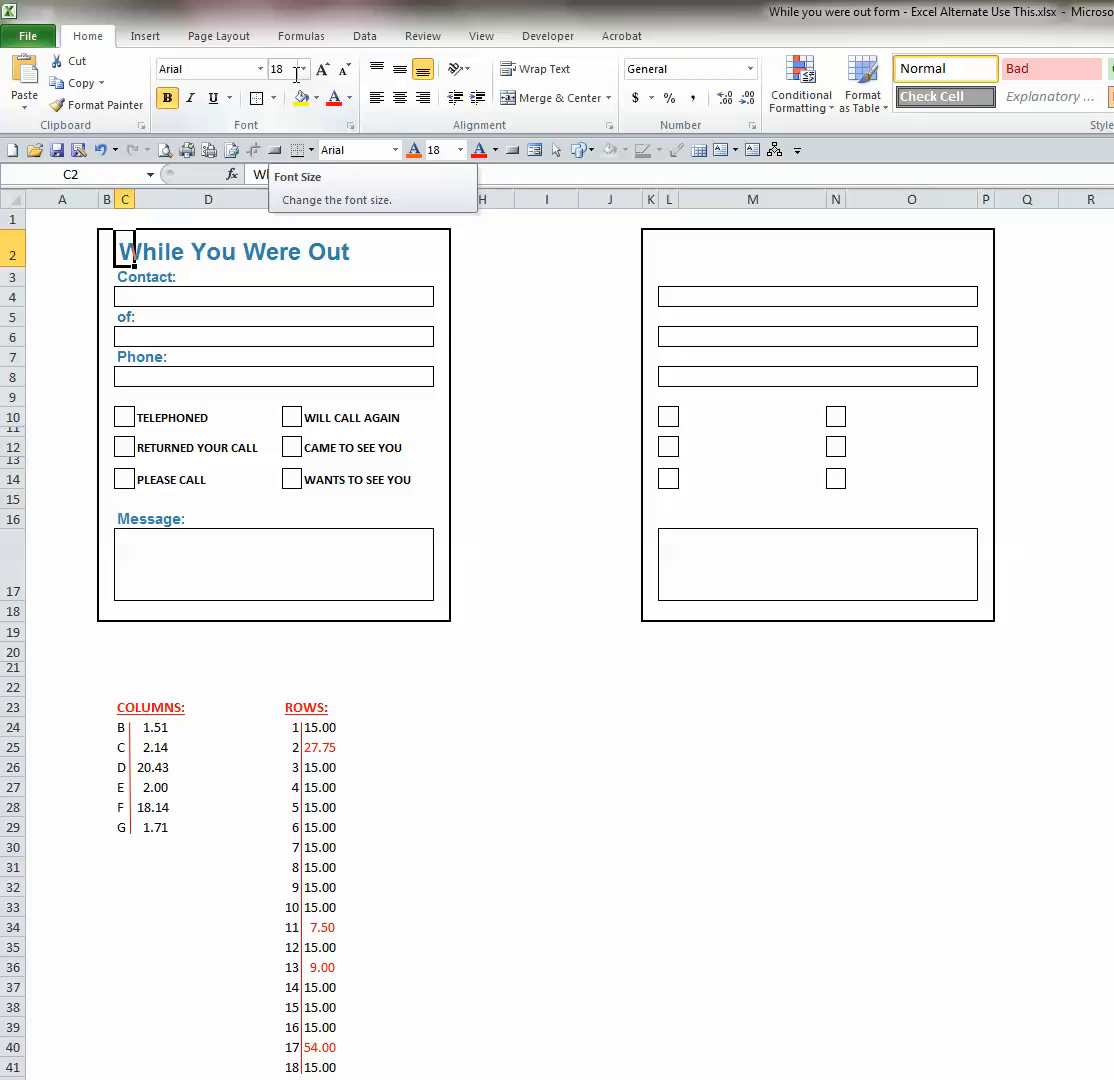
pyautogui.click(352, 98)
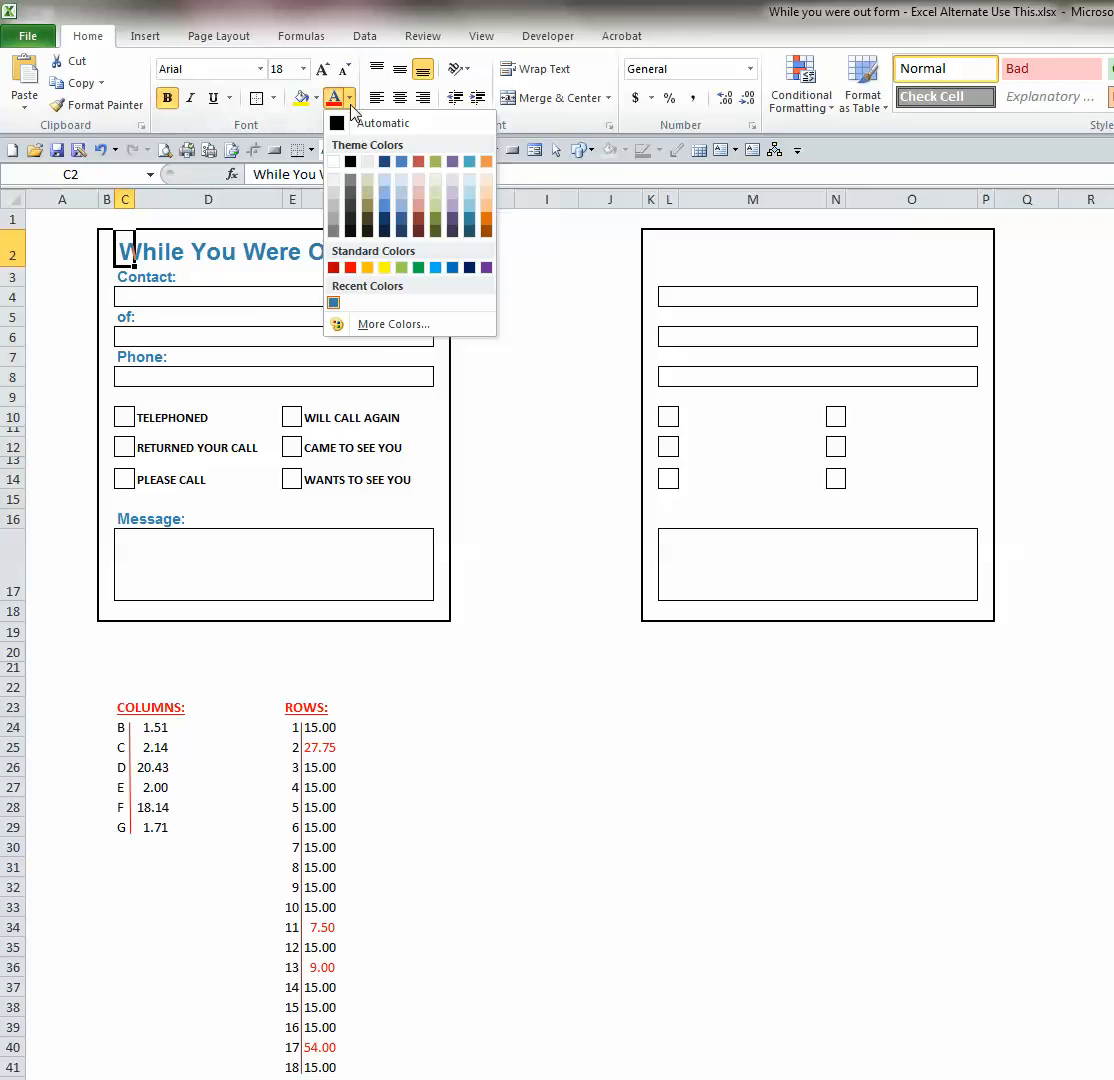
pyautogui.moveTo(392, 324)
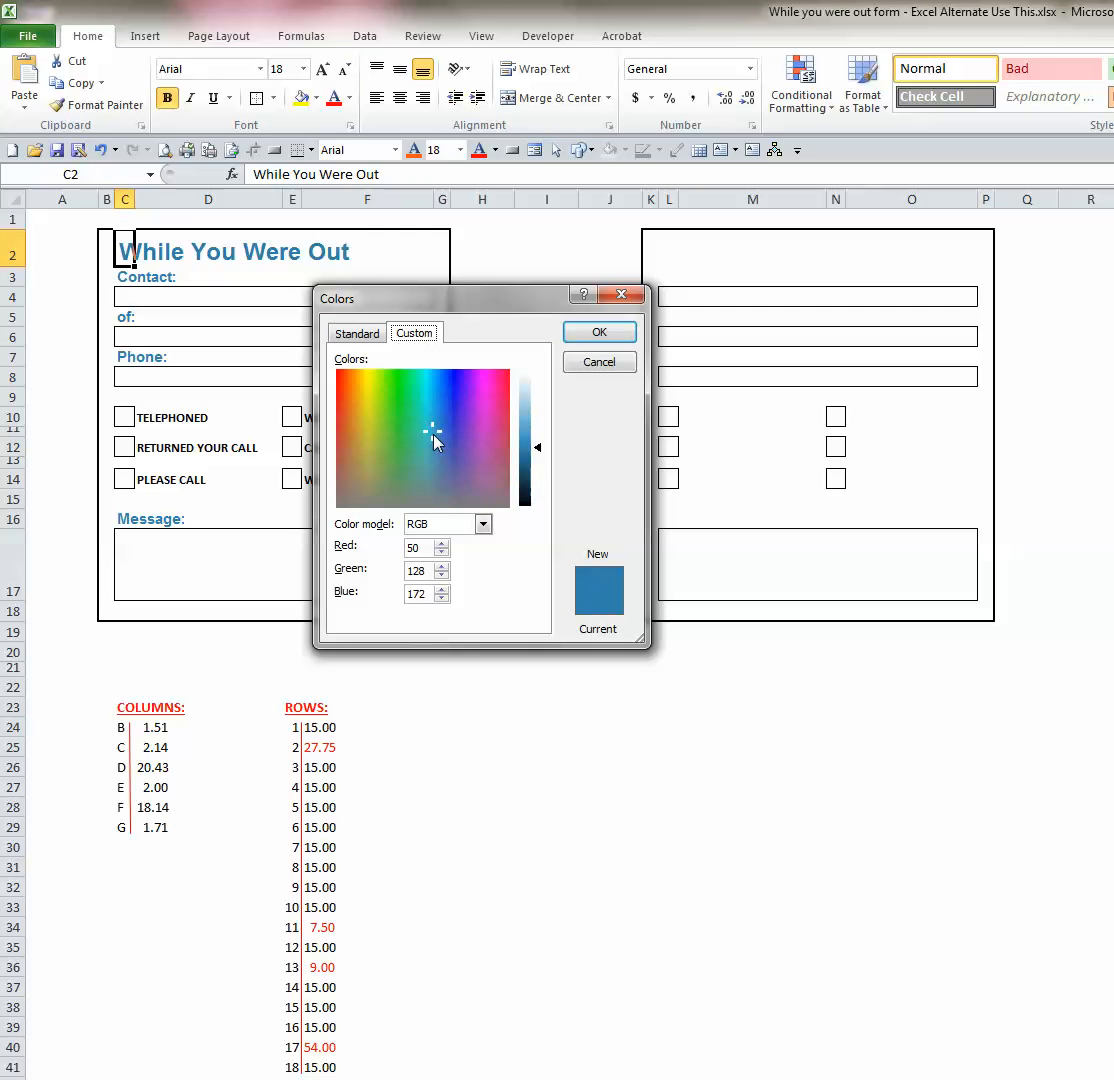
pyautogui.moveTo(420, 454)
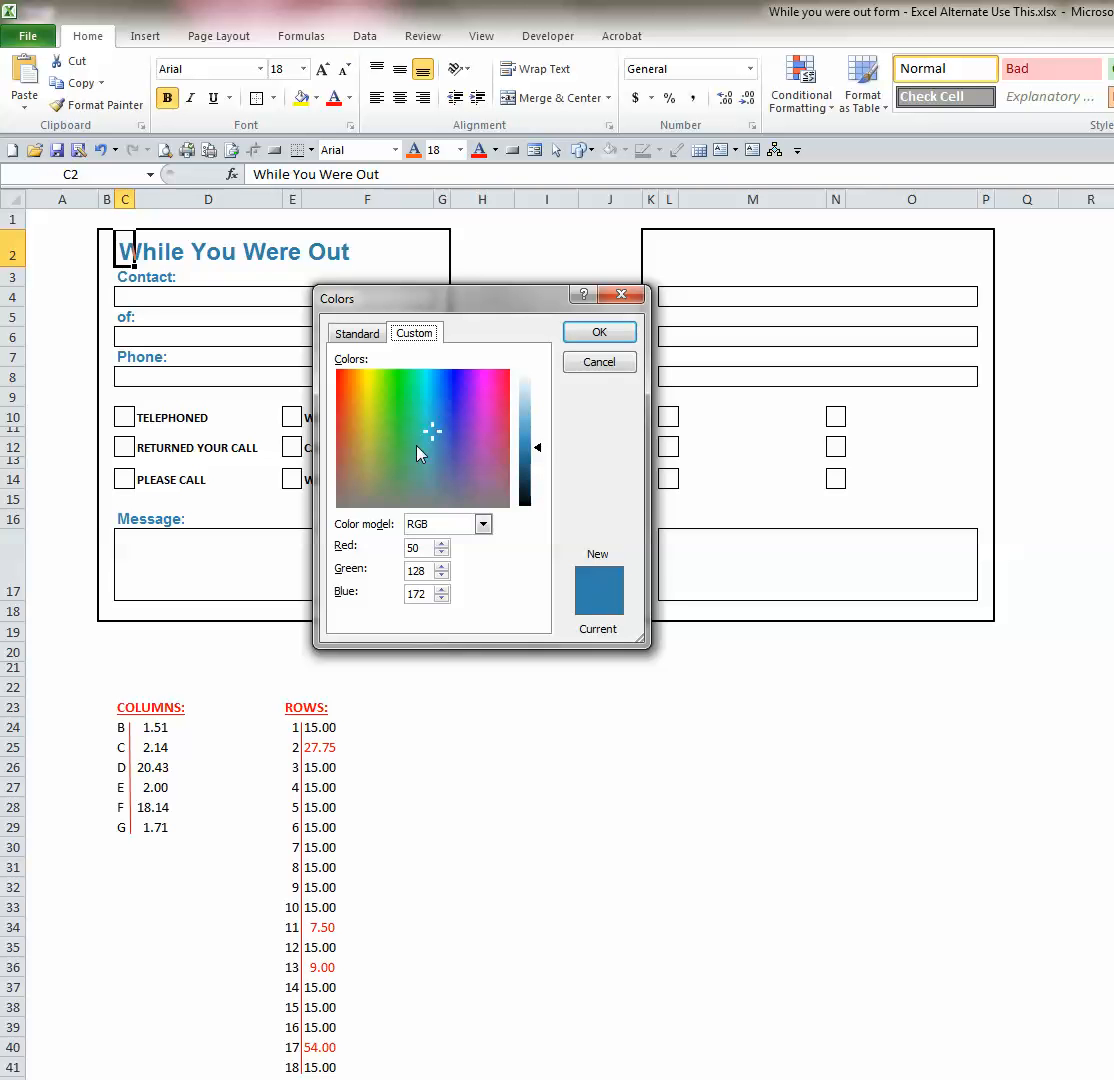
pyautogui.moveTo(360, 440)
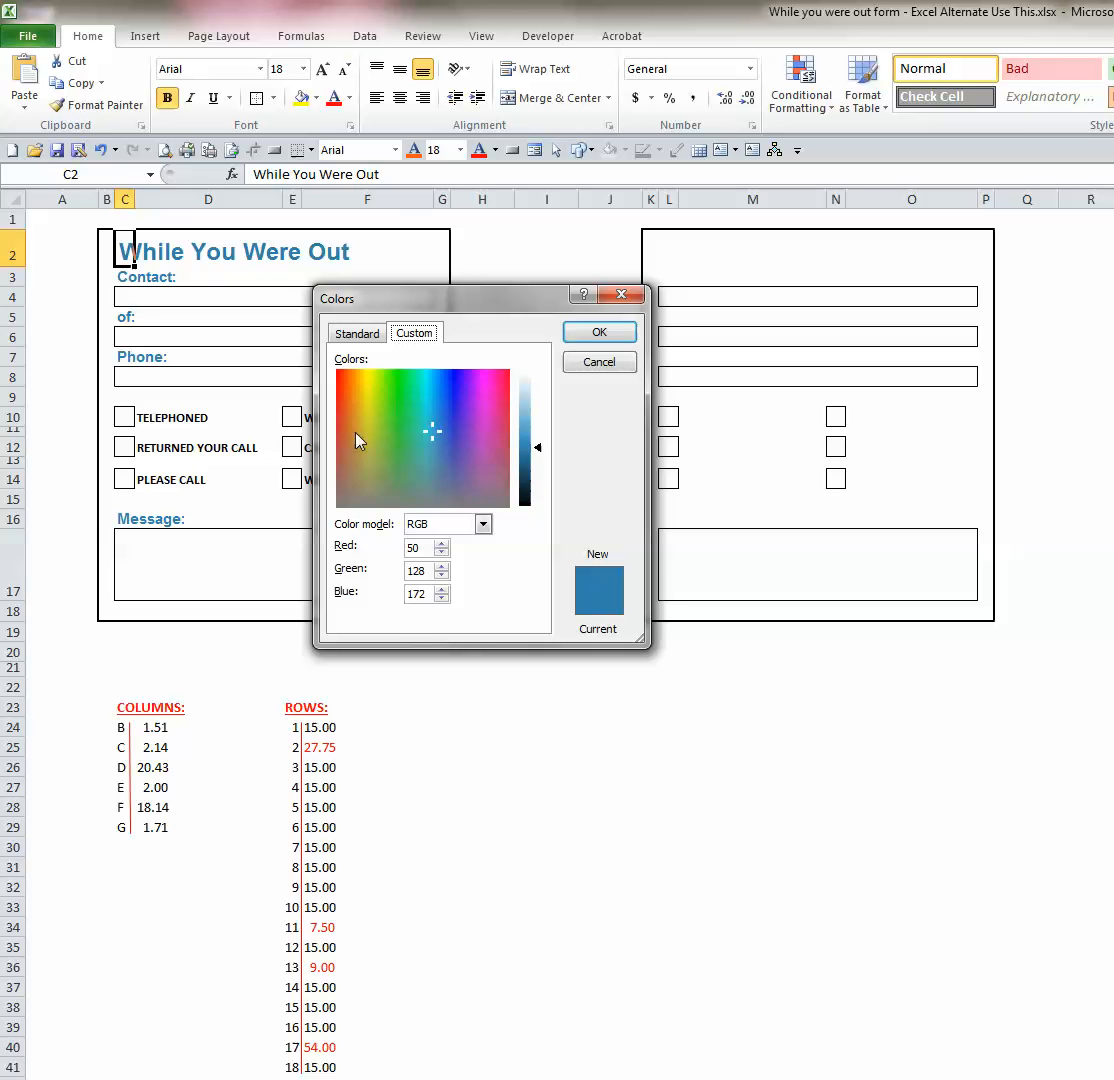
pyautogui.moveTo(364, 428)
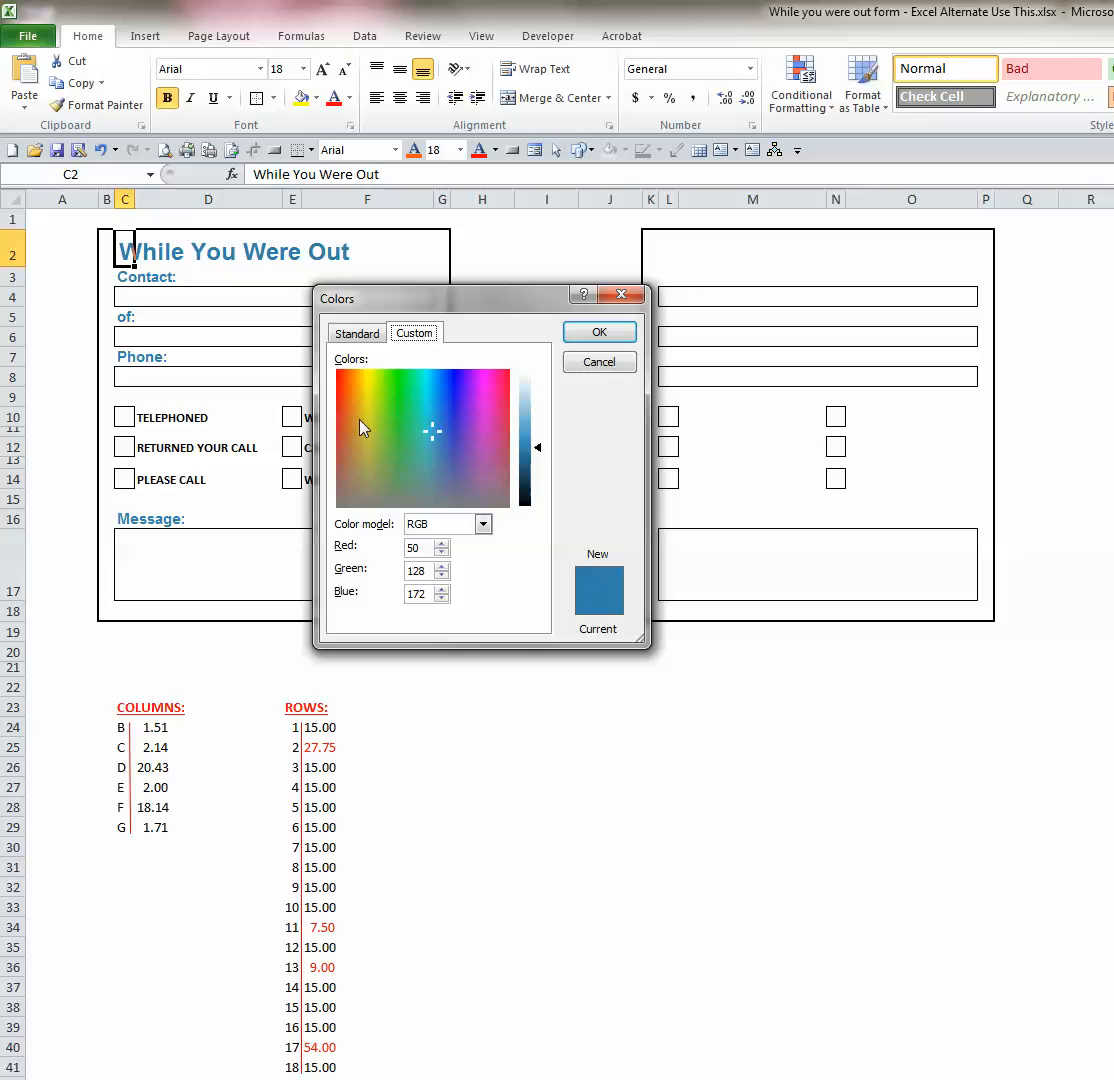
pyautogui.moveTo(358, 556)
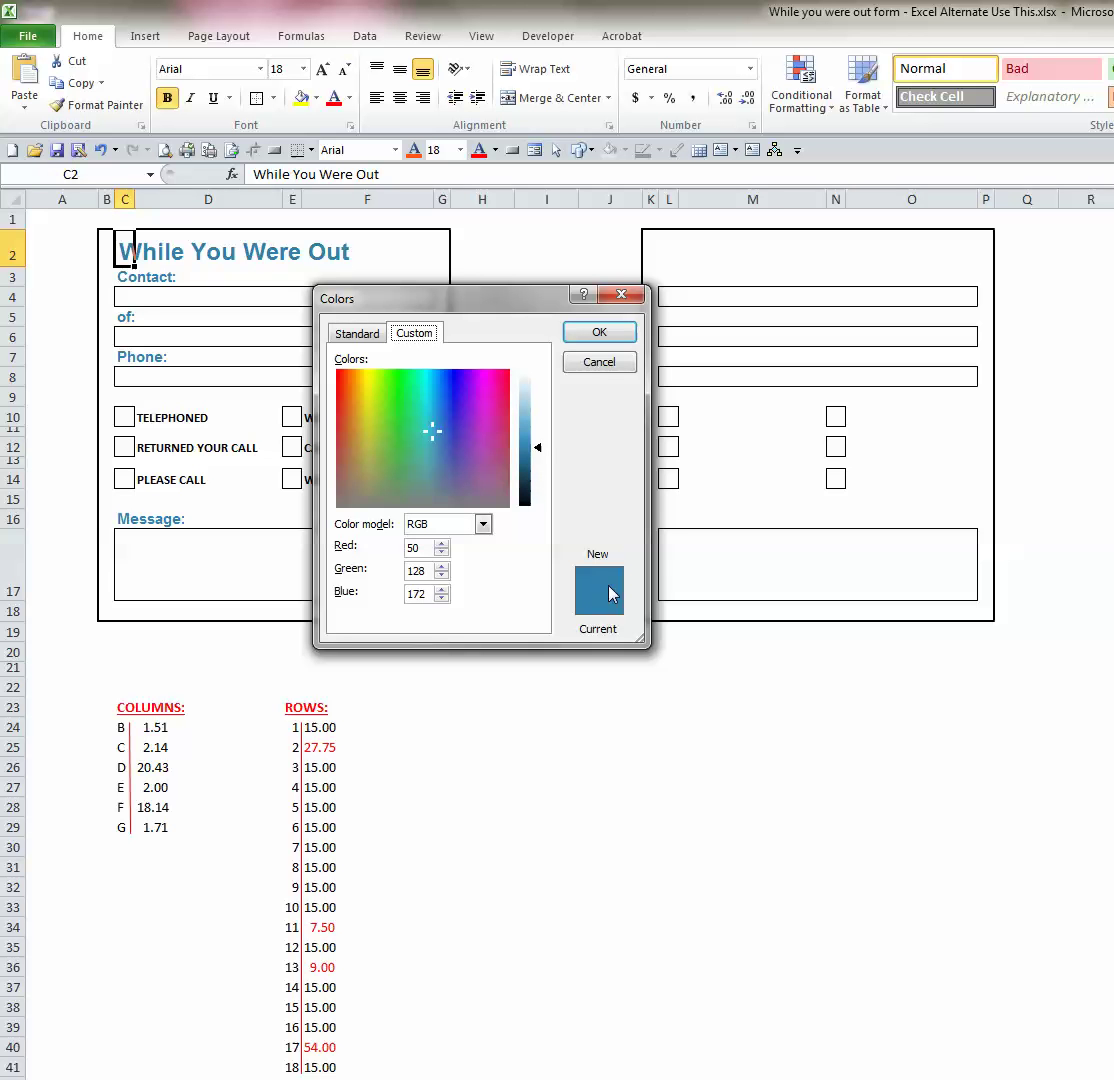
pyautogui.moveTo(596, 588)
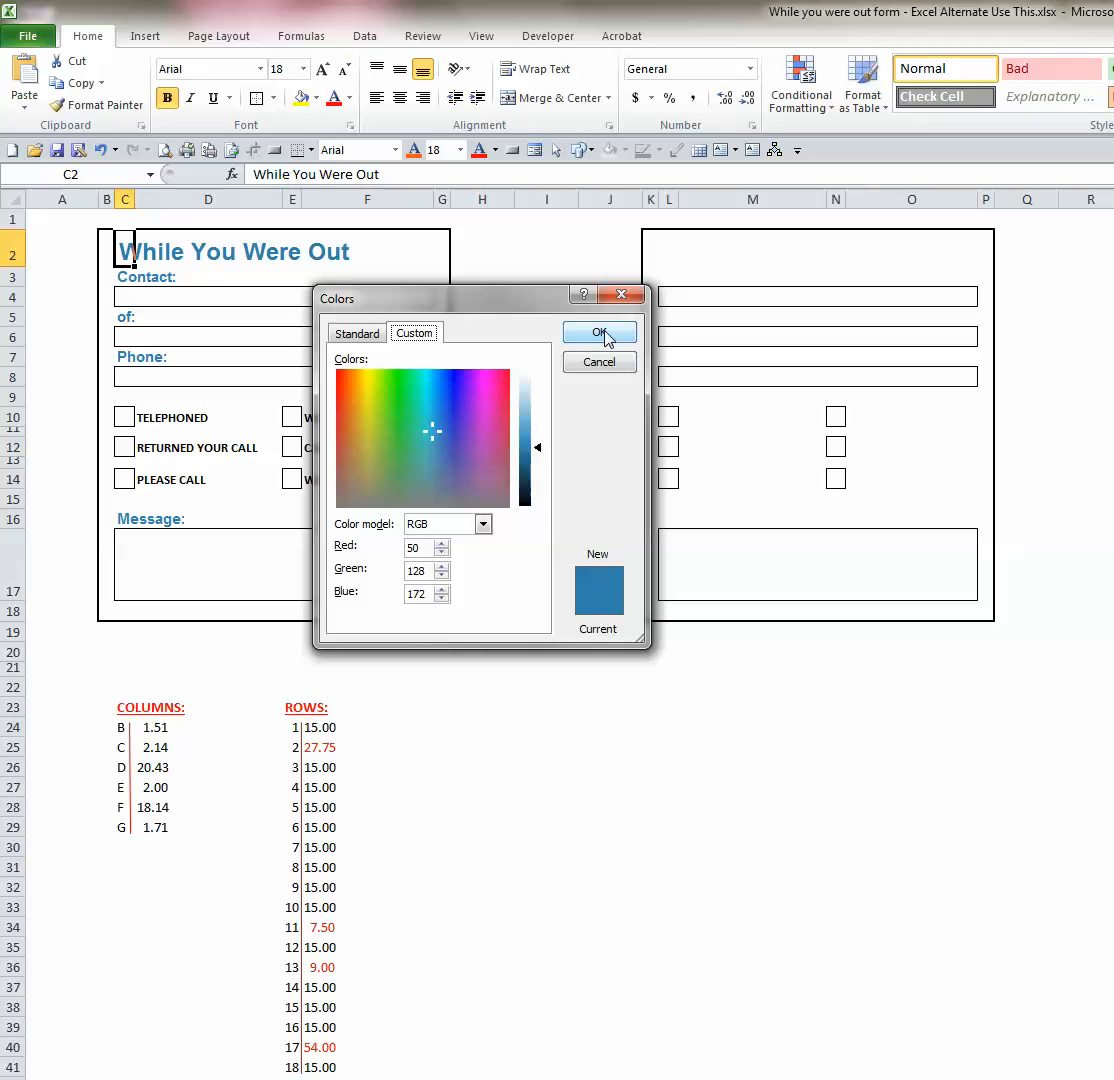
pyautogui.click(600, 332)
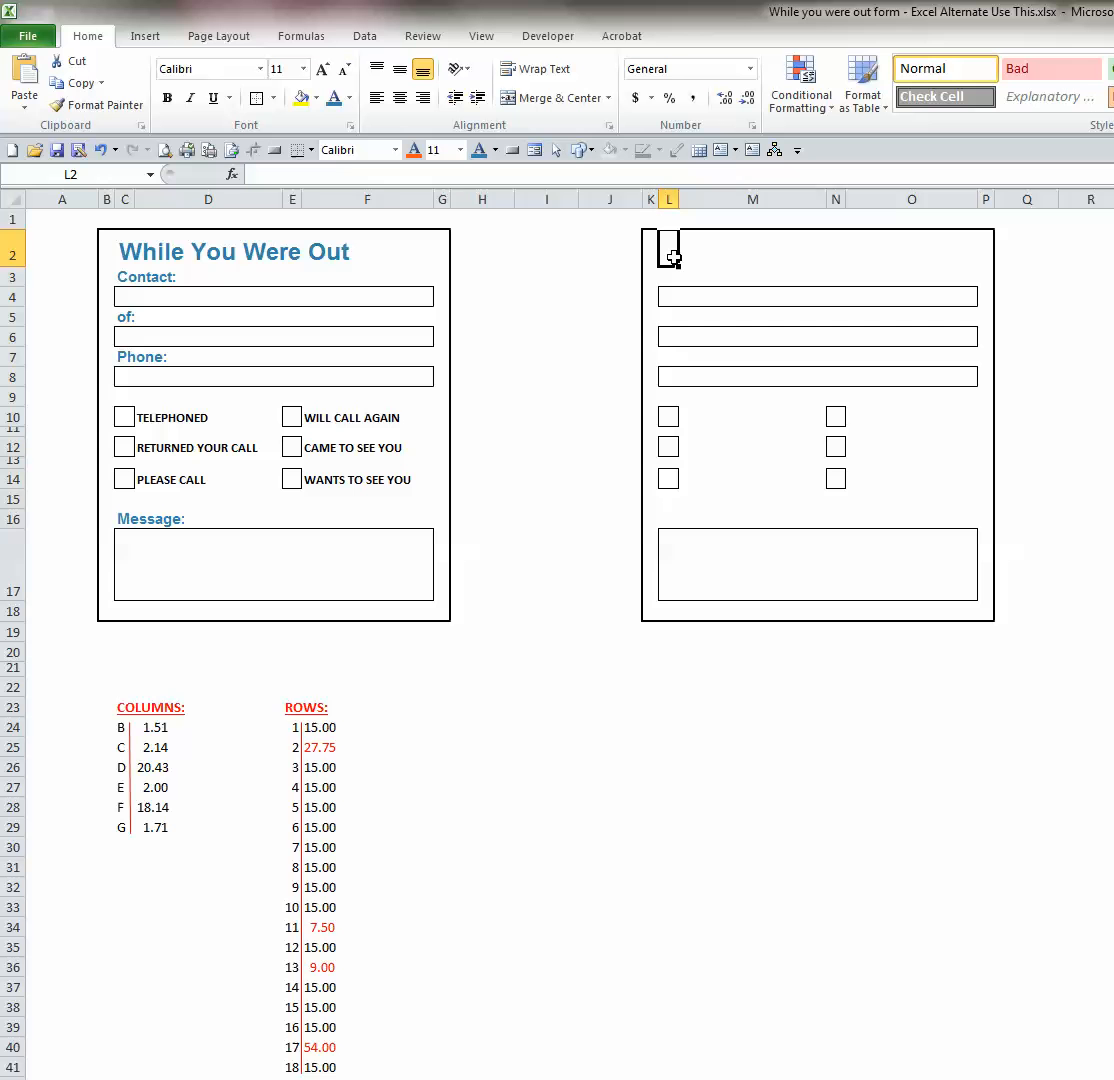
pyautogui.moveTo(124, 252)
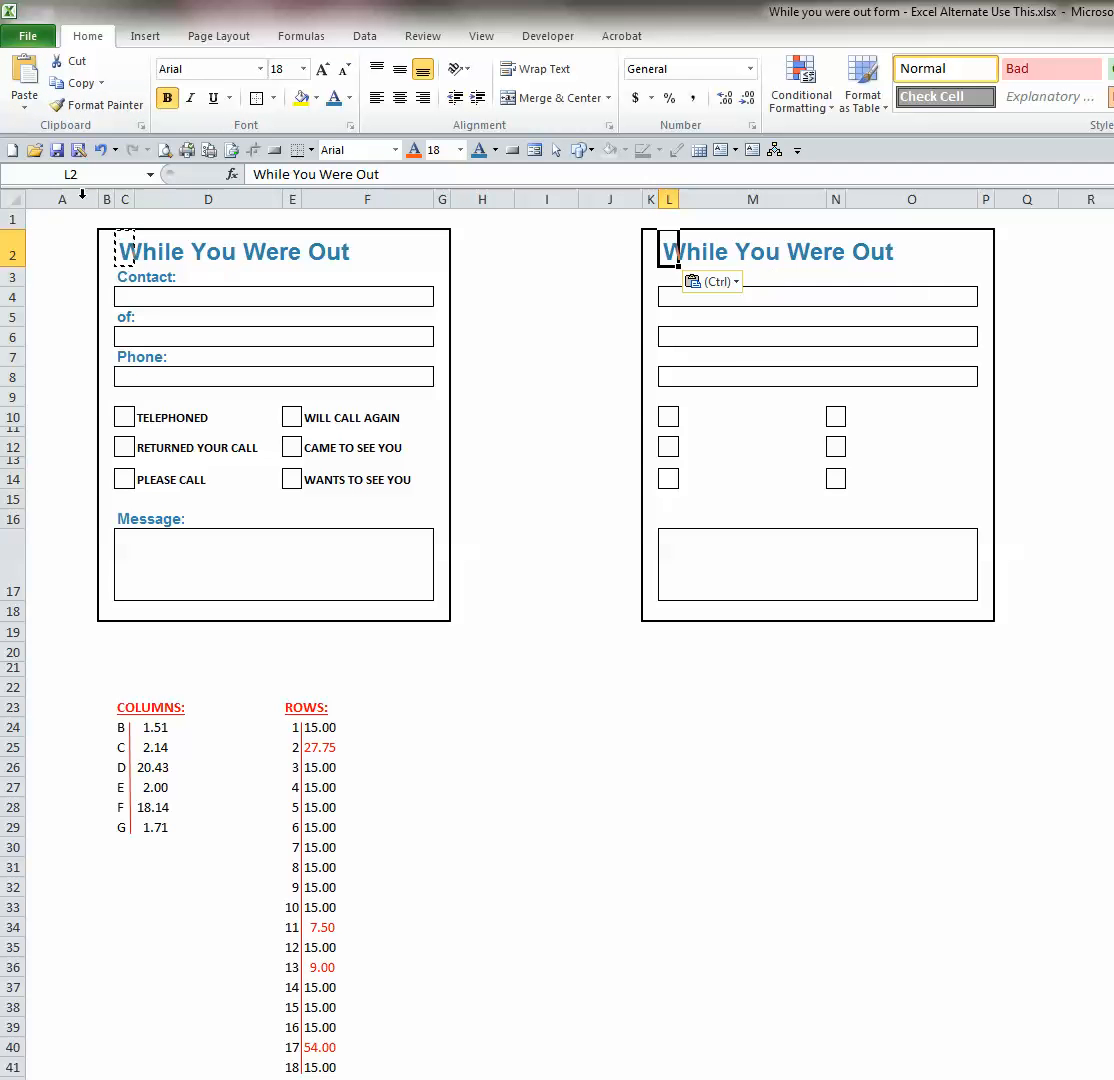
# Select the template's Contact: label after pasting the title into L2
pyautogui.click(124, 276)
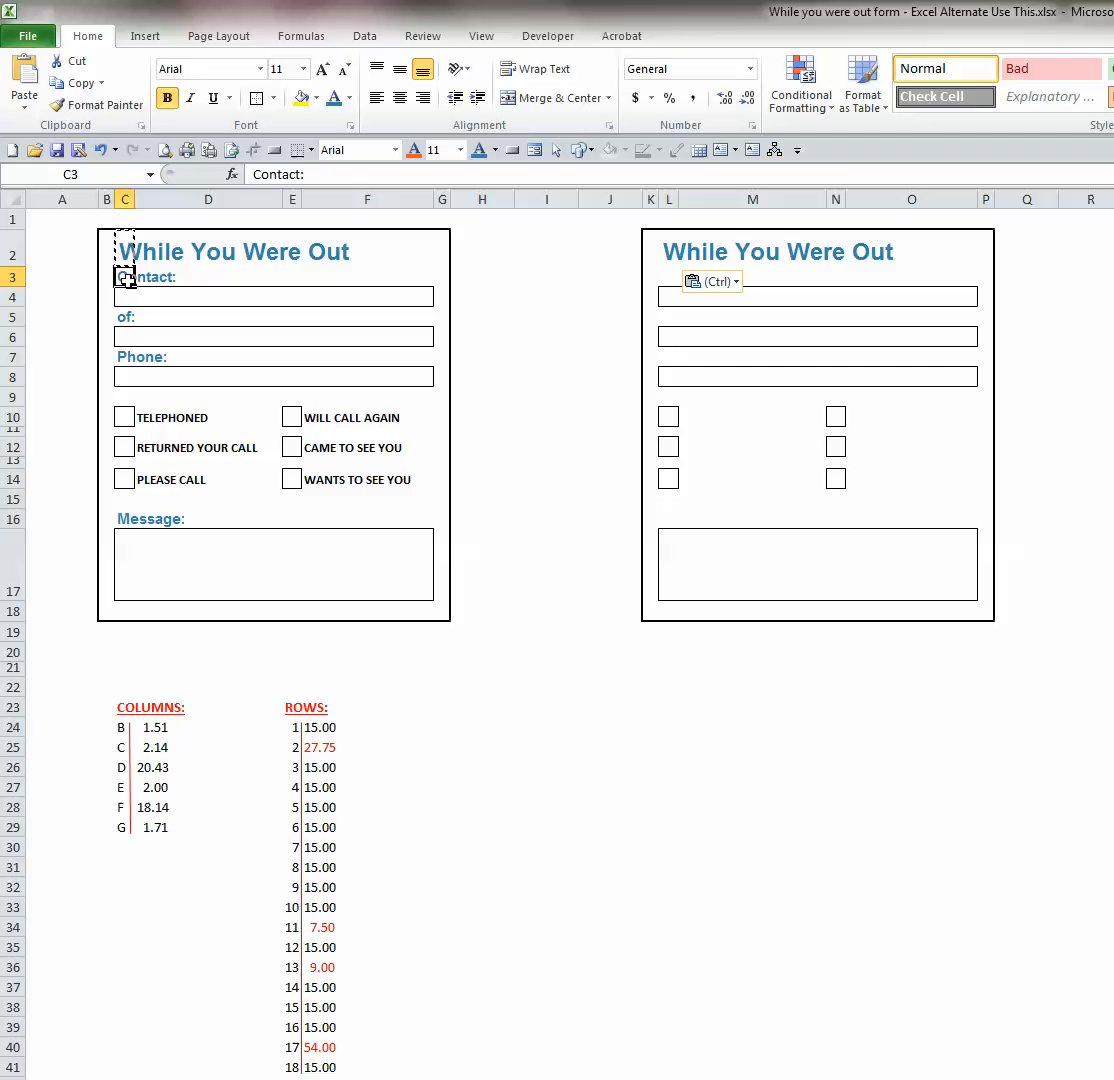
pyautogui.moveTo(160, 276)
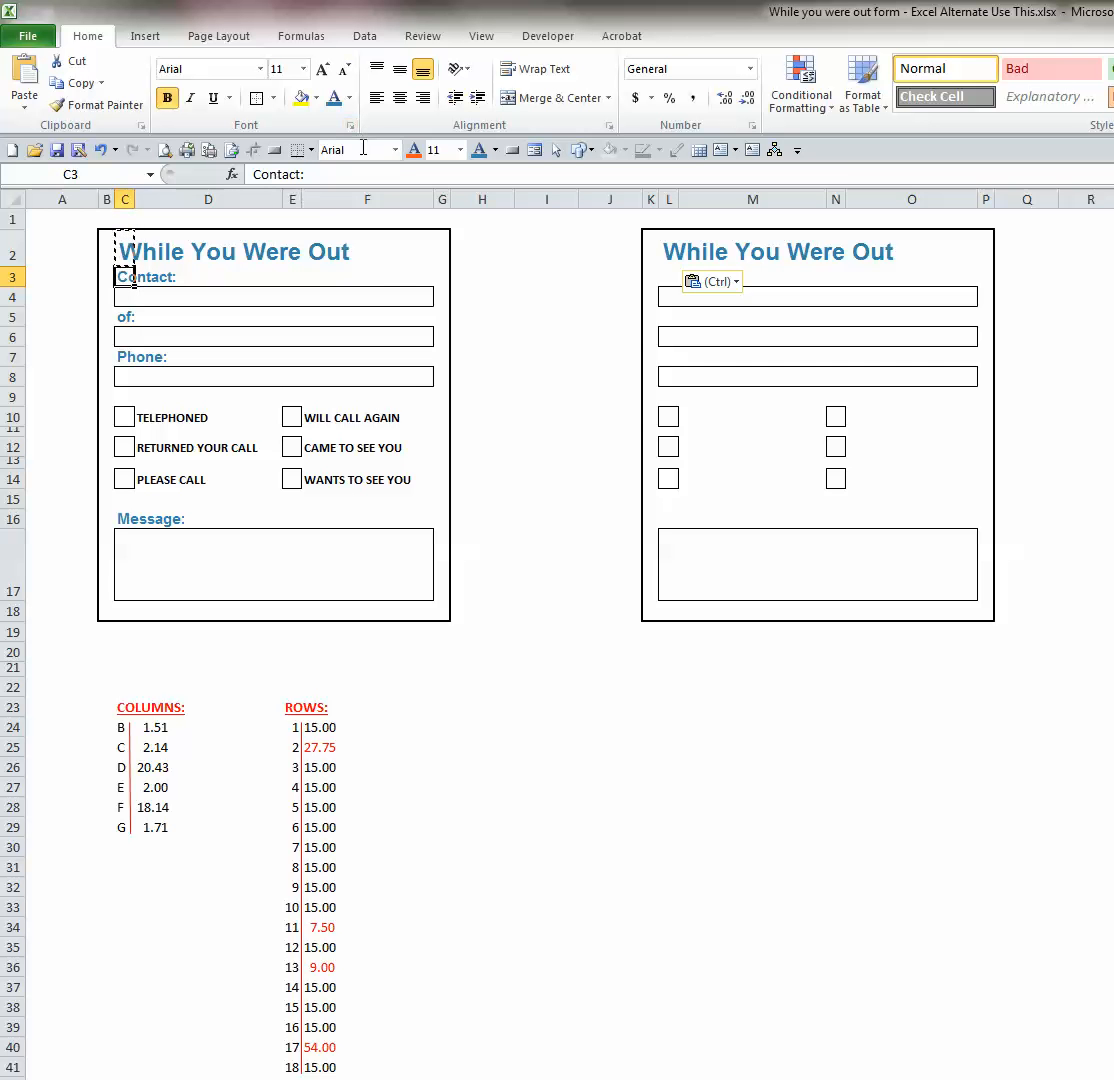
pyautogui.moveTo(352, 148)
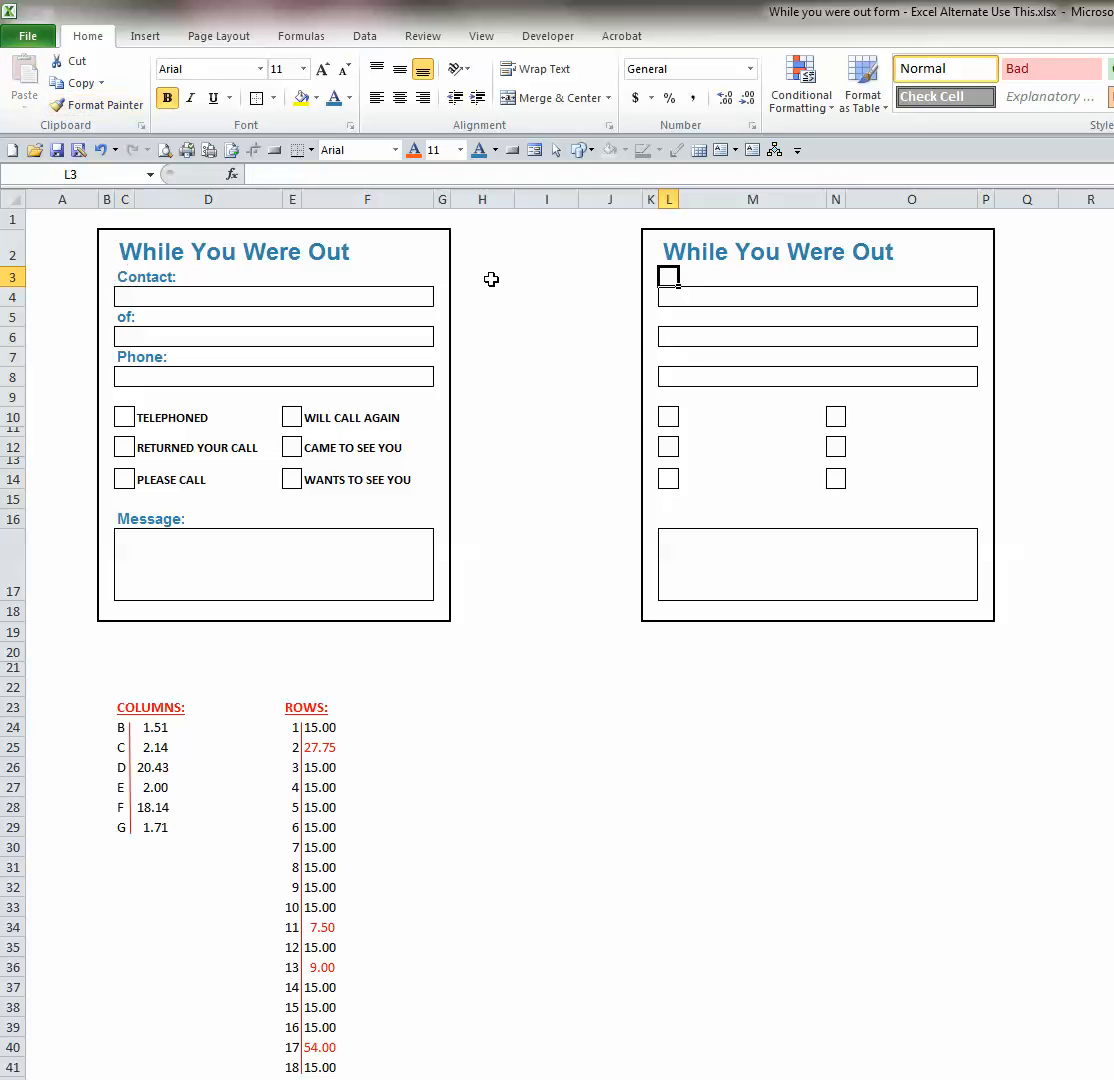
pyautogui.moveTo(668, 290)
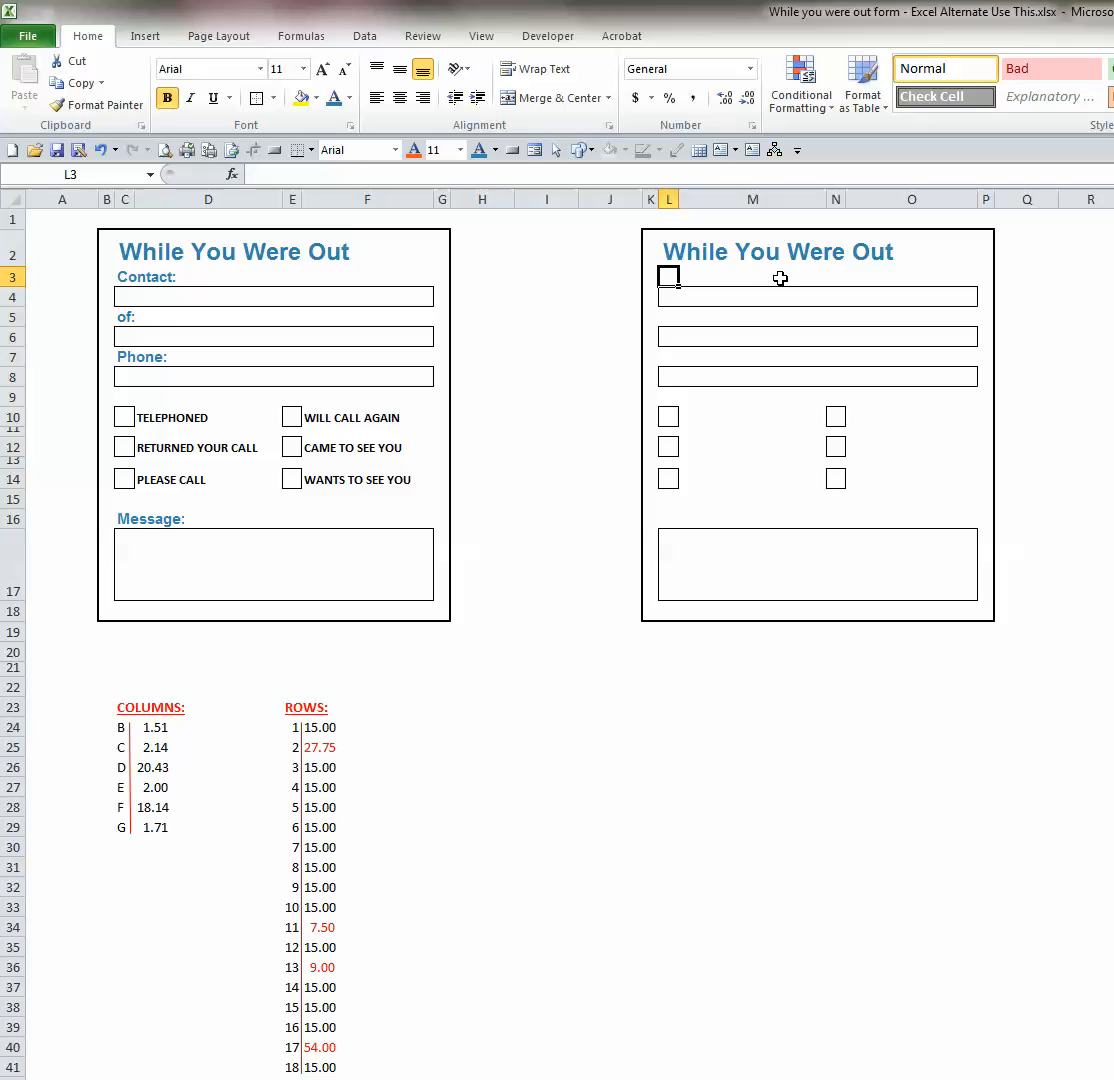
# Enter 'Contact:' in L3 with AutoComplete and format it bold blue Arial
pyautogui.write('Contact:')
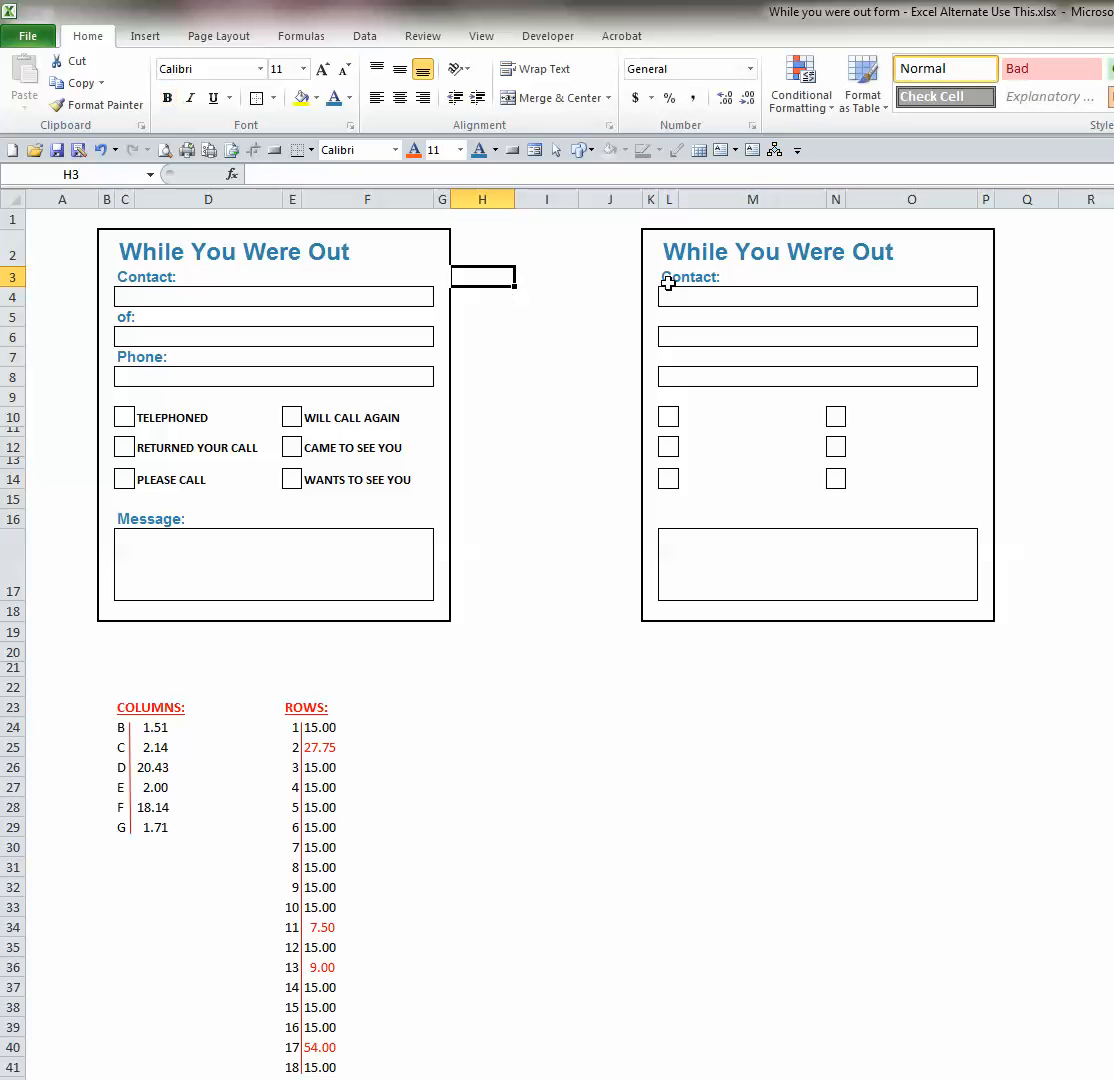
pyautogui.click(668, 276)
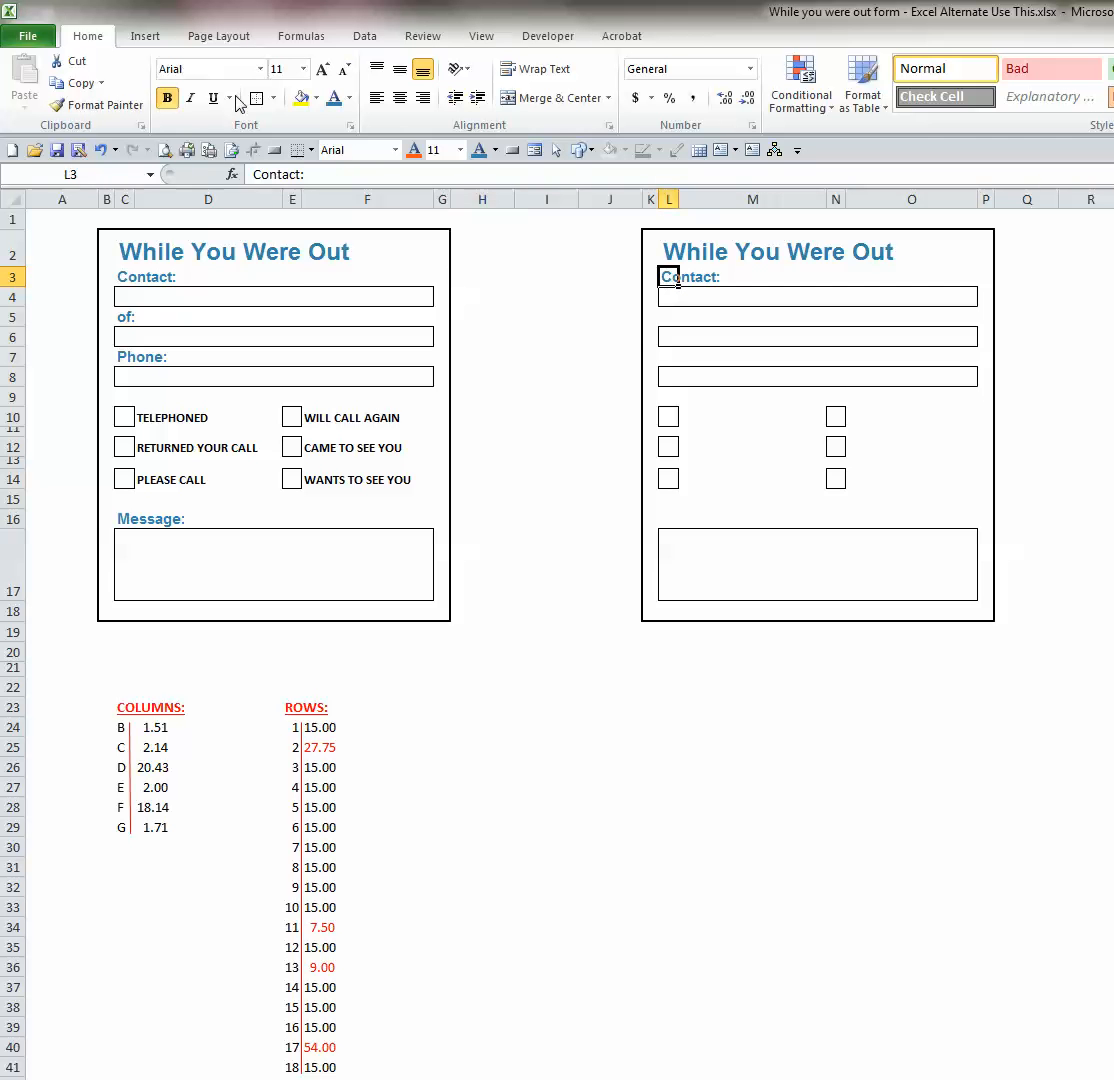
pyautogui.moveTo(226, 68)
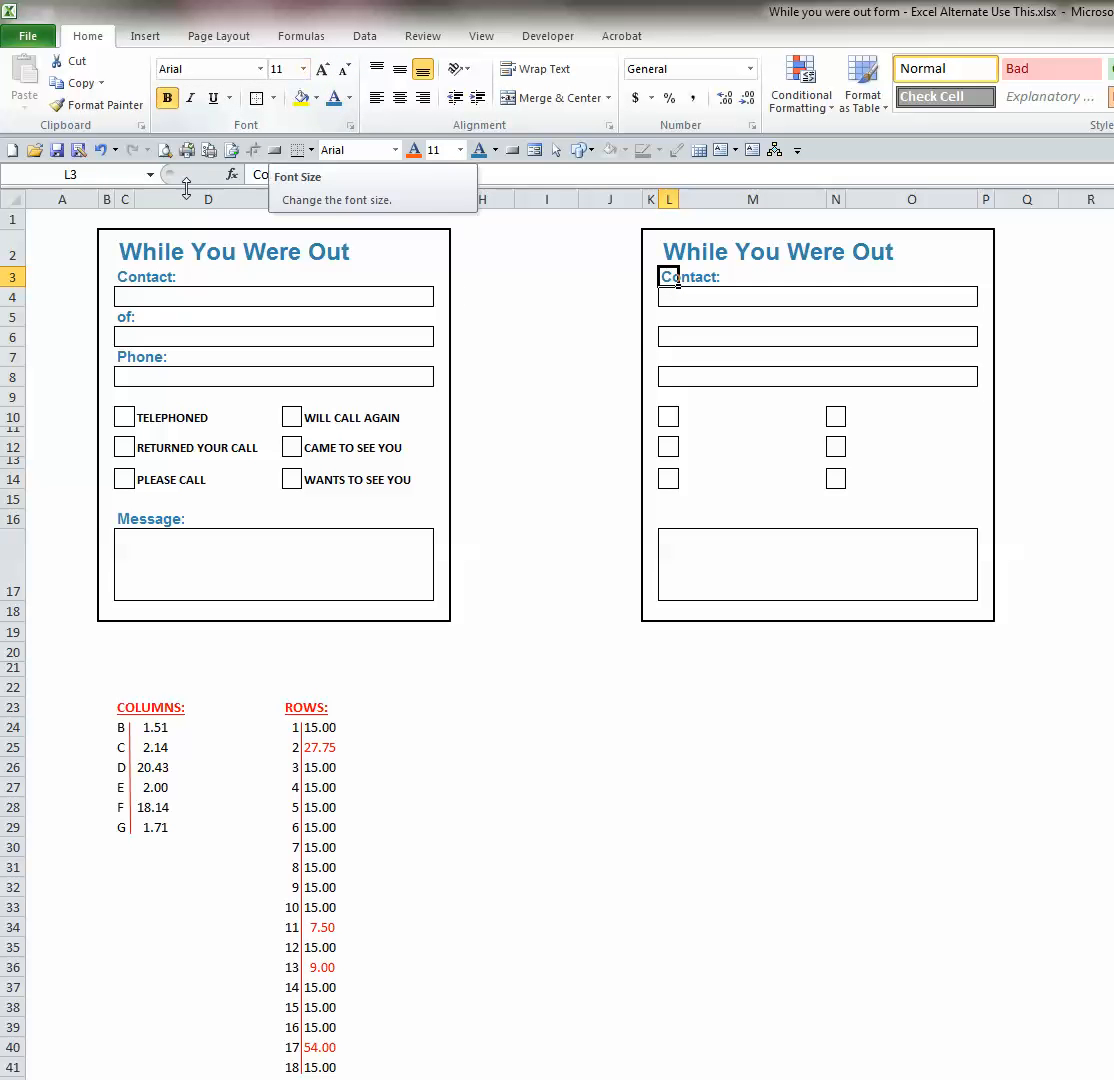
pyautogui.click(124, 316)
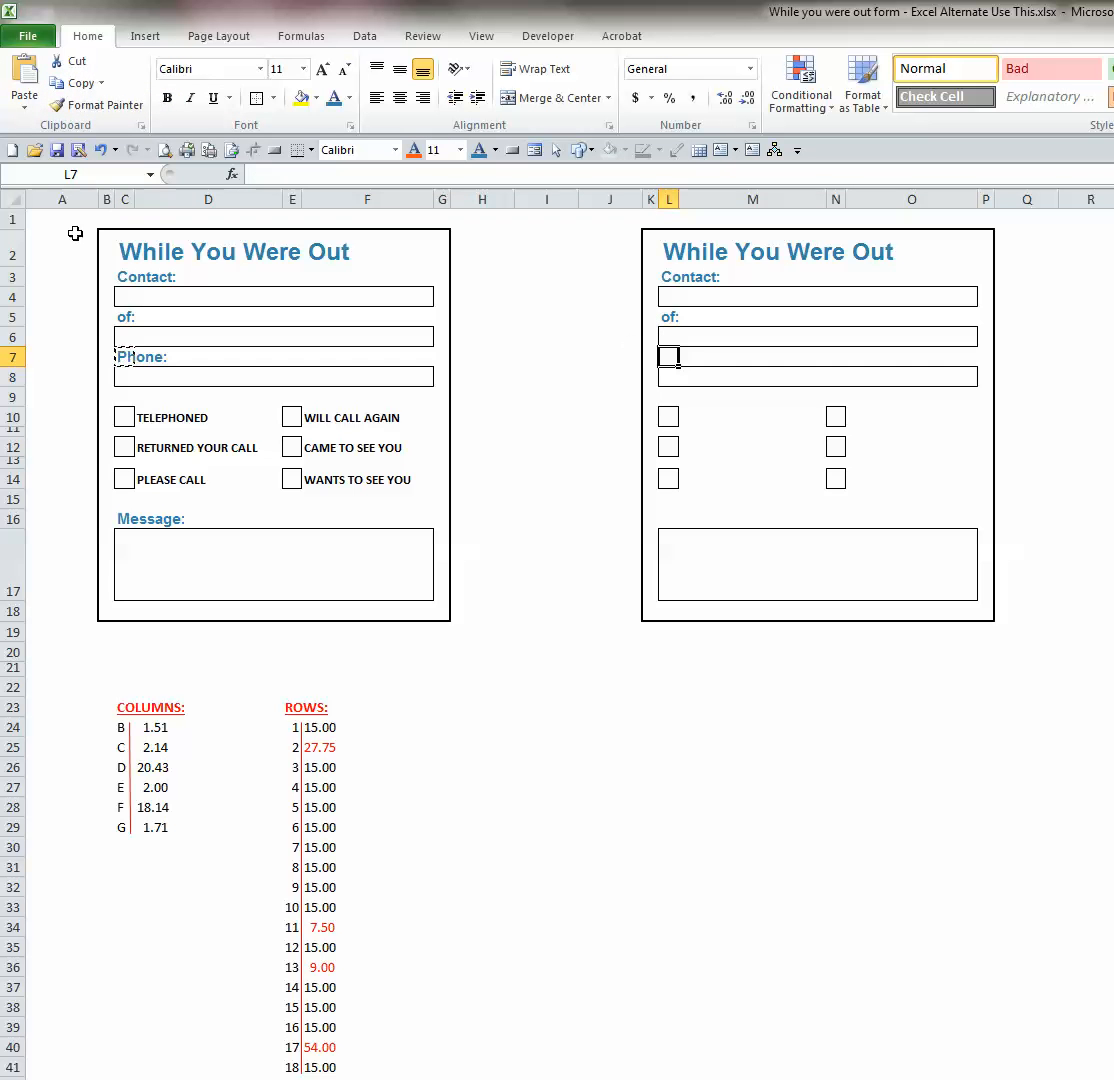
# Place the Phone: label into L7 and carry the TELEPHONED caption toward the new form
pyautogui.click(668, 356)
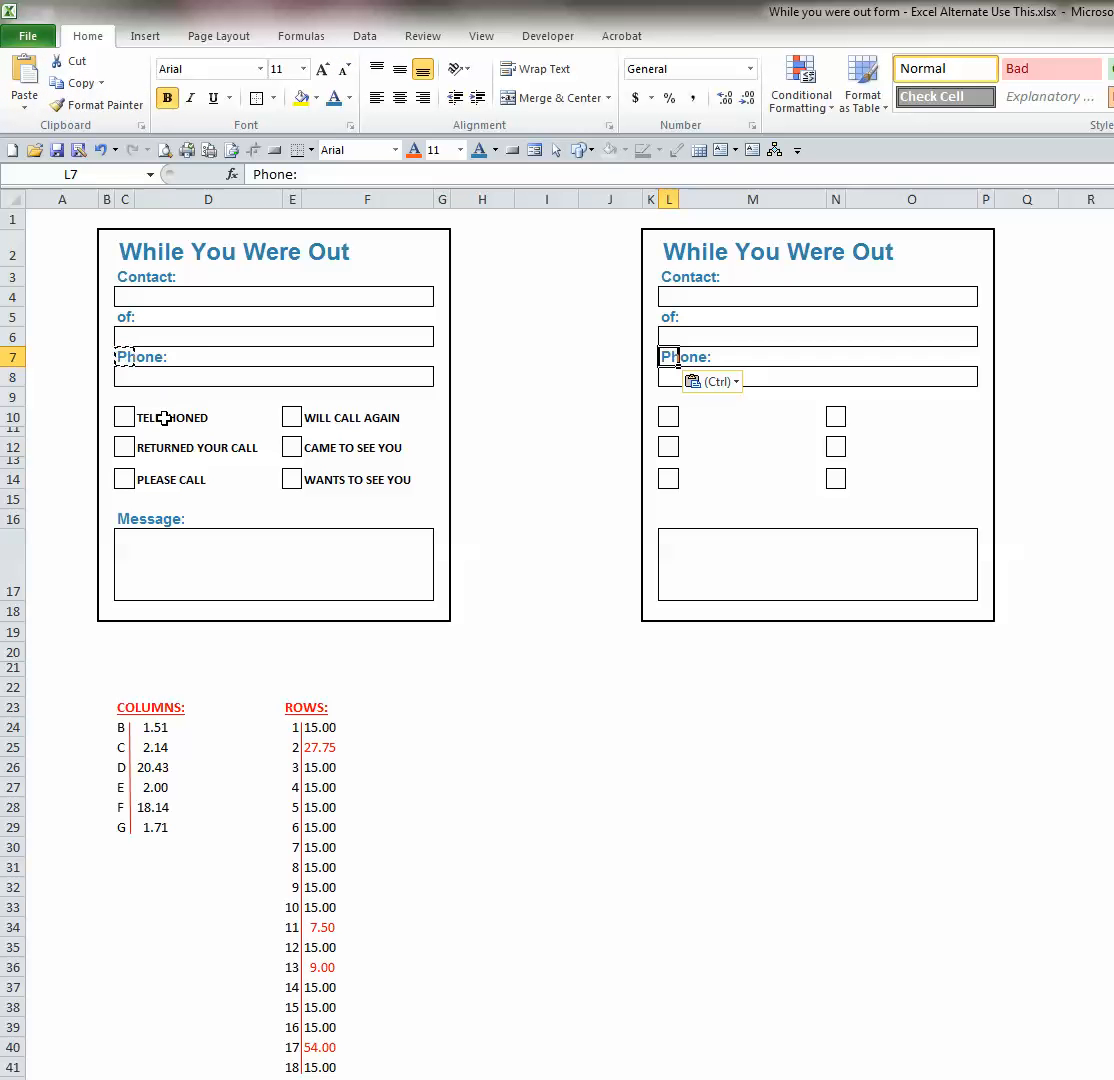
pyautogui.click(172, 418)
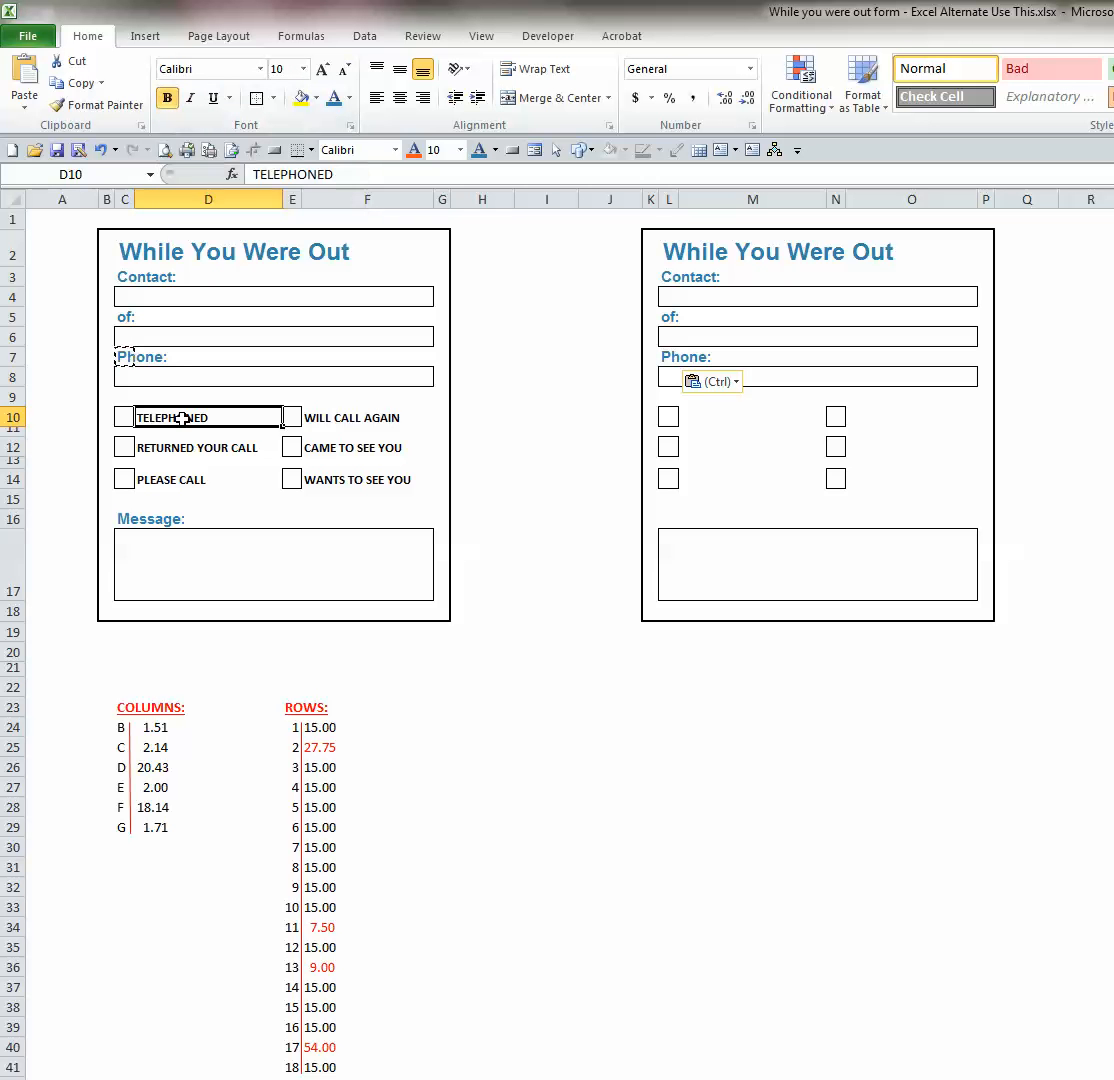
pyautogui.click(746, 416)
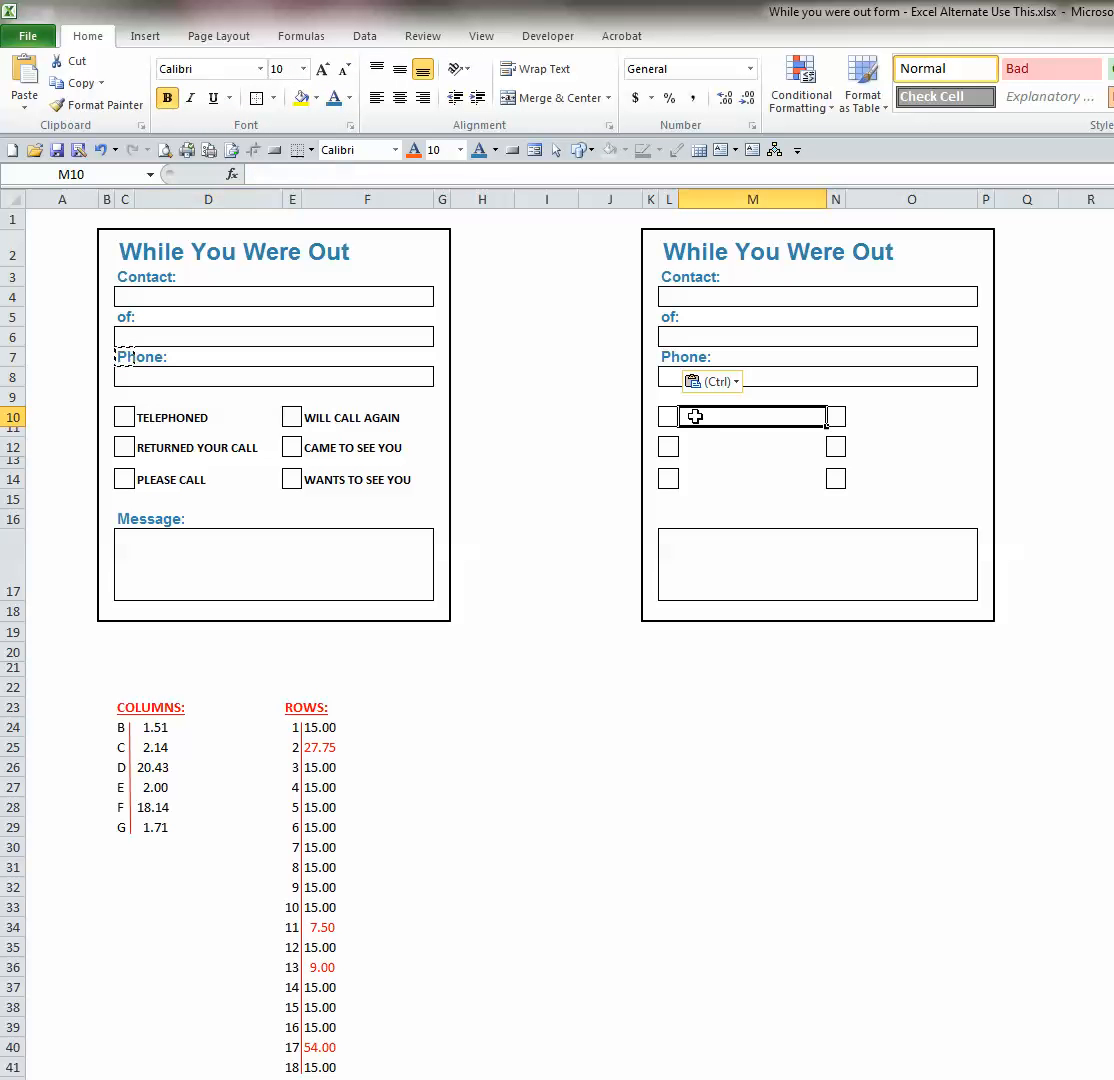
# Paste the six checkbox captions into the new form and copy the Message: label from C16
pyautogui.click(320, 68)
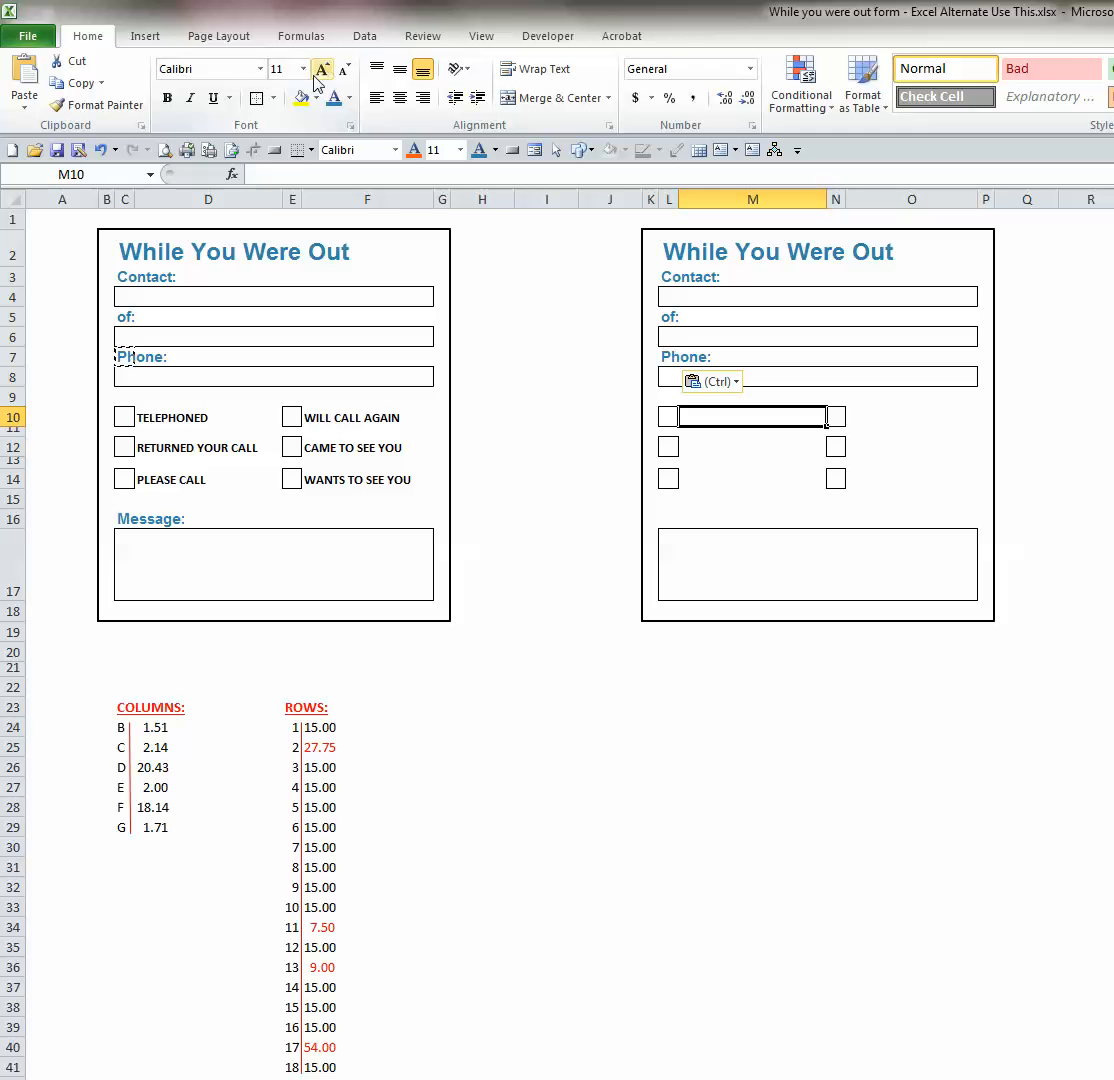
pyautogui.click(304, 68)
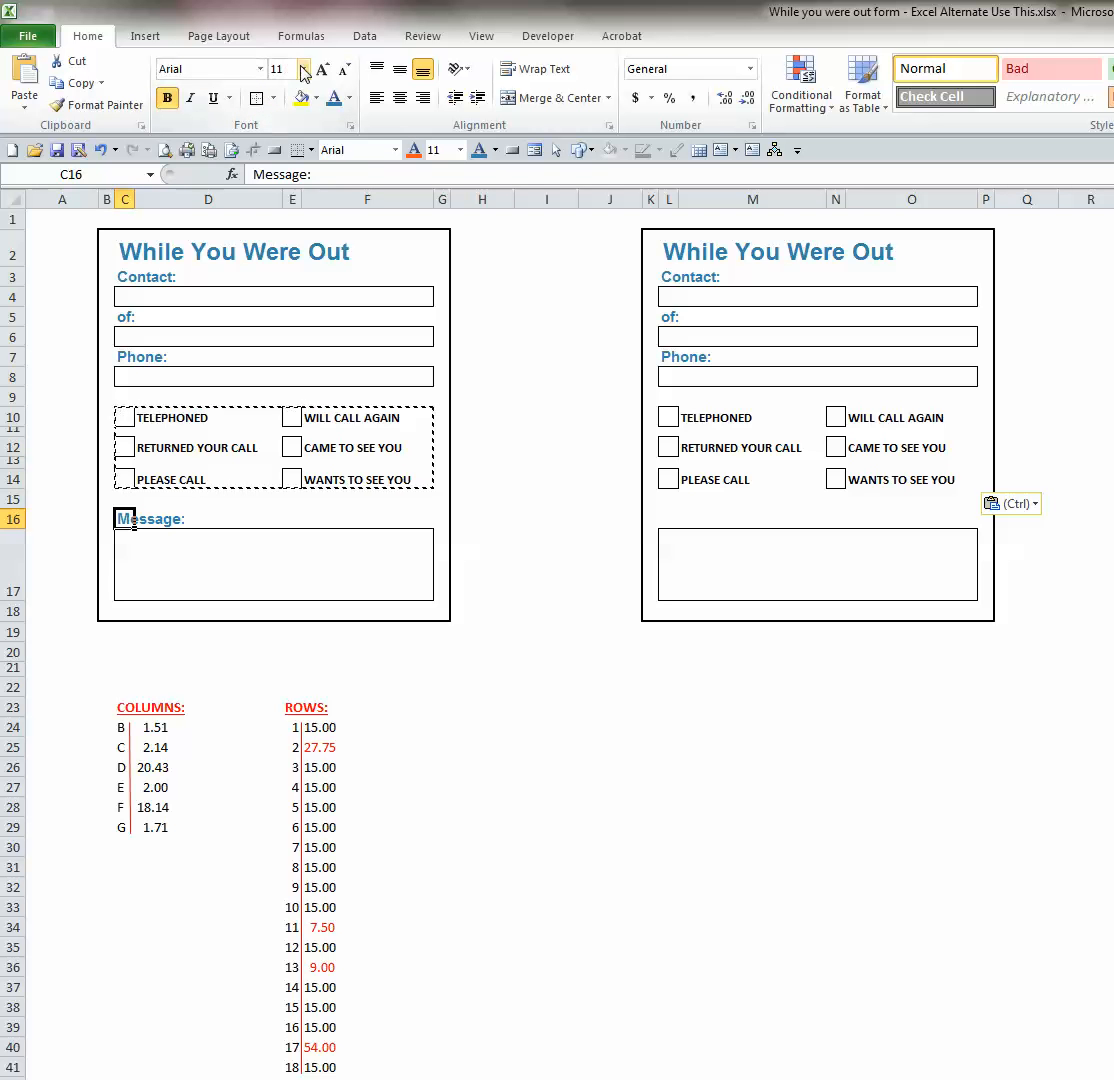
pyautogui.moveTo(166, 98)
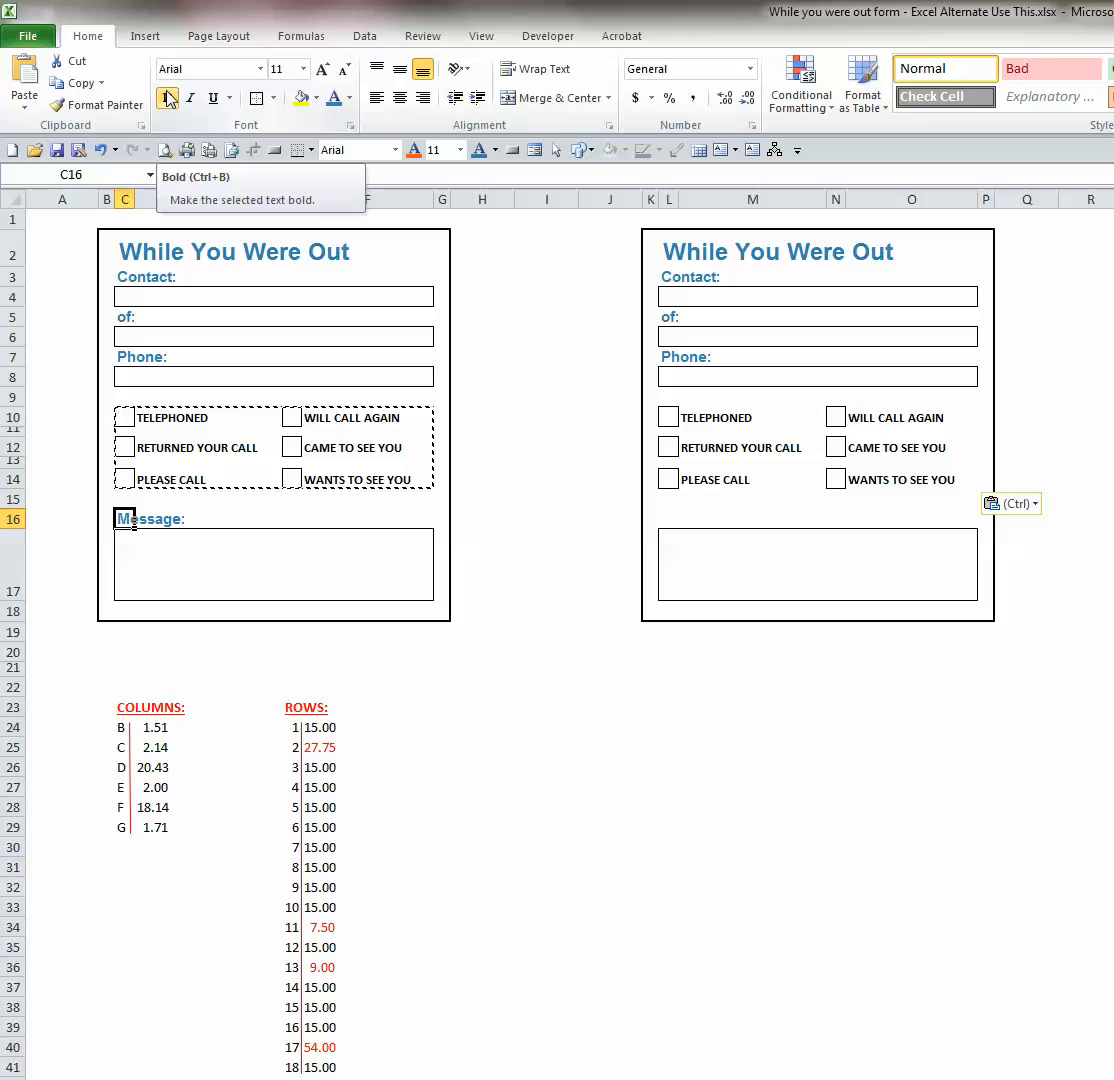
pyautogui.click(168, 98)
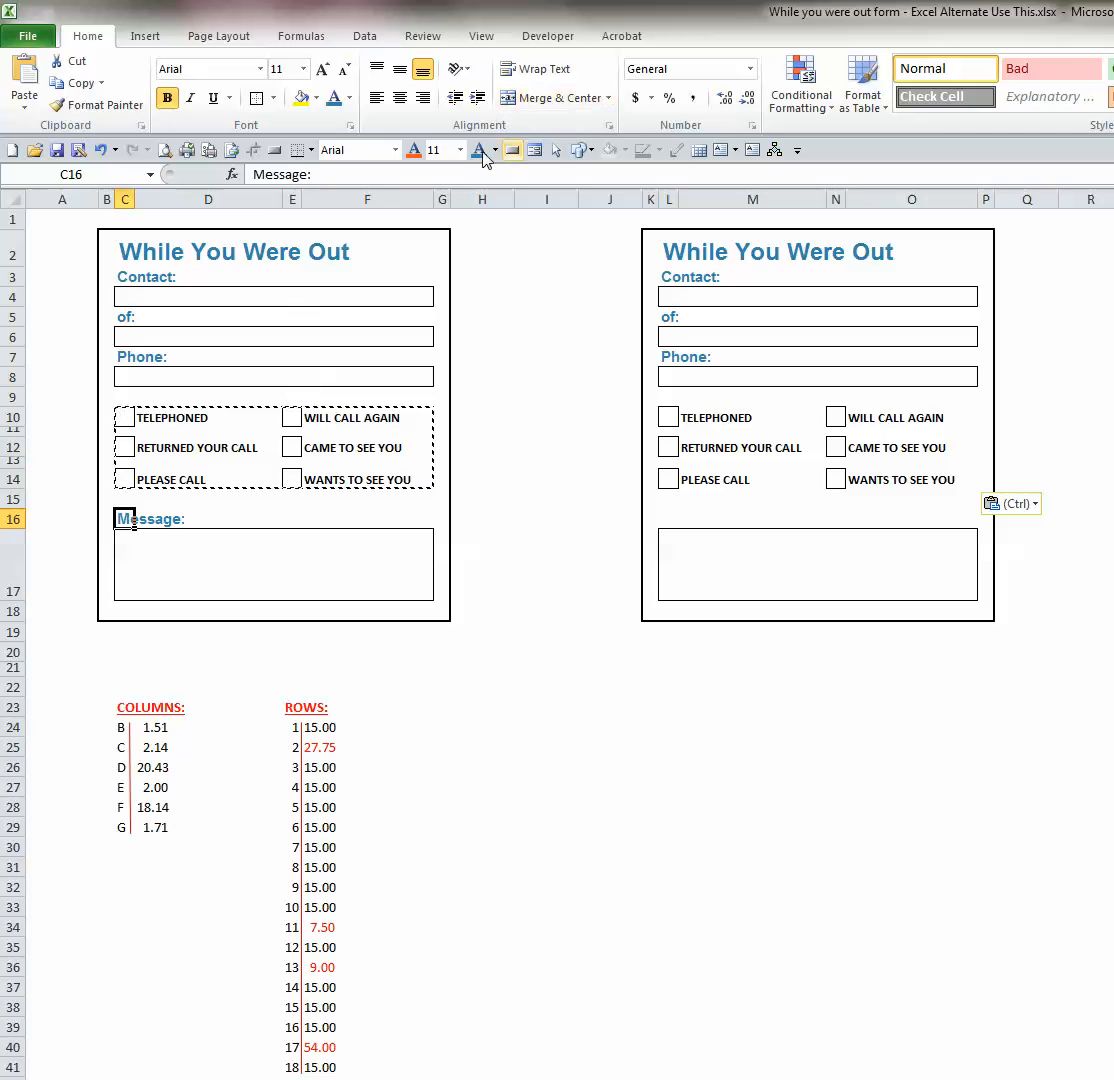
pyautogui.moveTo(78, 82)
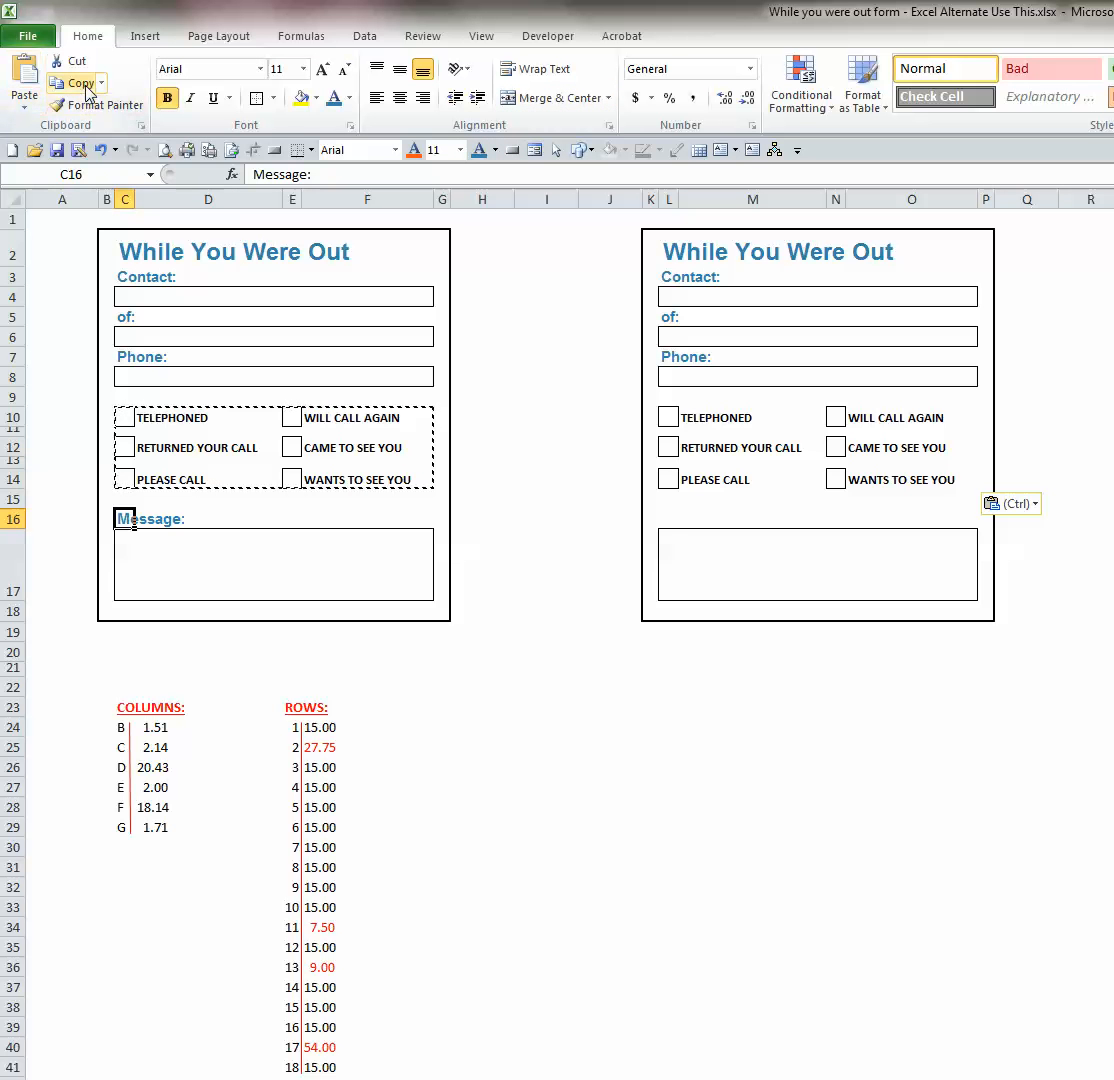
pyautogui.click(668, 518)
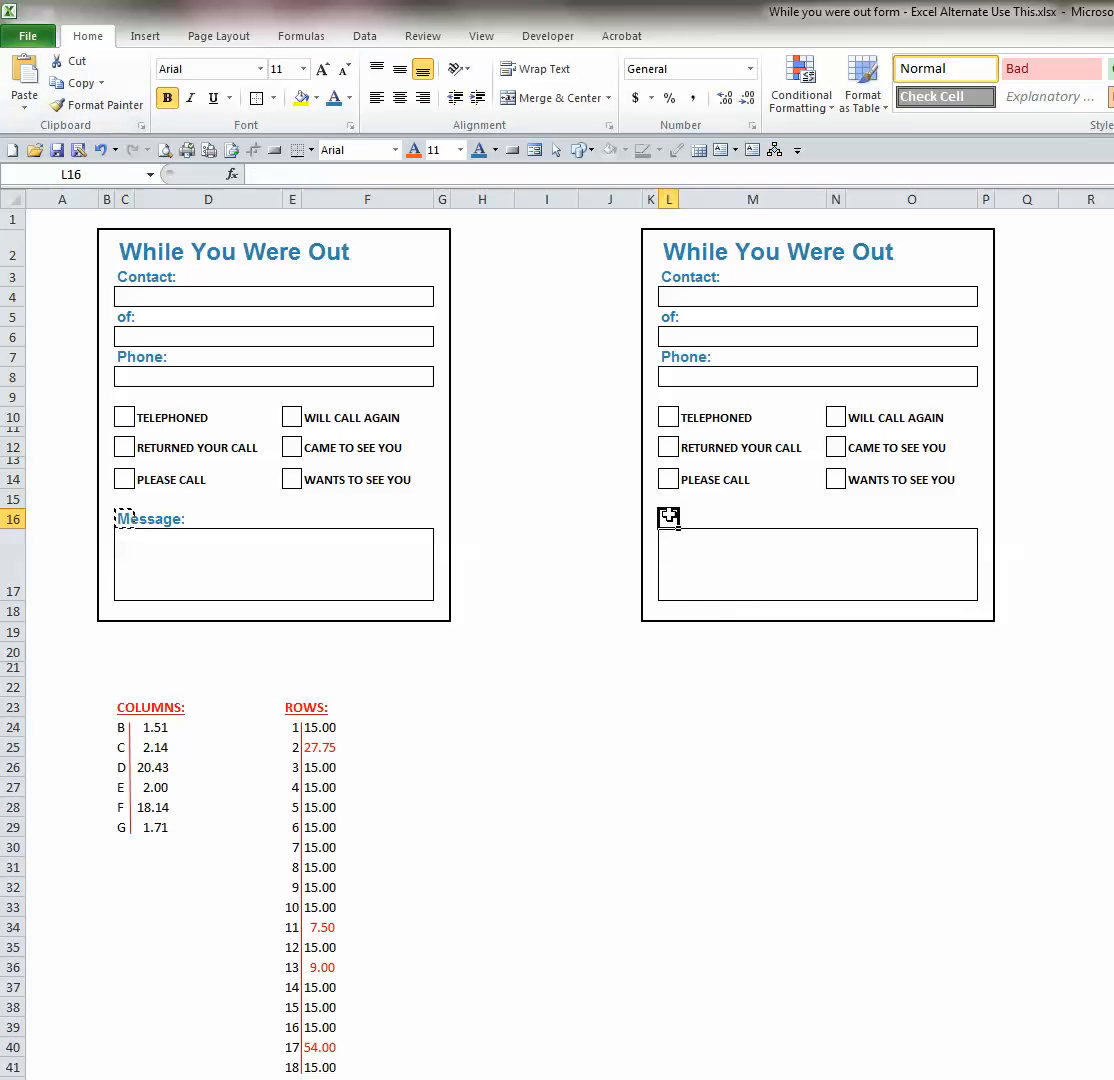